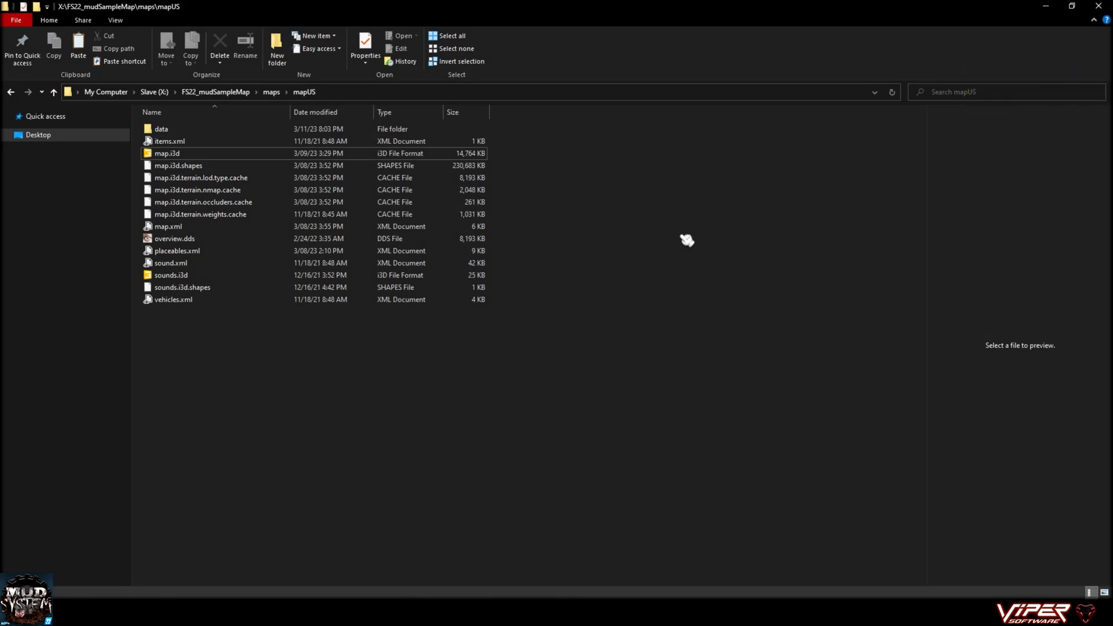
mouse_move(415, 365)
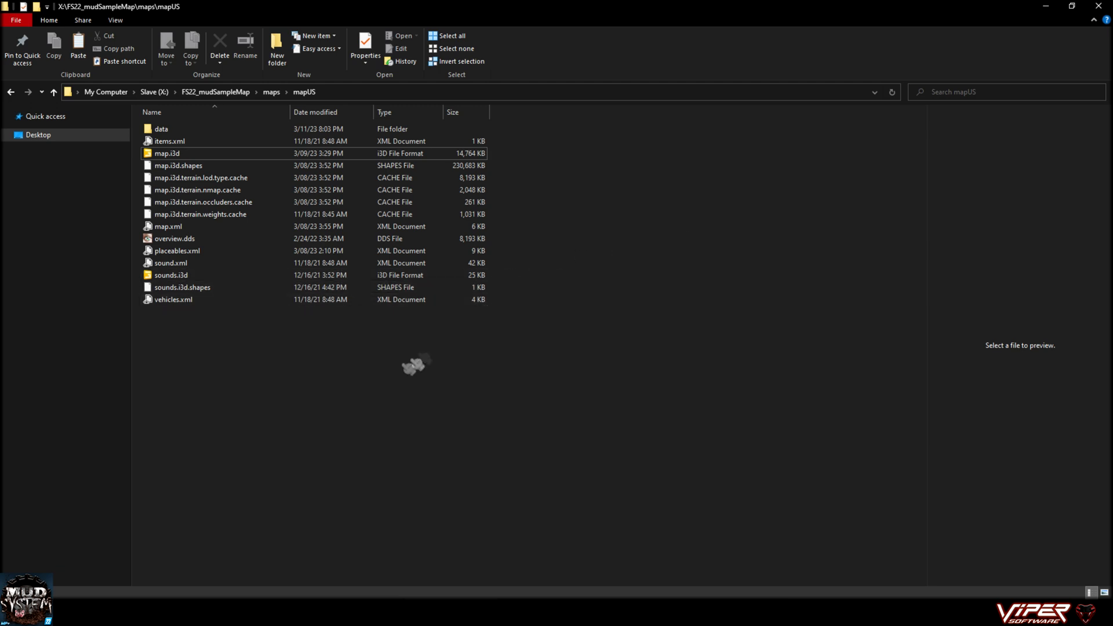
mouse_move(369, 374)
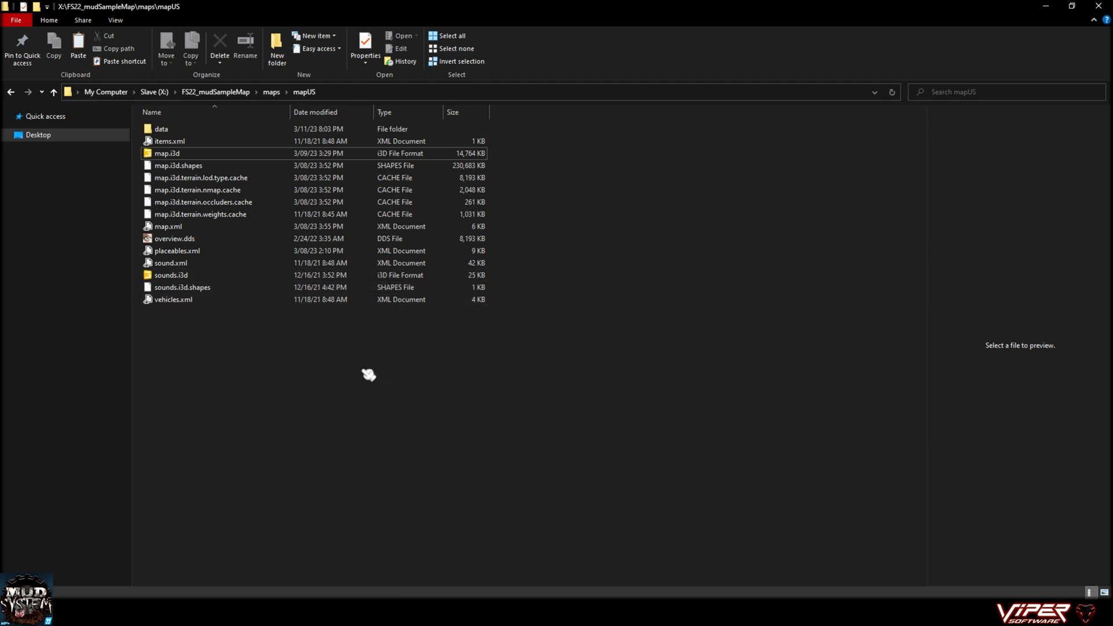
mouse_move(279, 374)
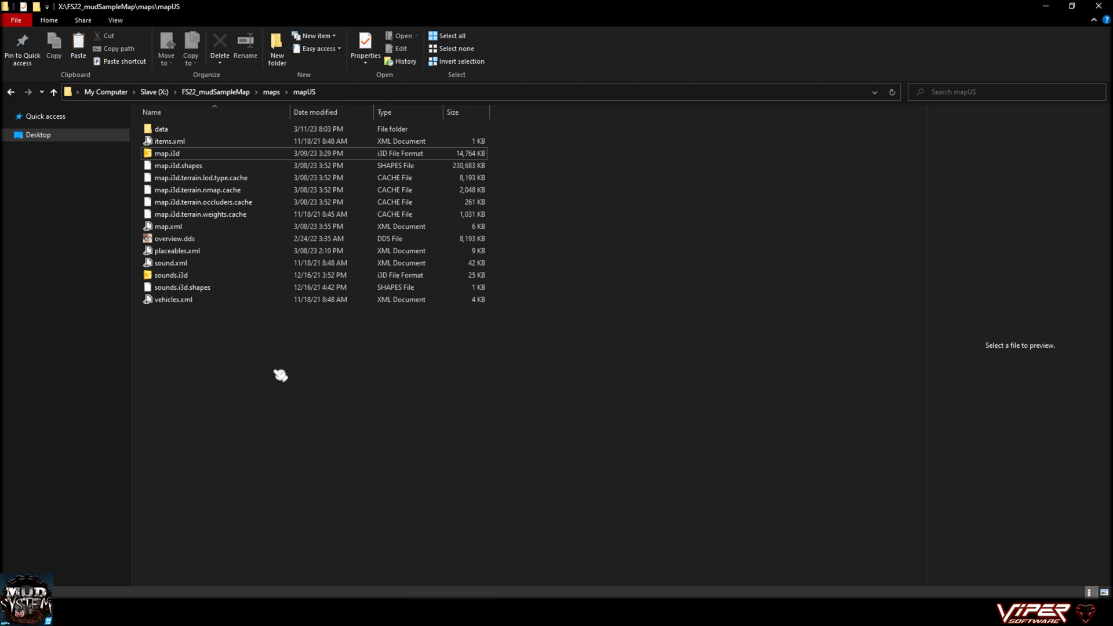
Step: Browse mapUS\data and select infoLayer_indoorMask.grle and infoLayer_mudMask.grle among the map layers
left_click(168, 226)
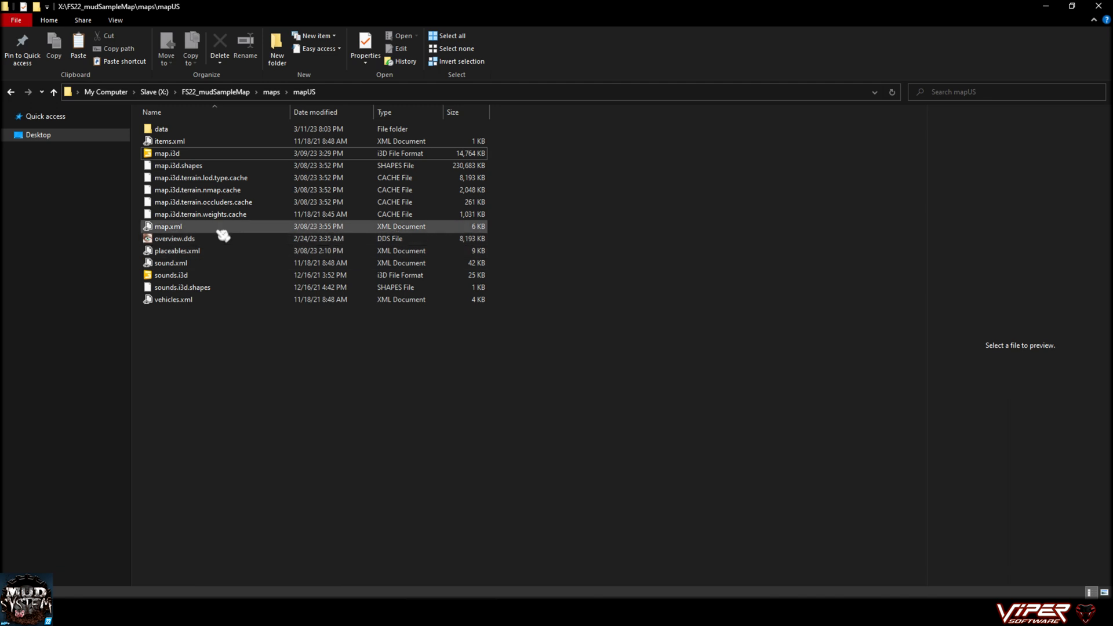
mouse_move(224, 213)
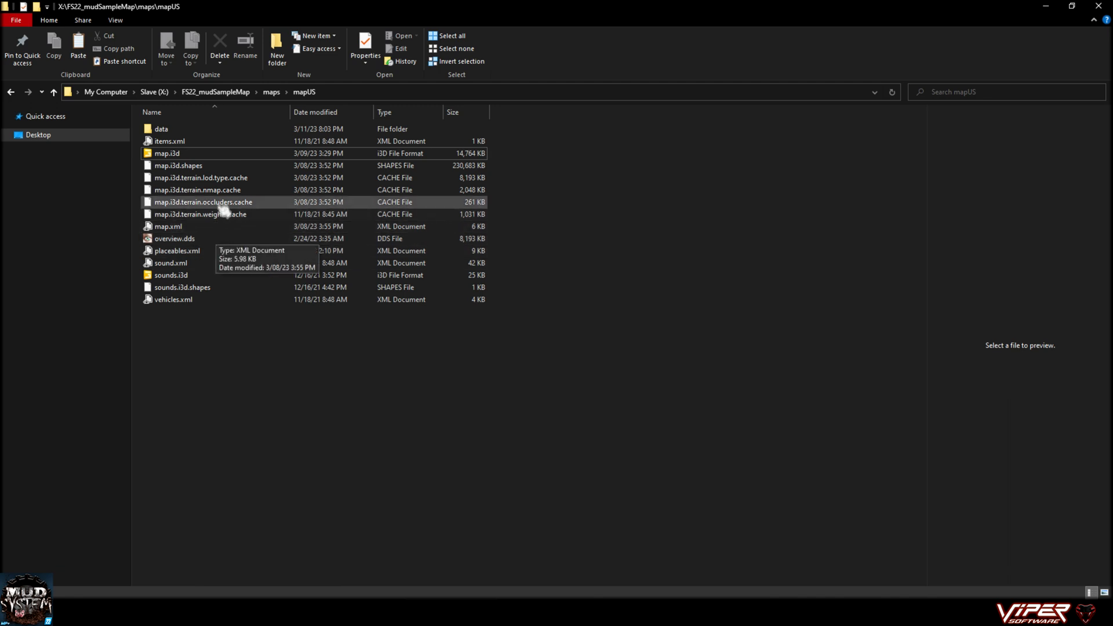
mouse_move(207, 138)
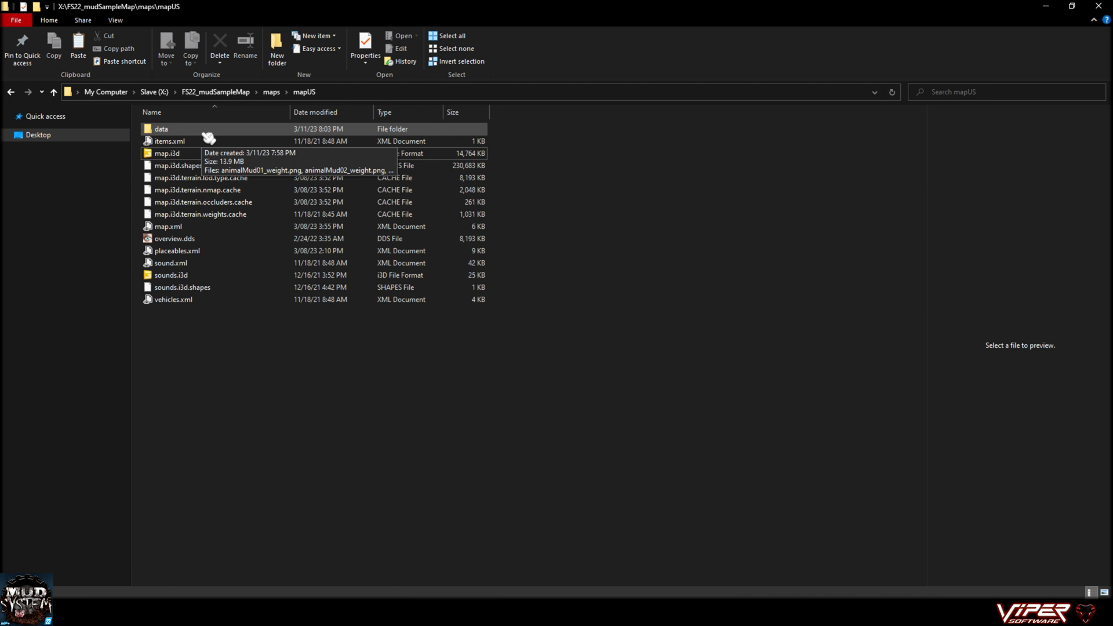
mouse_move(222, 137)
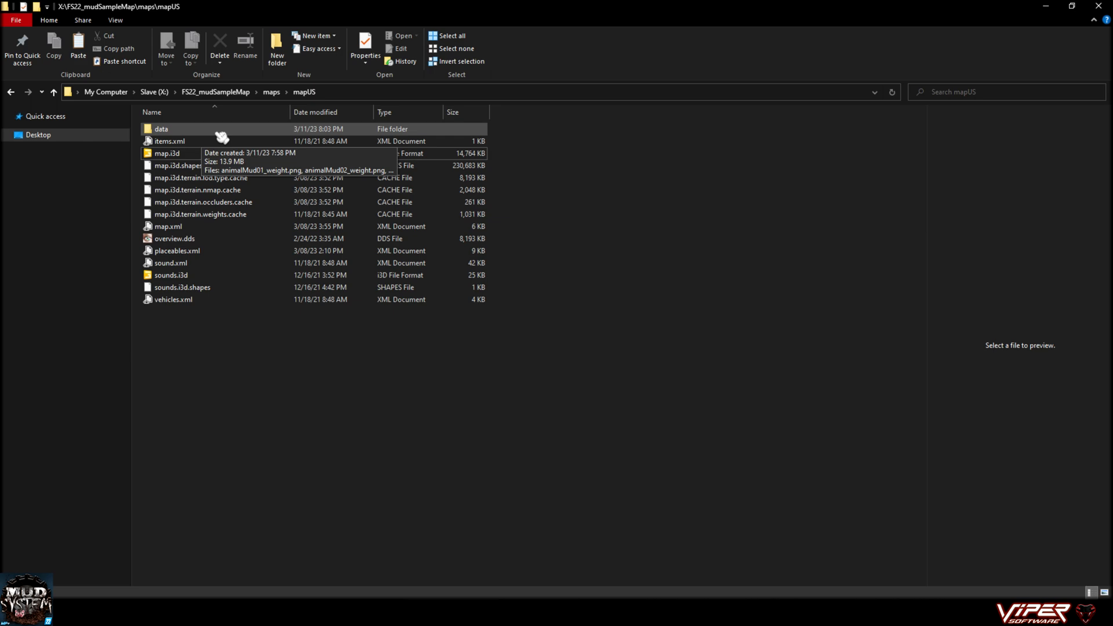
double_click(161, 129)
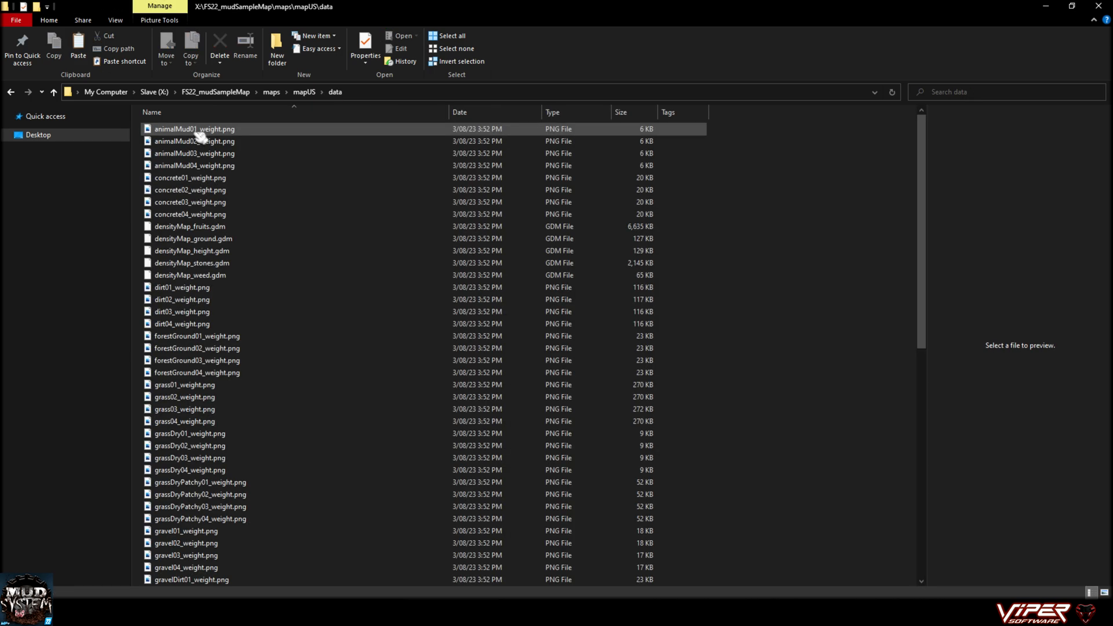
scroll("down", 3)
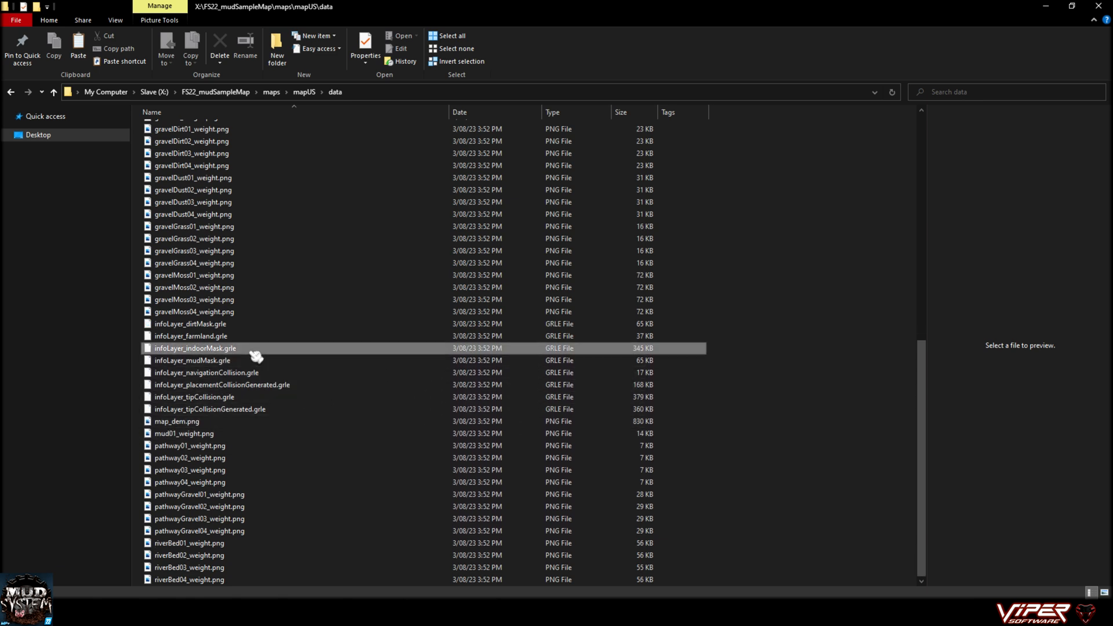
left_click(195, 348)
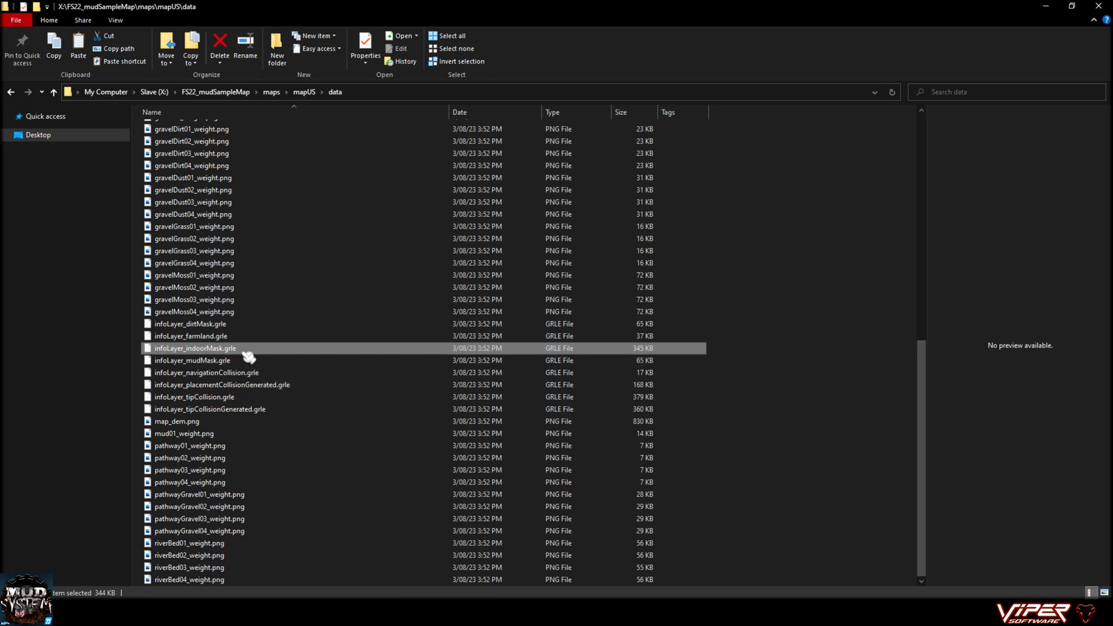
mouse_move(207, 324)
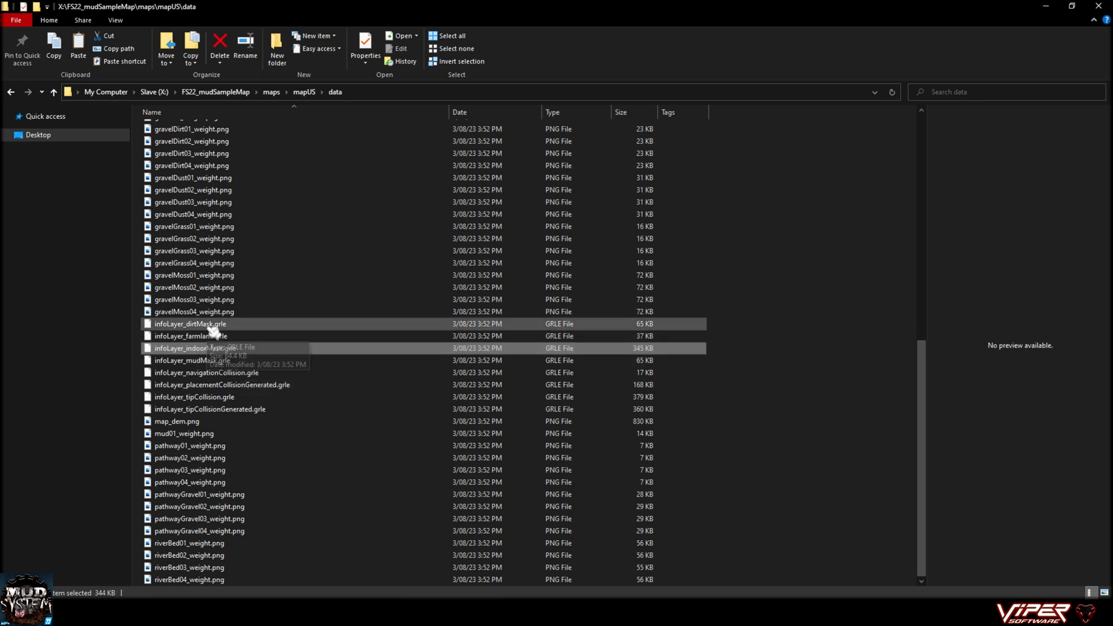
left_click(191, 361)
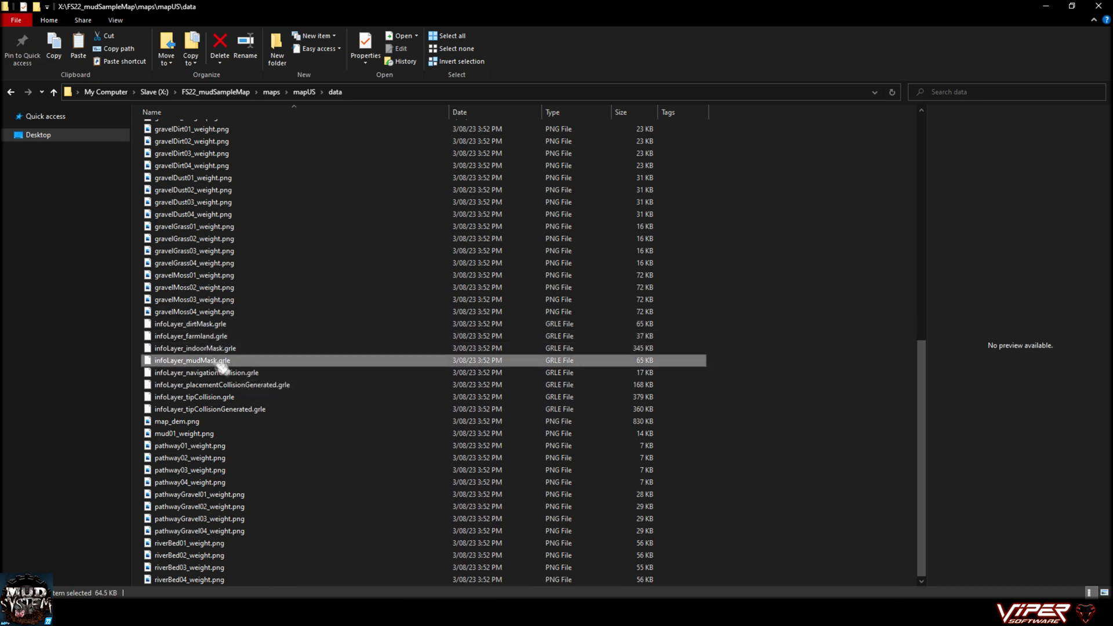
mouse_move(191, 361)
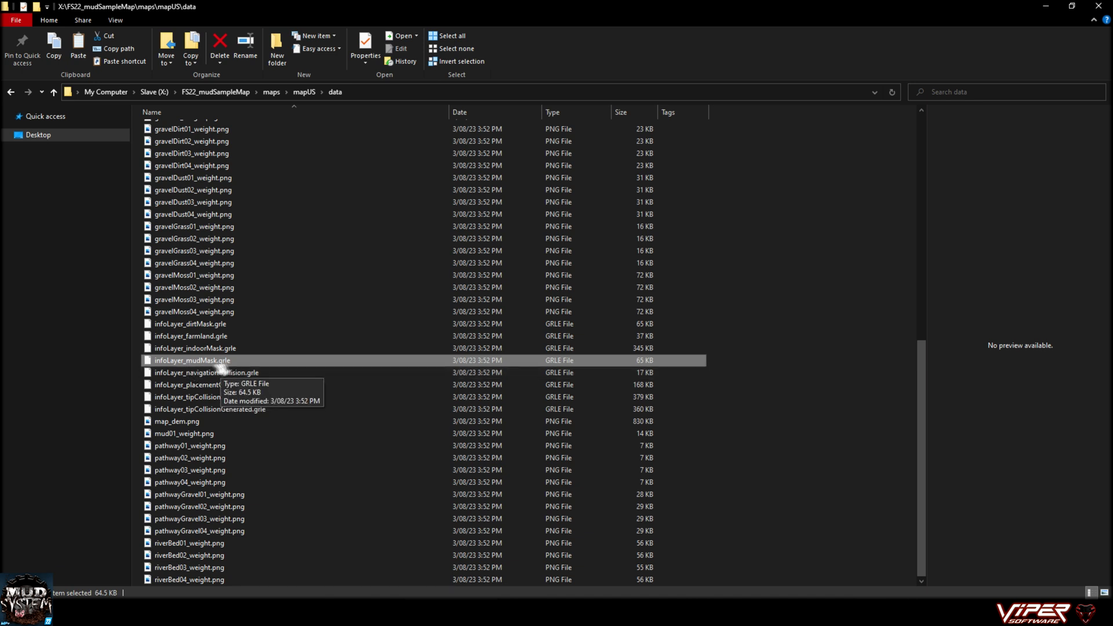
mouse_move(200, 365)
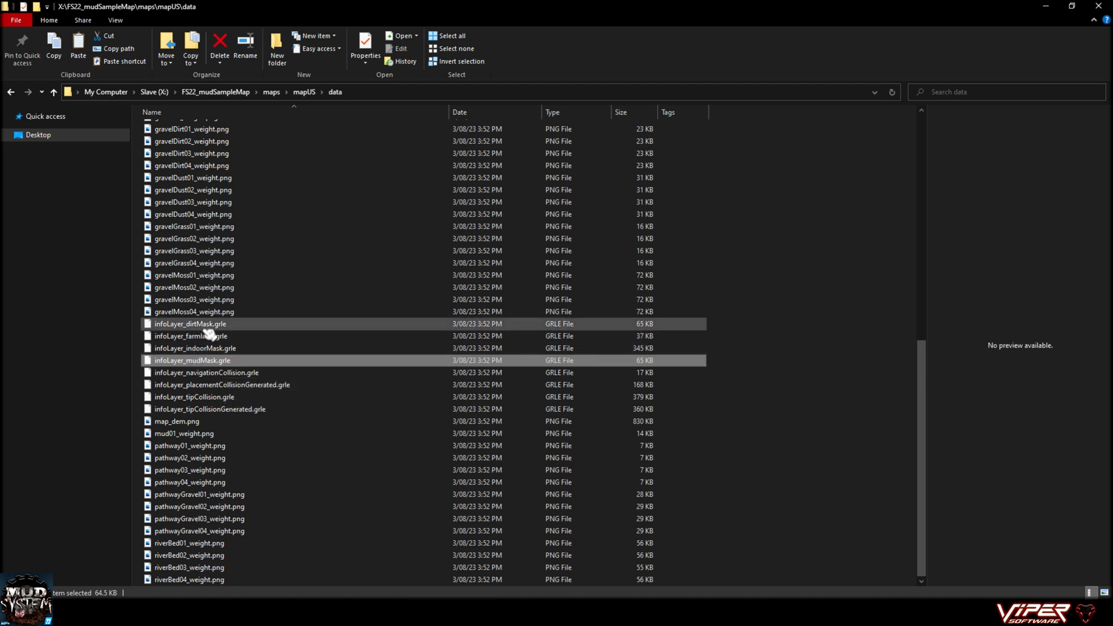
left_click(192, 360)
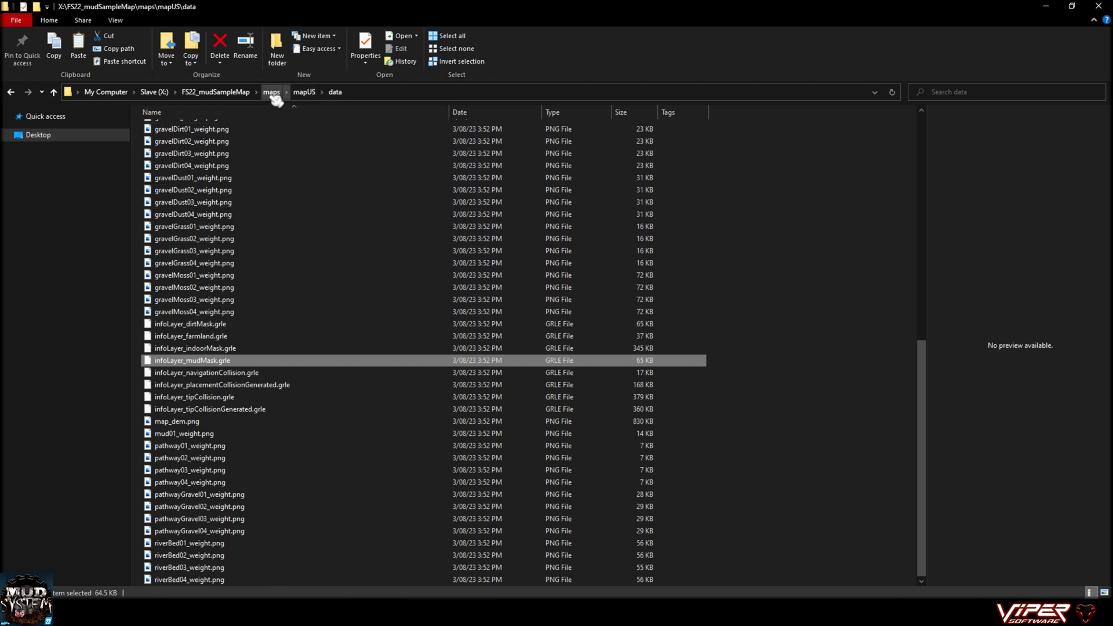
left_click(194, 348)
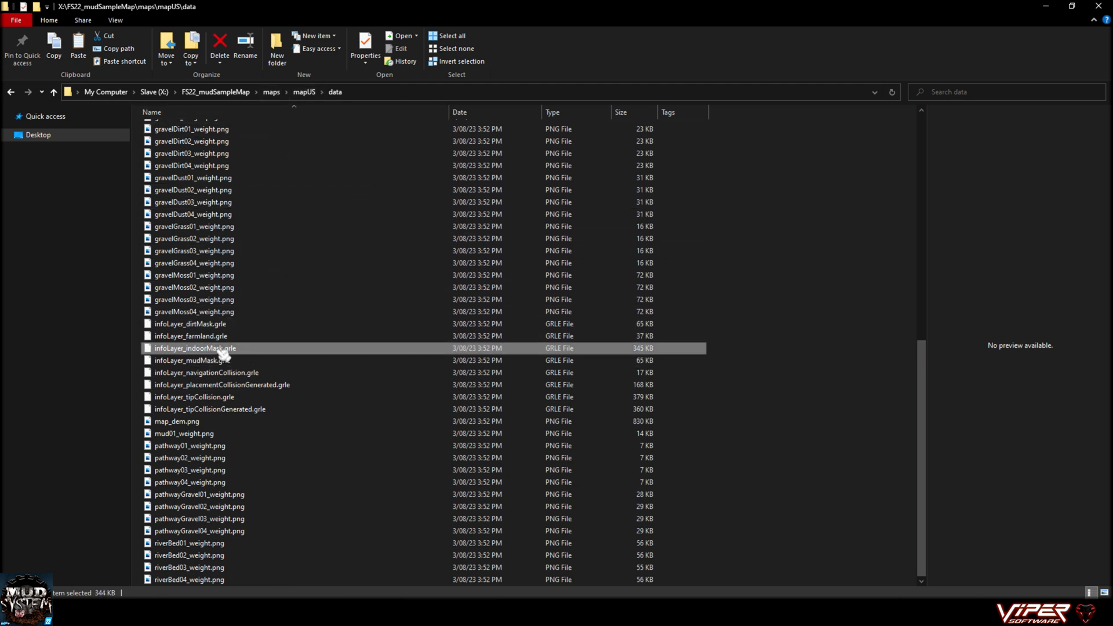
mouse_move(226, 362)
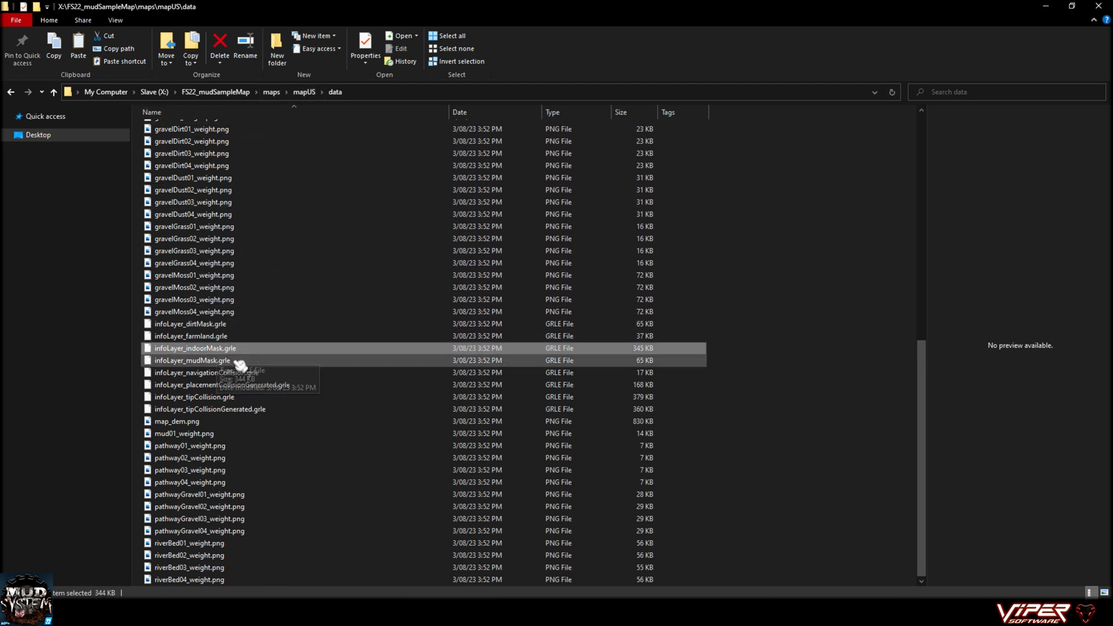
mouse_move(213, 348)
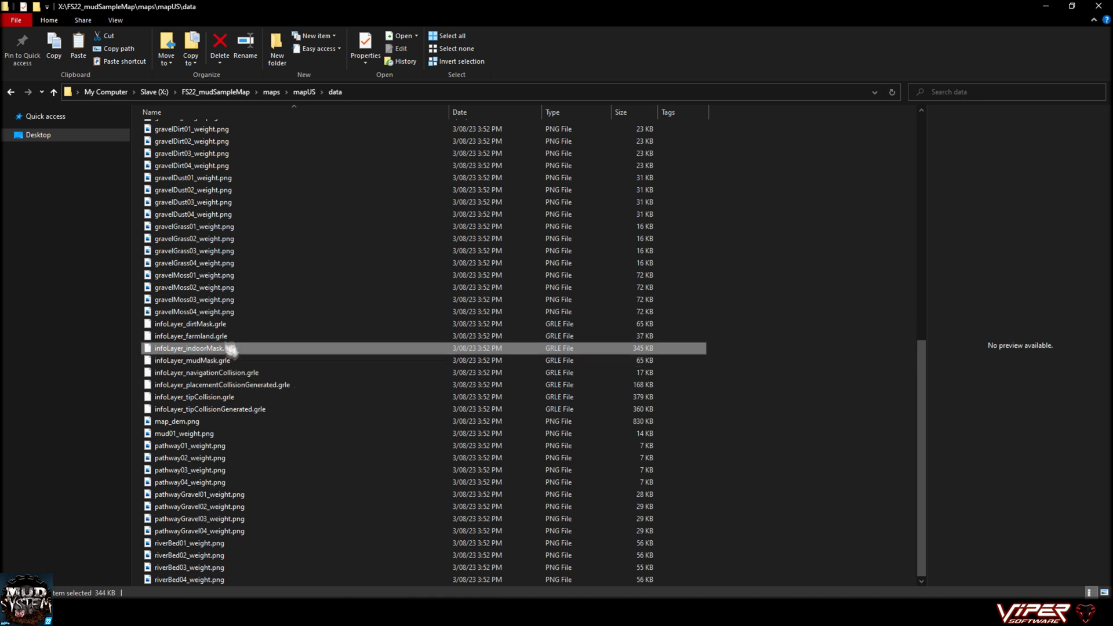
left_click(192, 359)
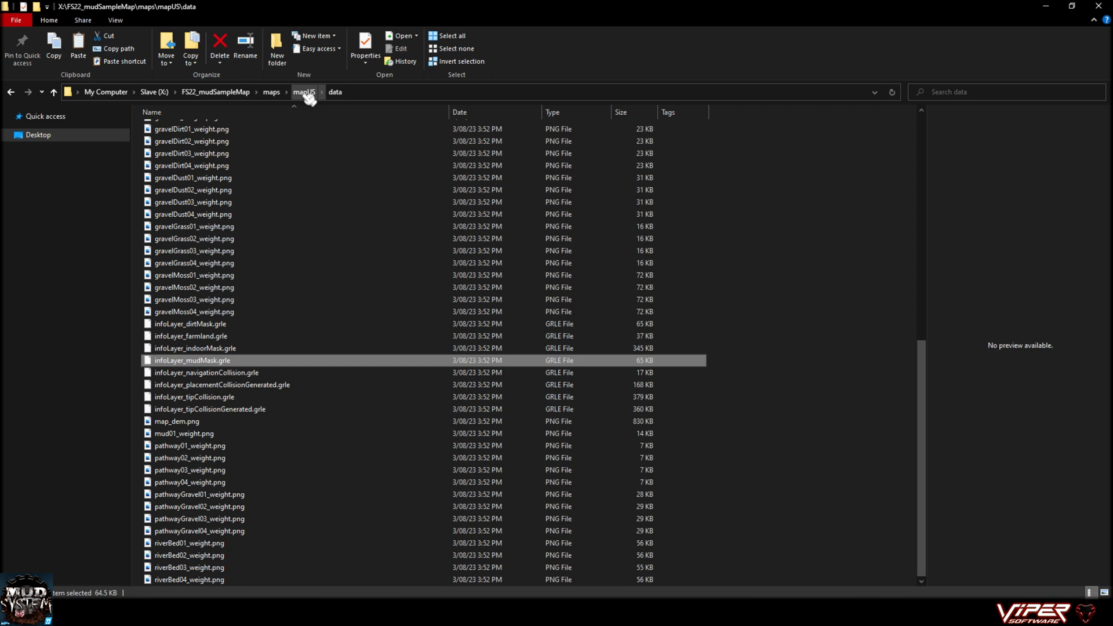
mouse_move(304, 95)
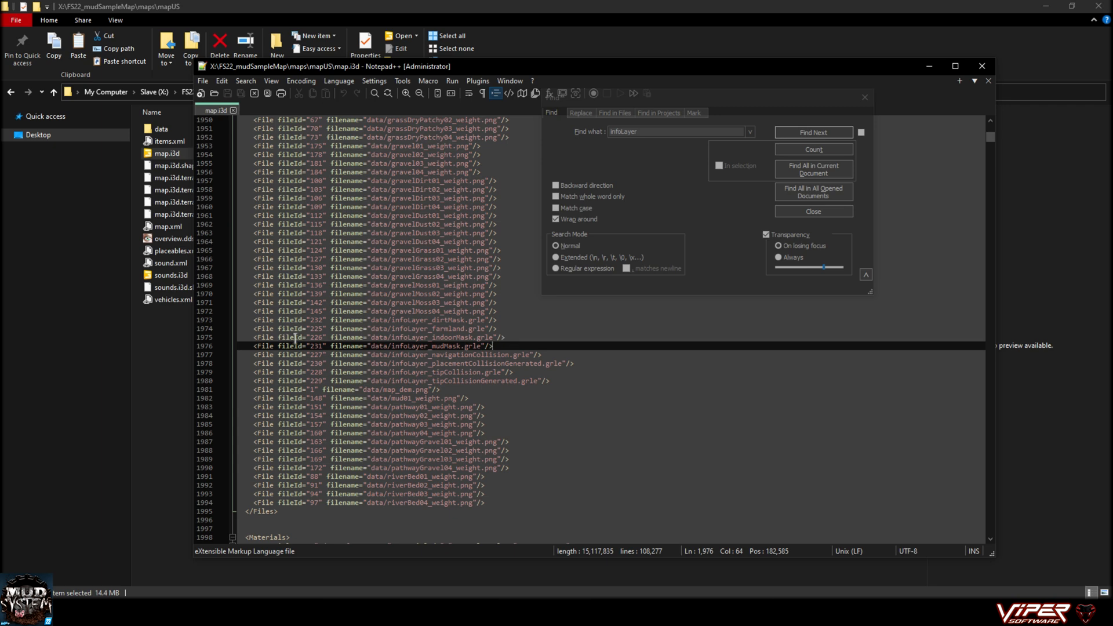
mouse_move(508, 337)
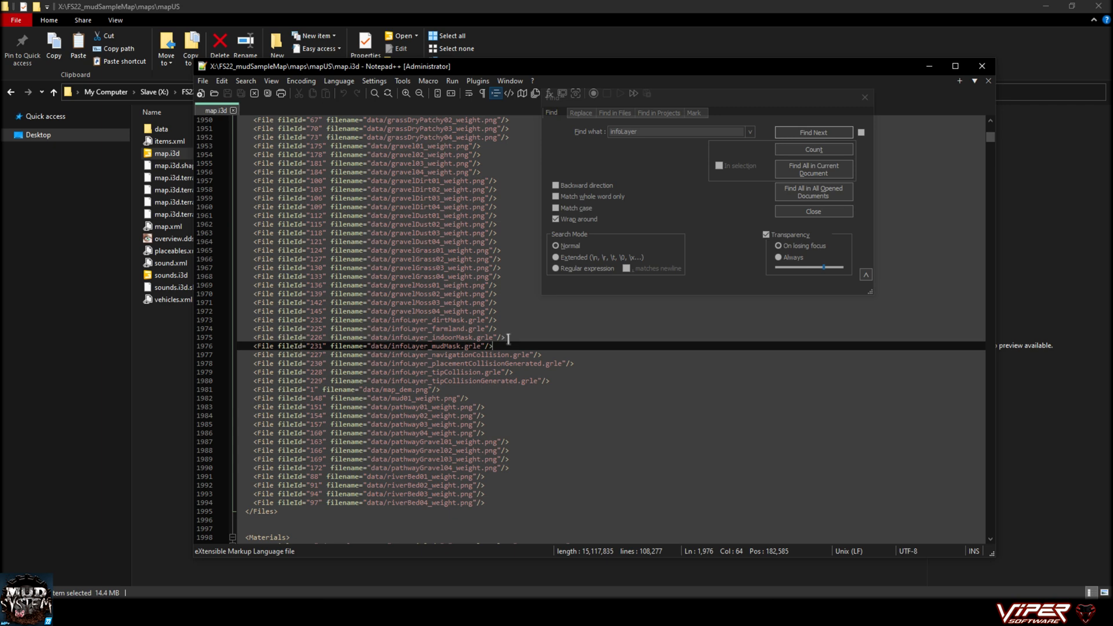
Step: Step through 'infoLayer' matches in map.i3d past the dirtMask and mudMask file entries
left_click(506, 337)
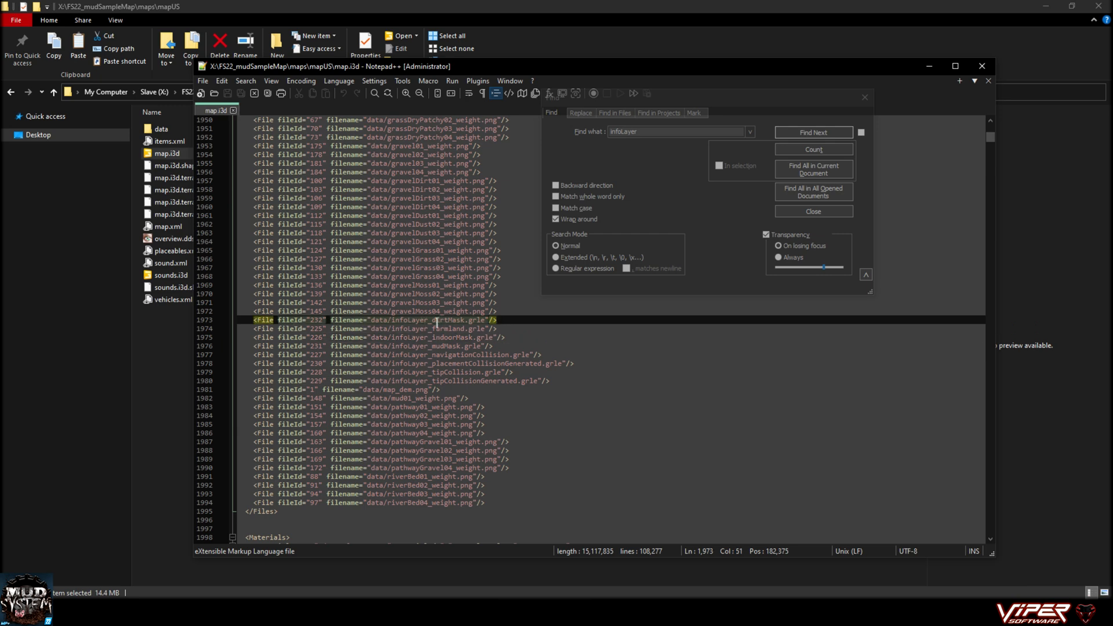
left_click(813, 132)
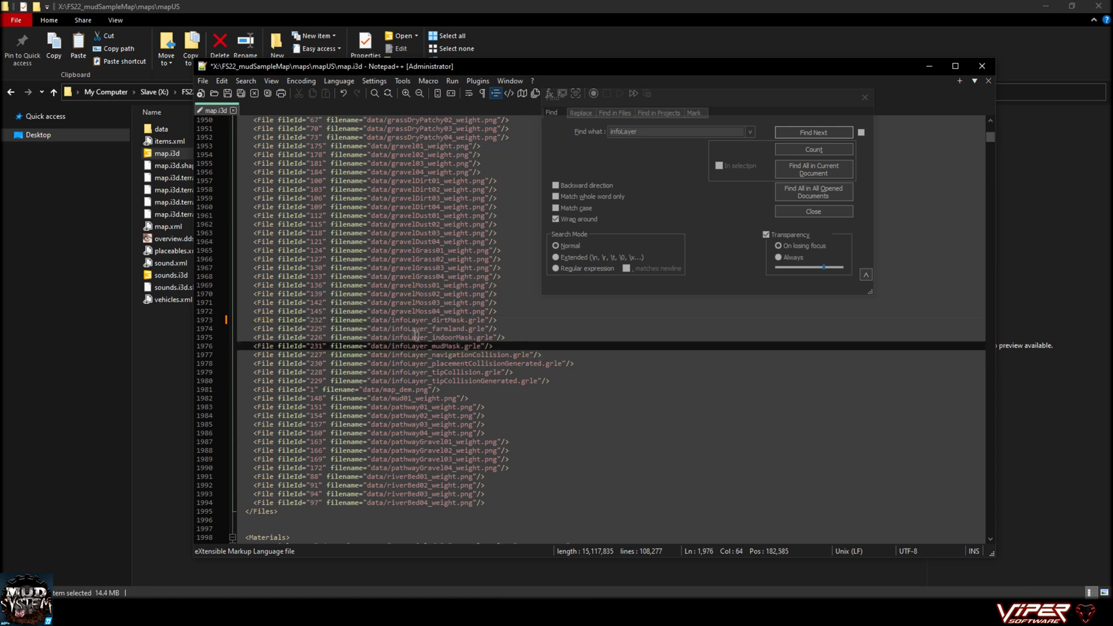
left_click(813, 132)
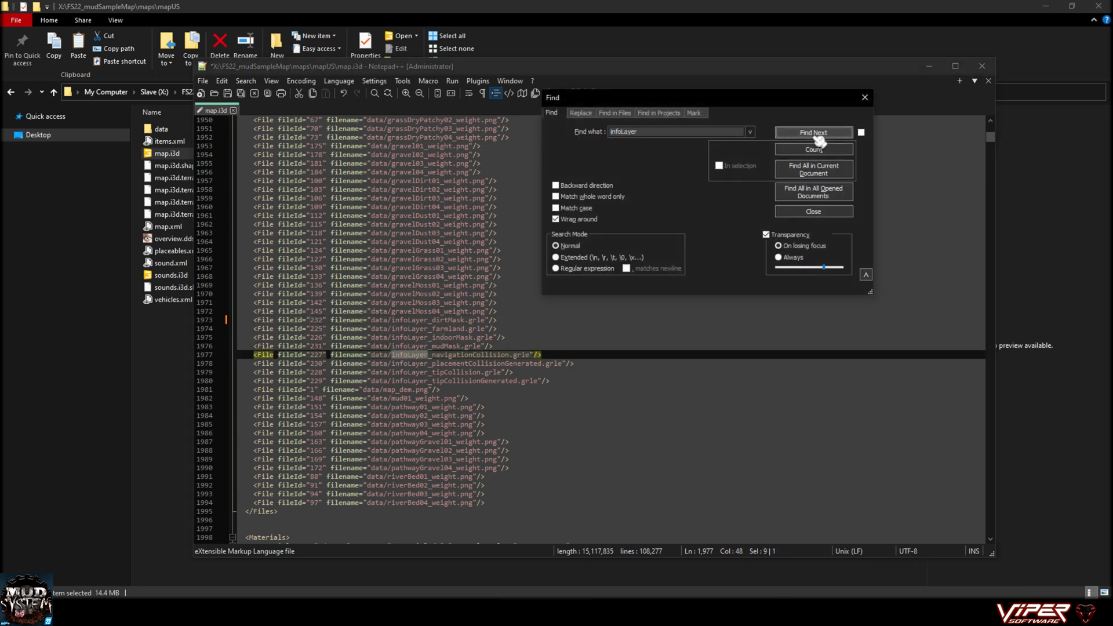
left_click(813, 133)
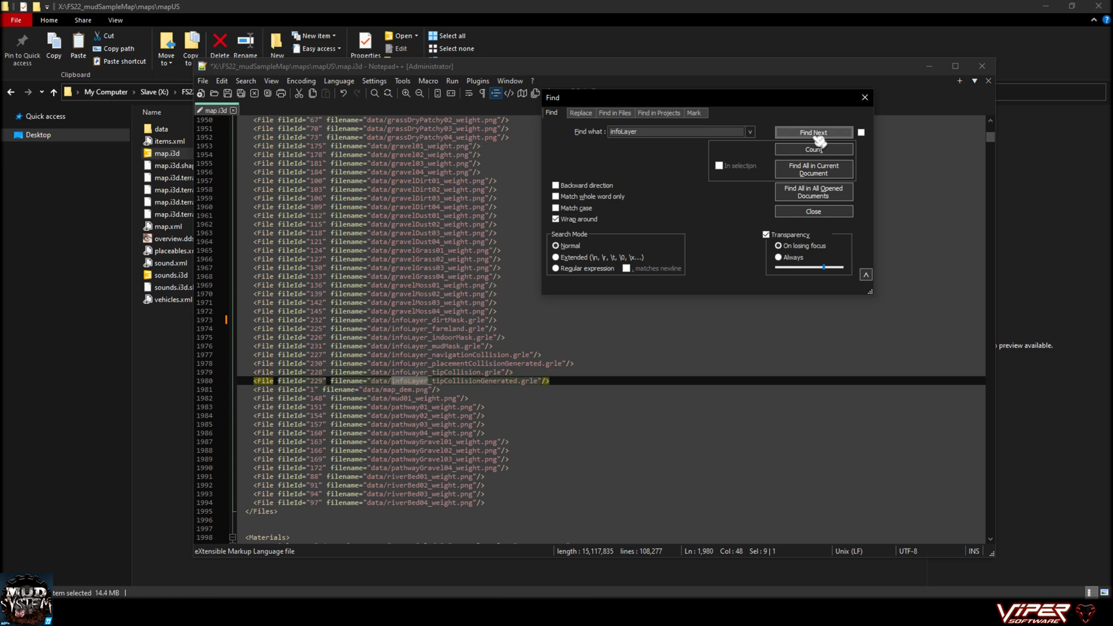
left_click(814, 132)
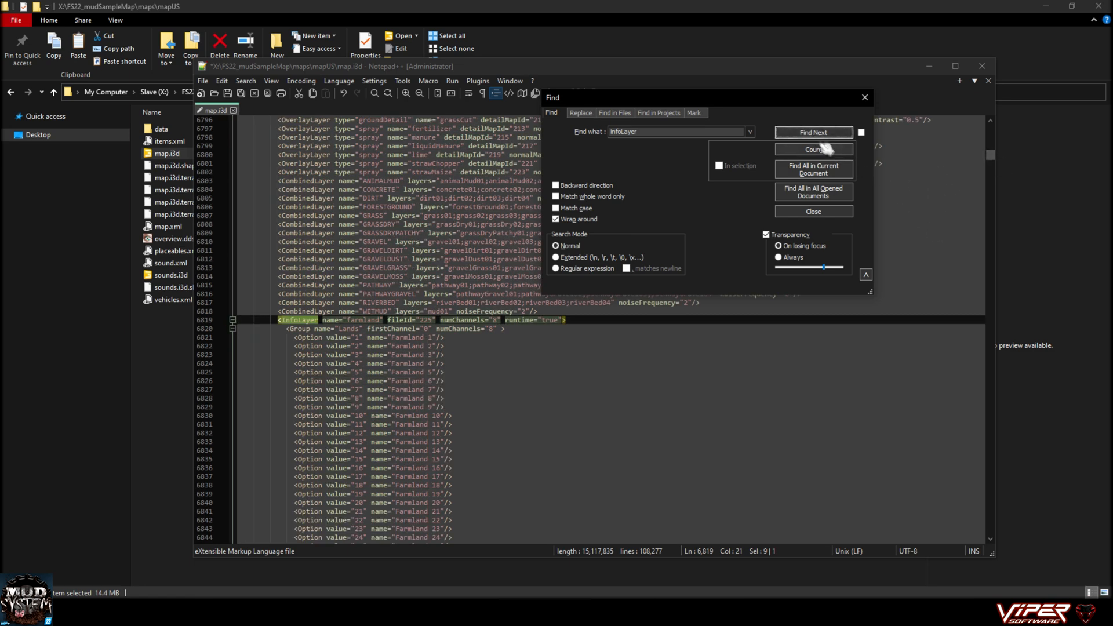
Step: Continue the search to the mudMask and dirtMask InfoLayer definitions with their Area states
left_click(812, 132)
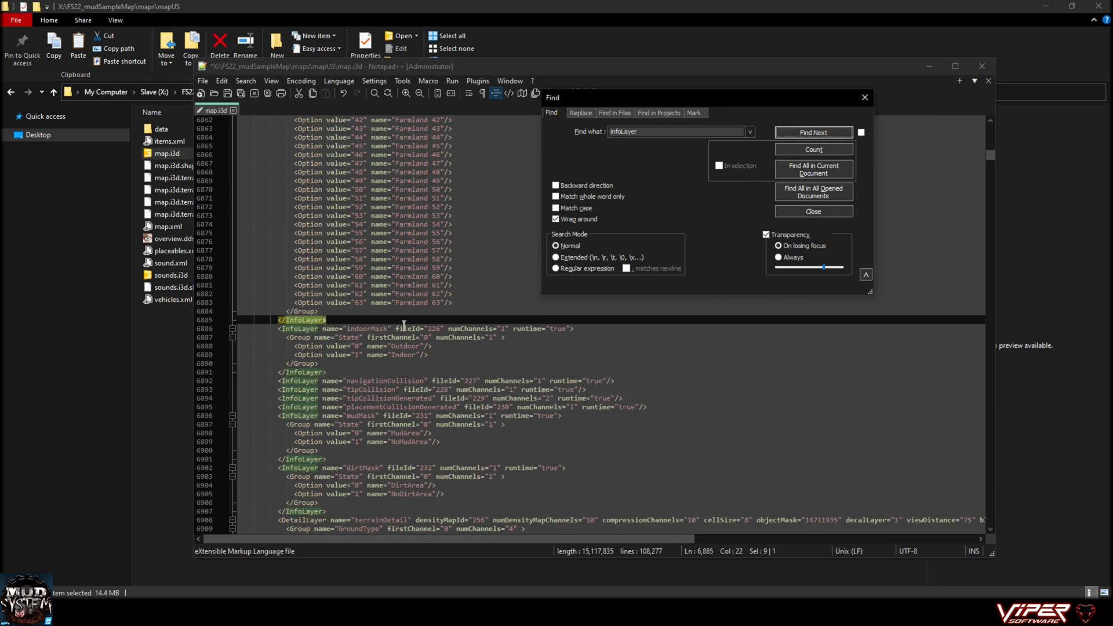
left_click(813, 132)
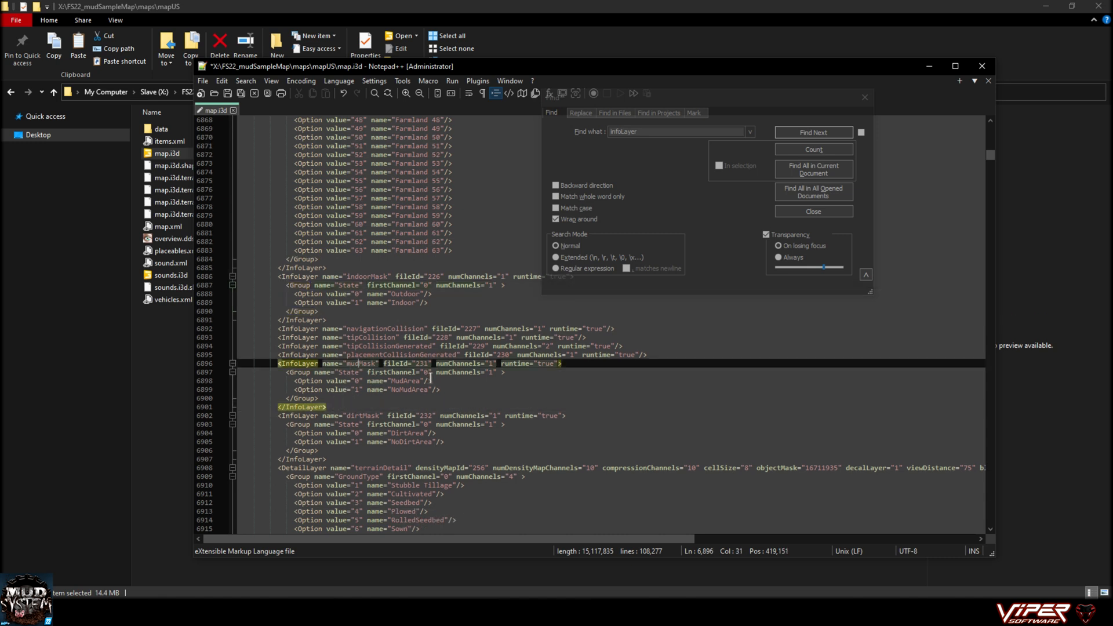
left_click(814, 132)
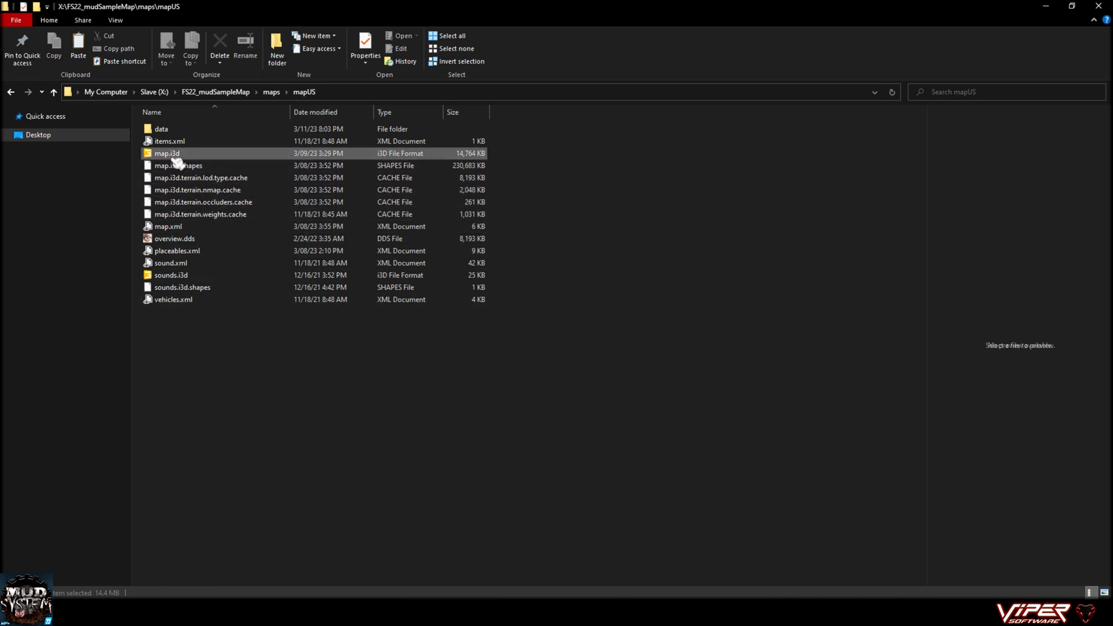
Step: Open map.i3d from the mapUS folder in GIANTS Editor
right_click(167, 153)
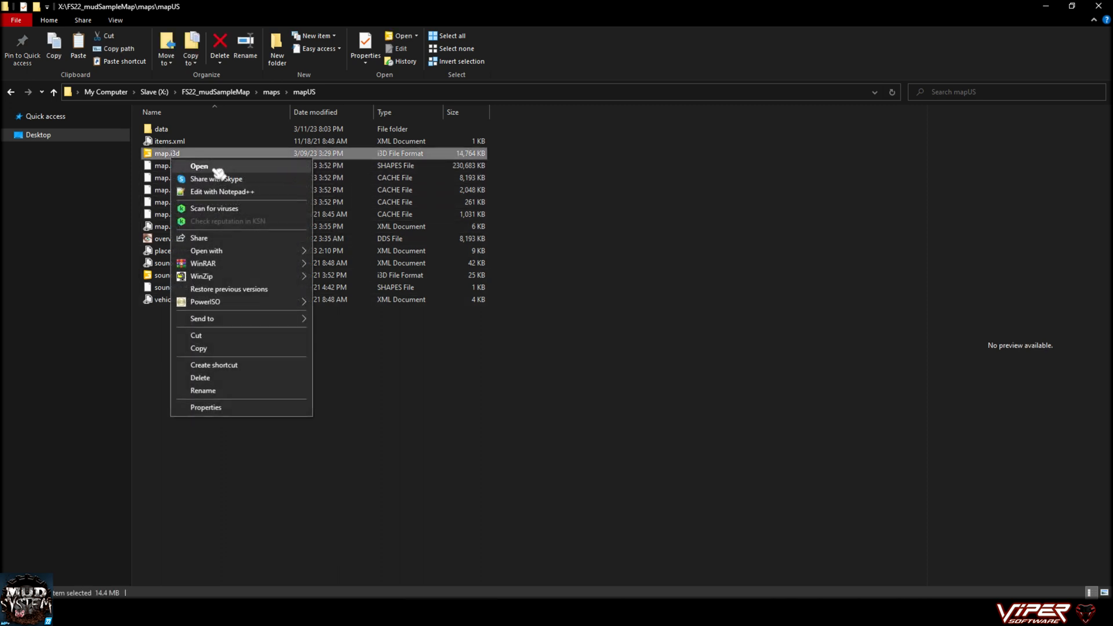
left_click(530, 374)
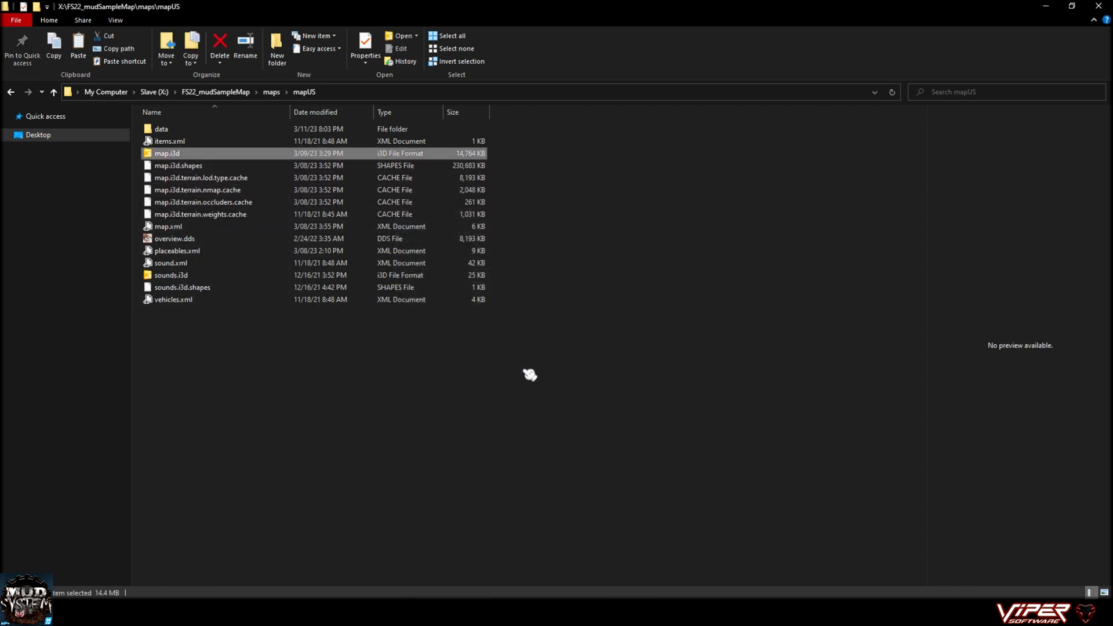
double_click(167, 153)
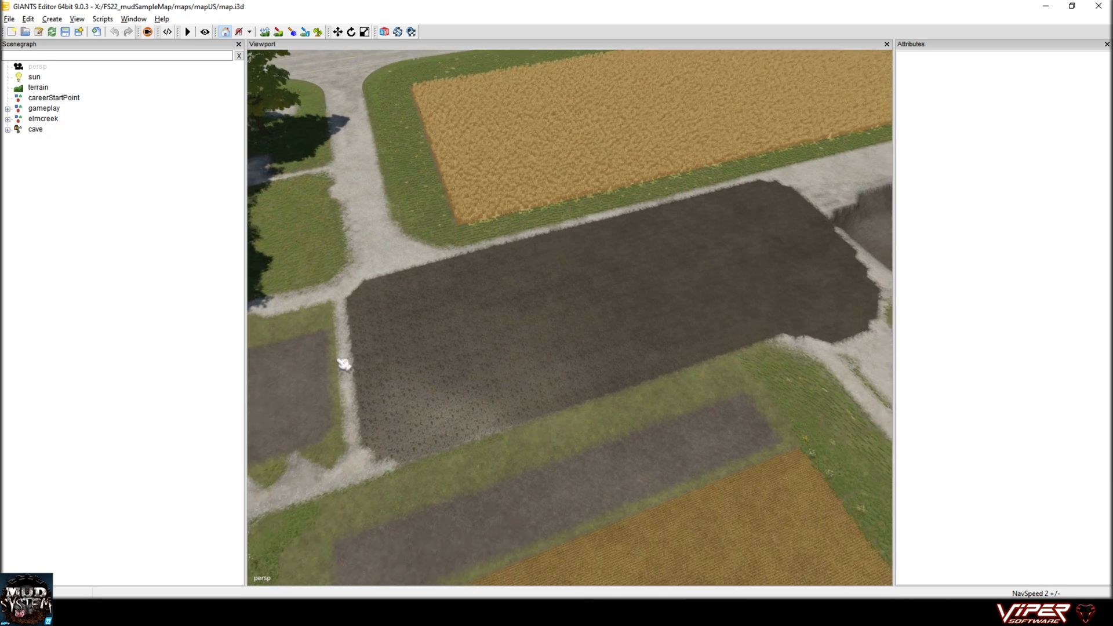
mouse_move(706, 451)
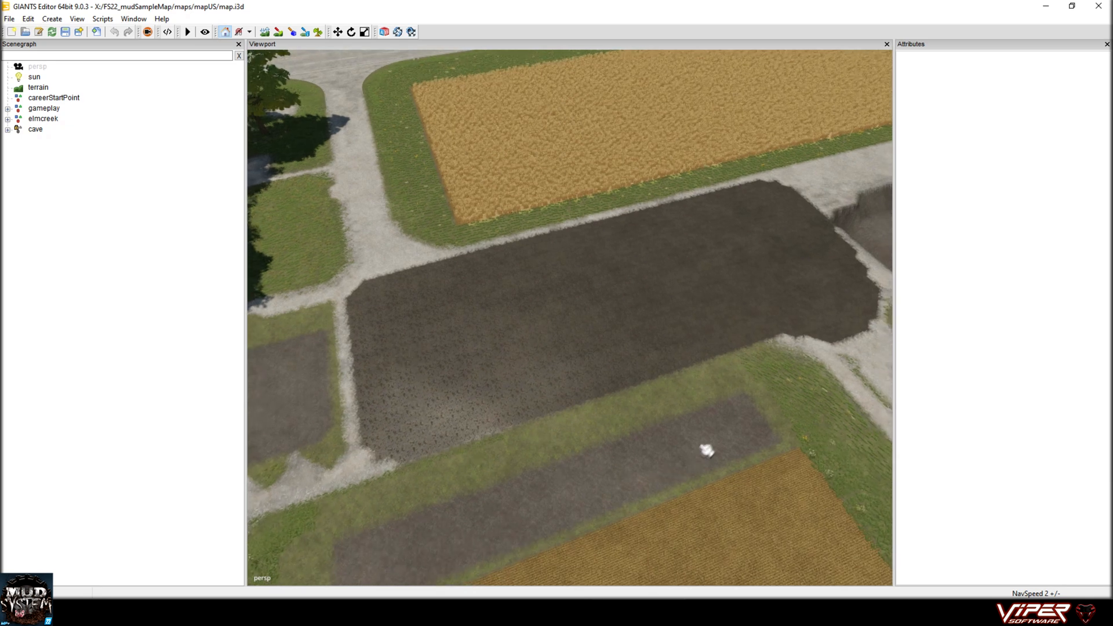
mouse_move(391, 405)
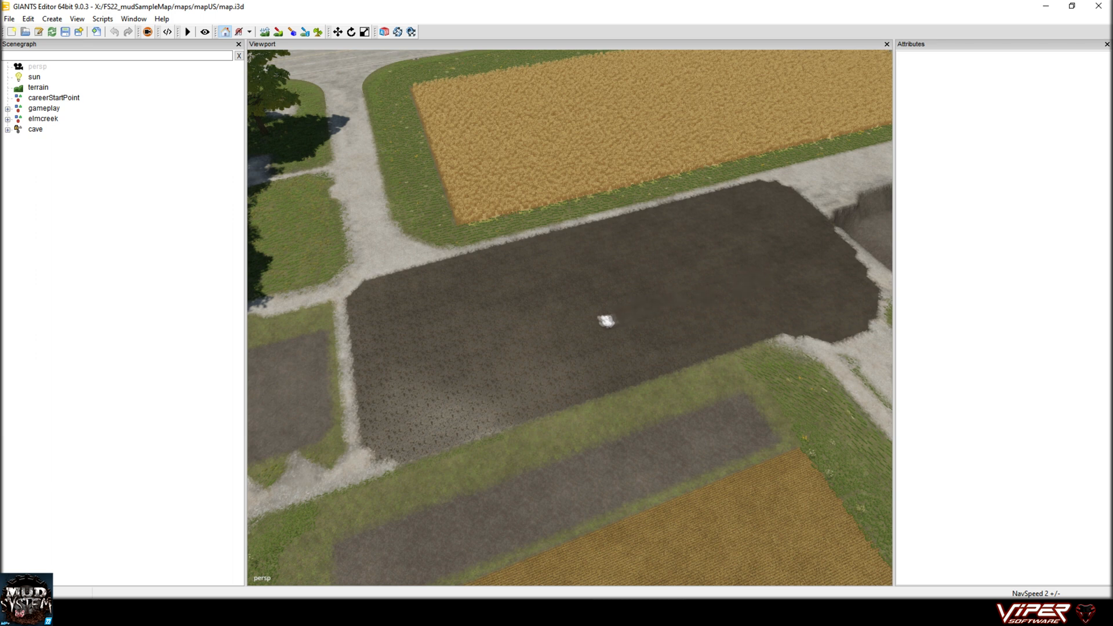
mouse_move(771, 320)
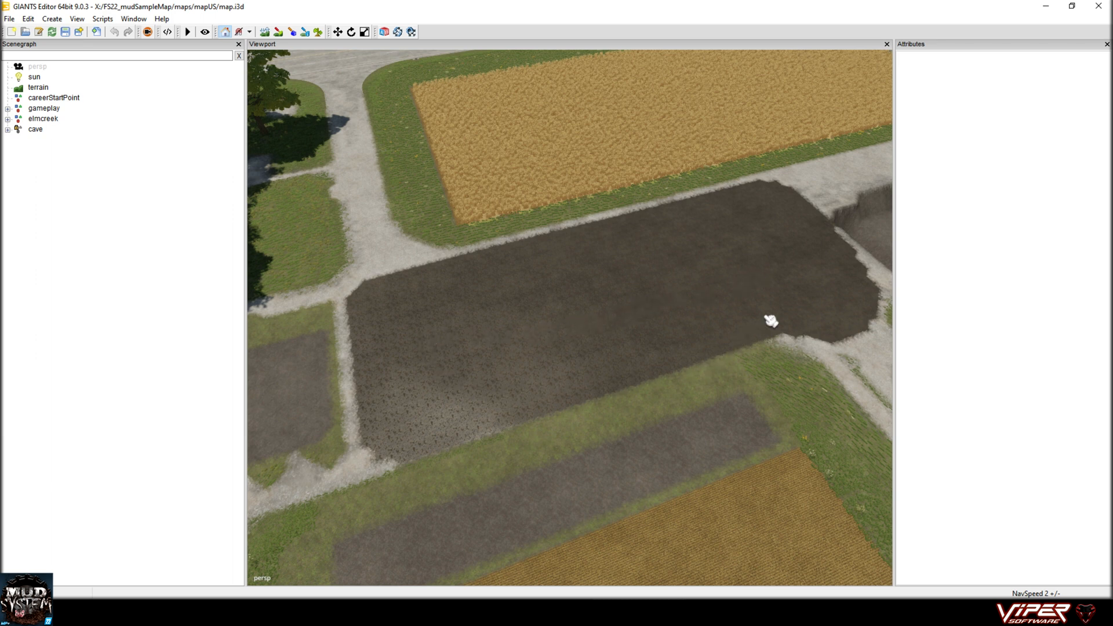
mouse_move(533, 328)
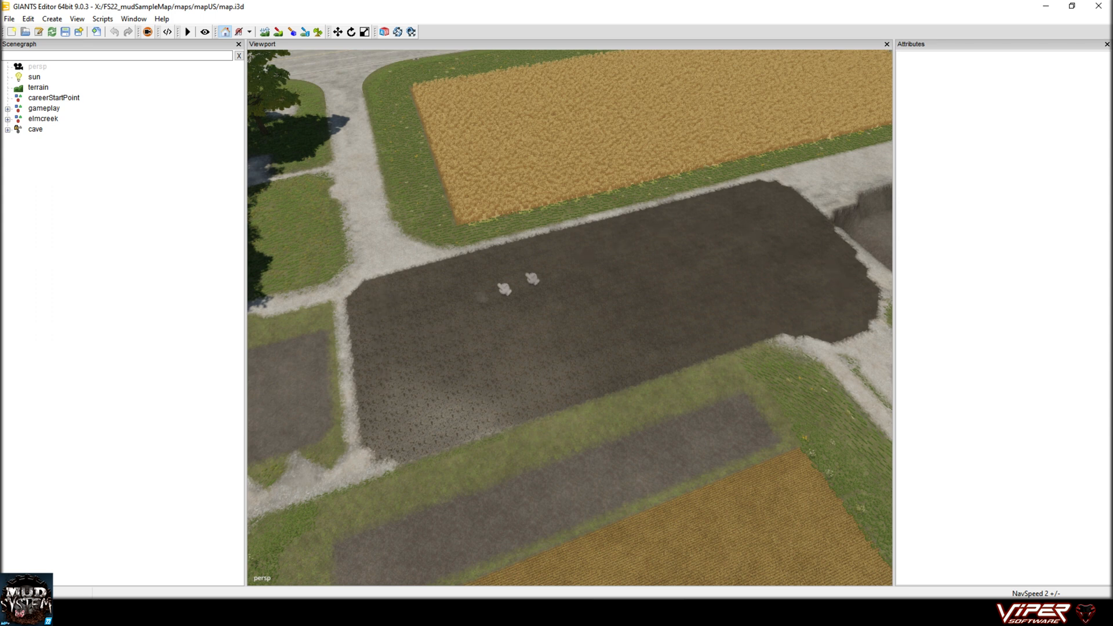
mouse_move(731, 259)
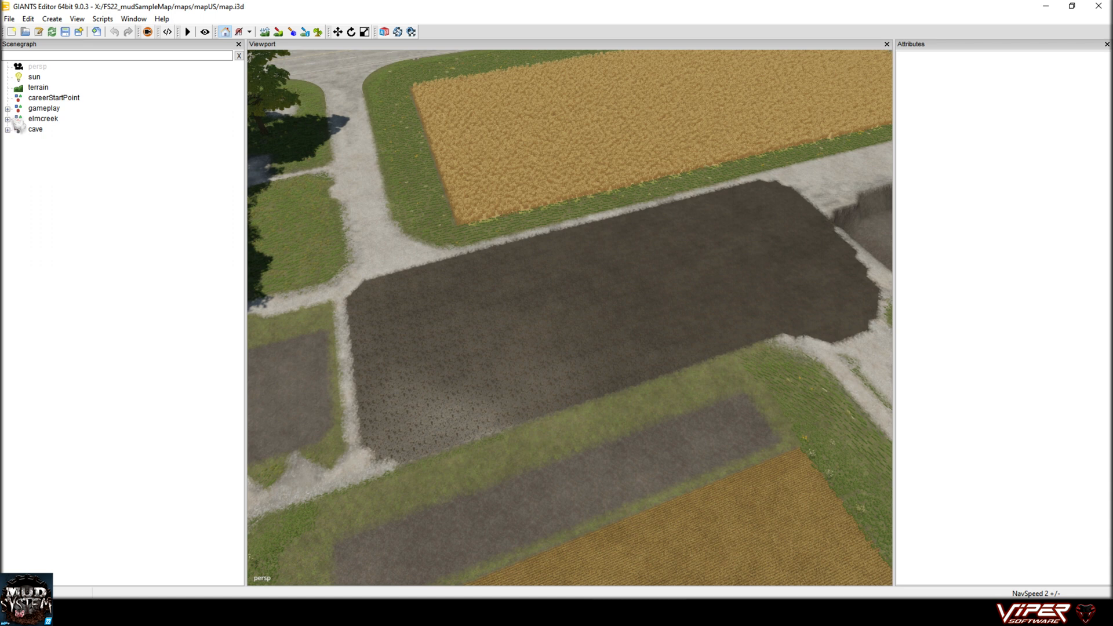
mouse_move(305, 32)
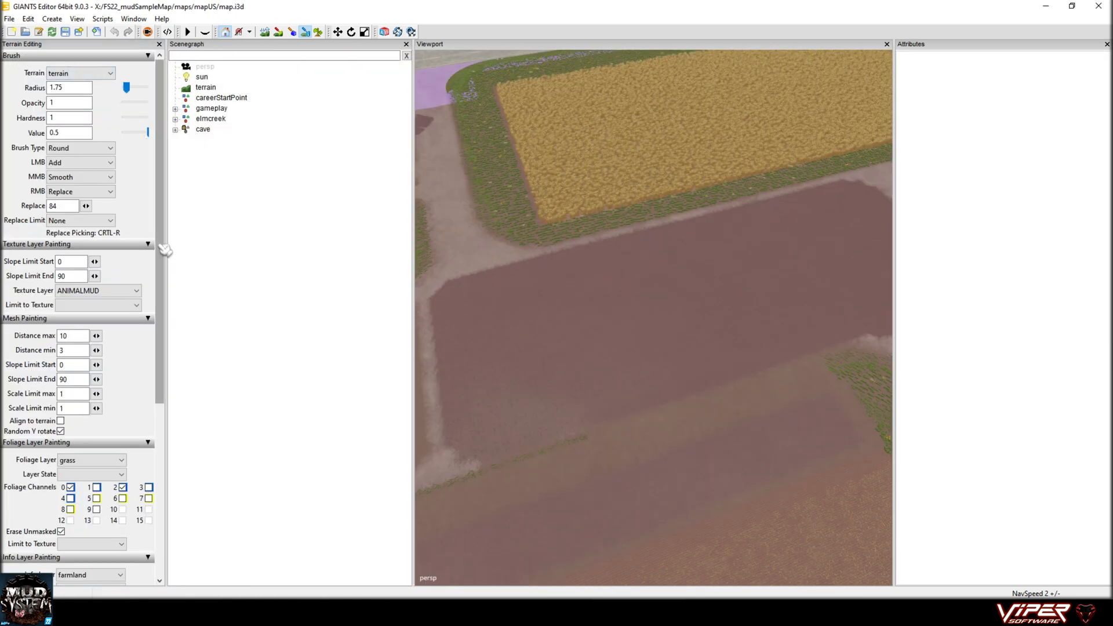
Step: Select the mudMask info layer, show it on the terrain, and switch its state from MudArea to NoMudArea
scroll("down", 3)
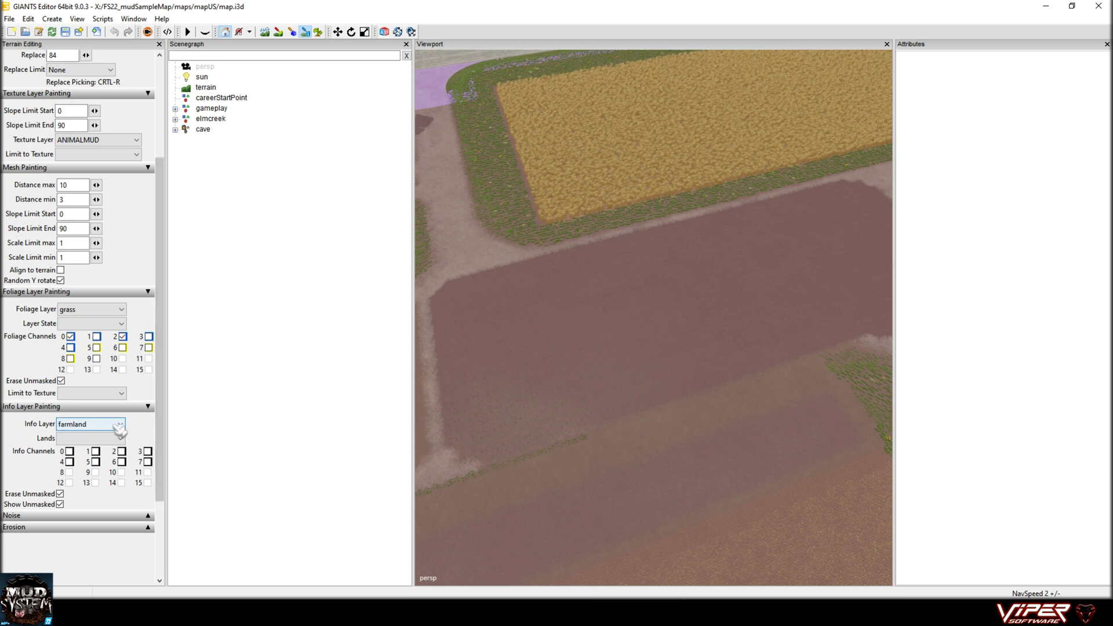
left_click(120, 424)
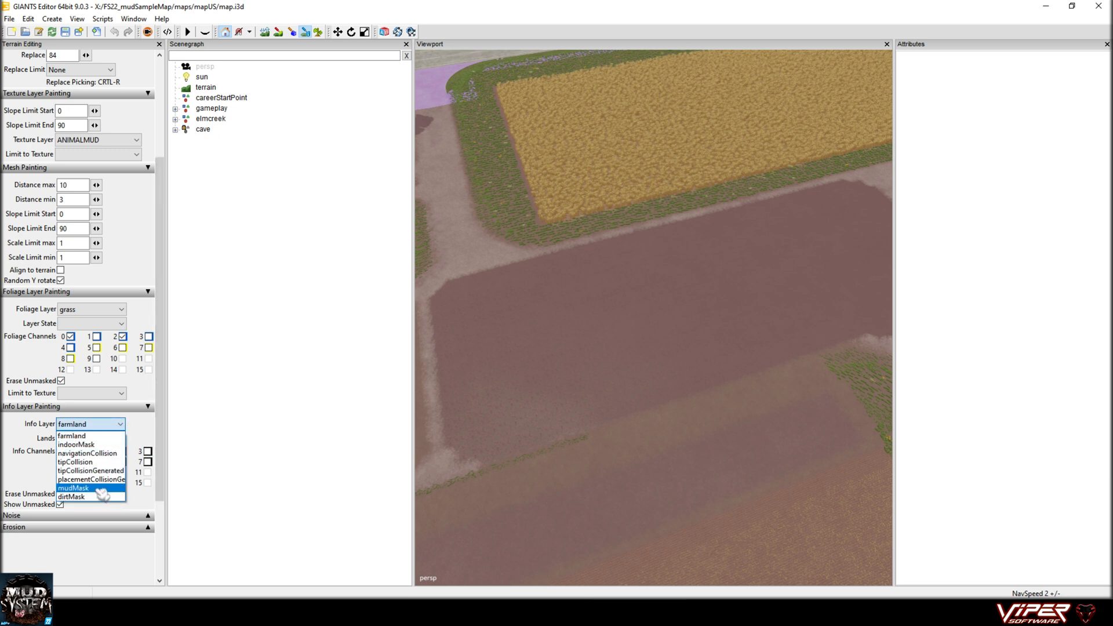
left_click(71, 489)
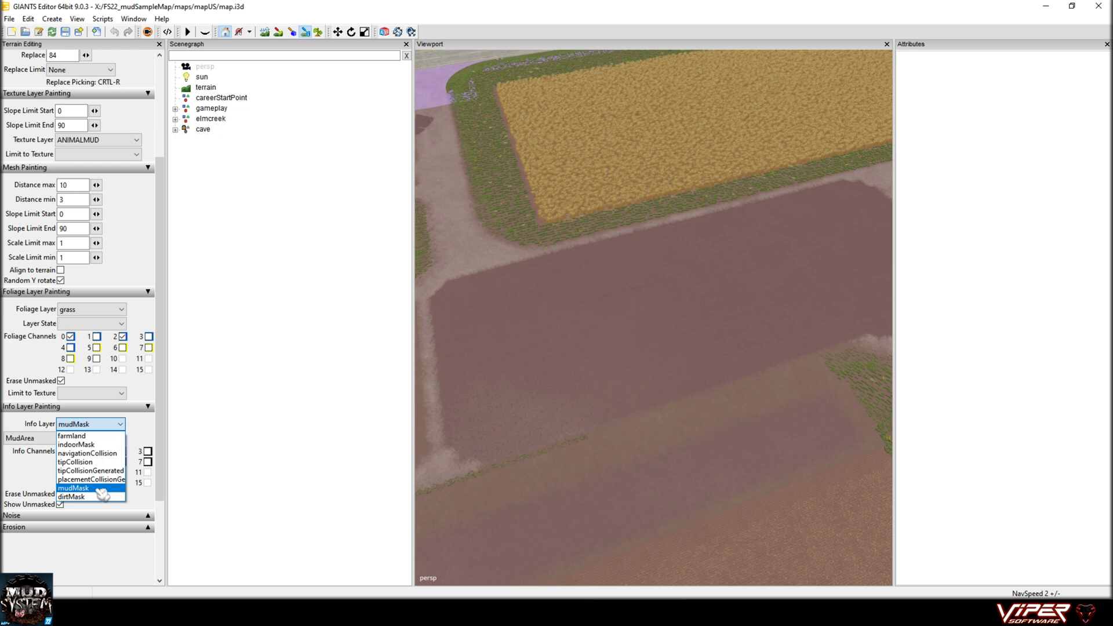
left_click(73, 488)
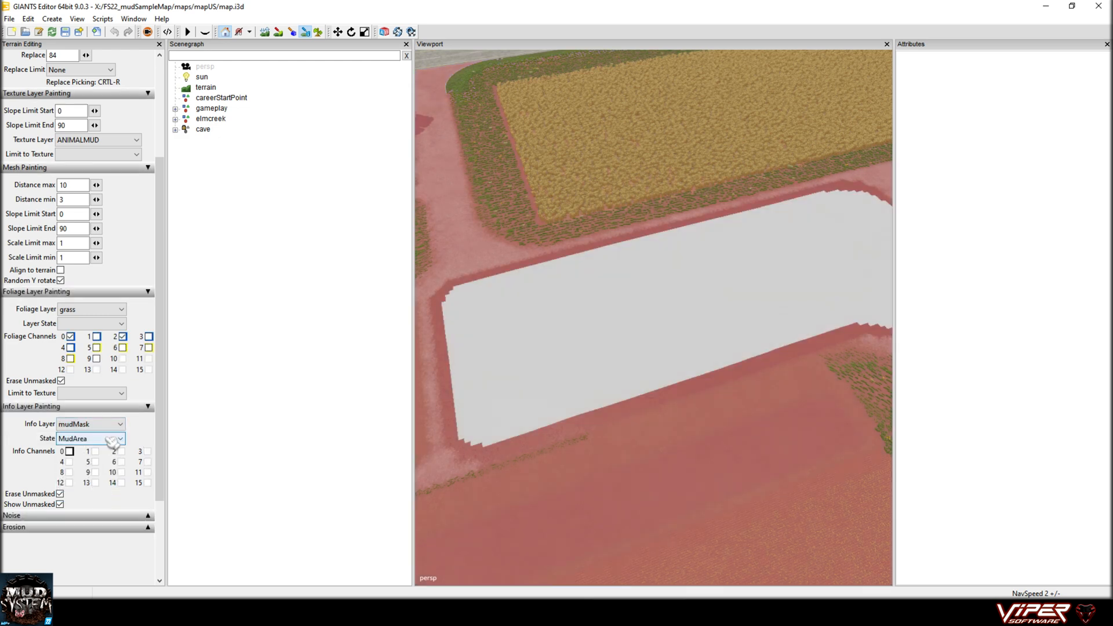
left_click(120, 439)
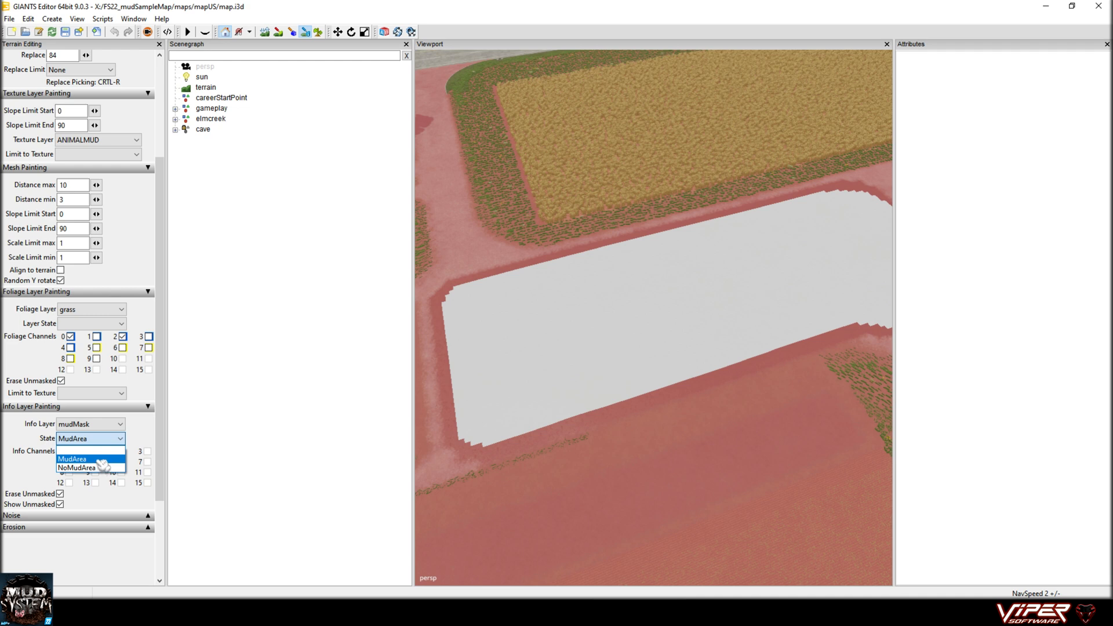
left_click(71, 459)
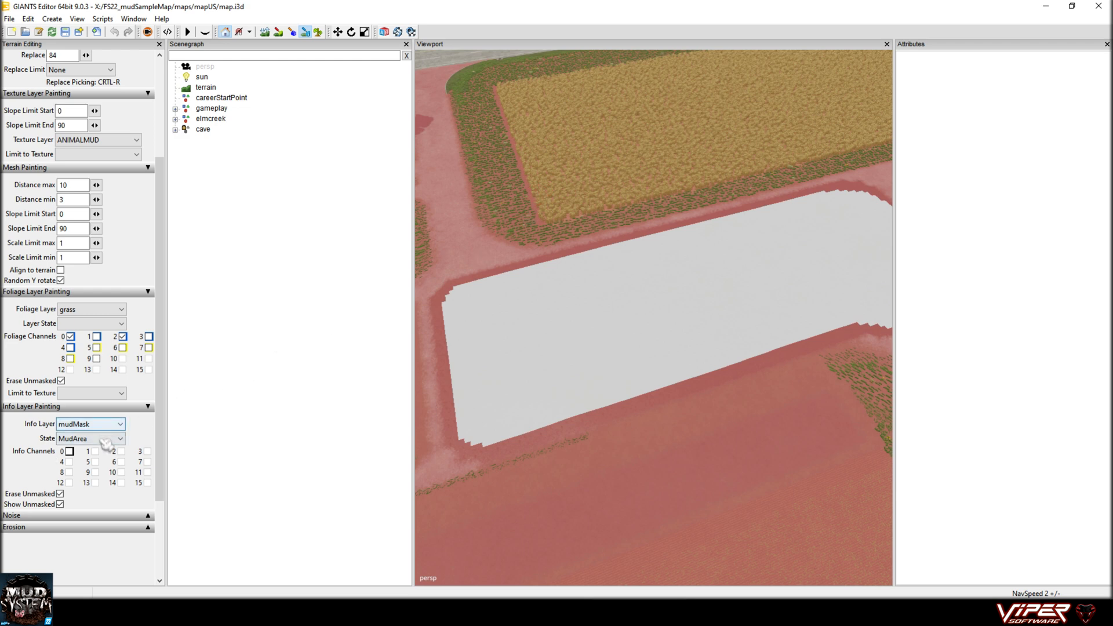
left_click(118, 438)
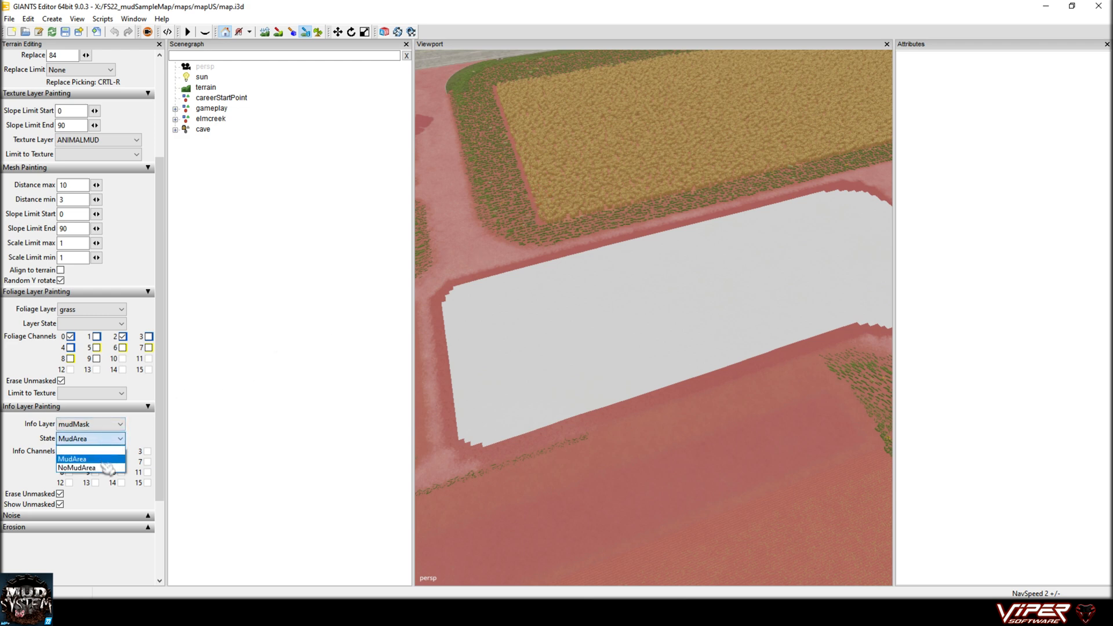
left_click(76, 467)
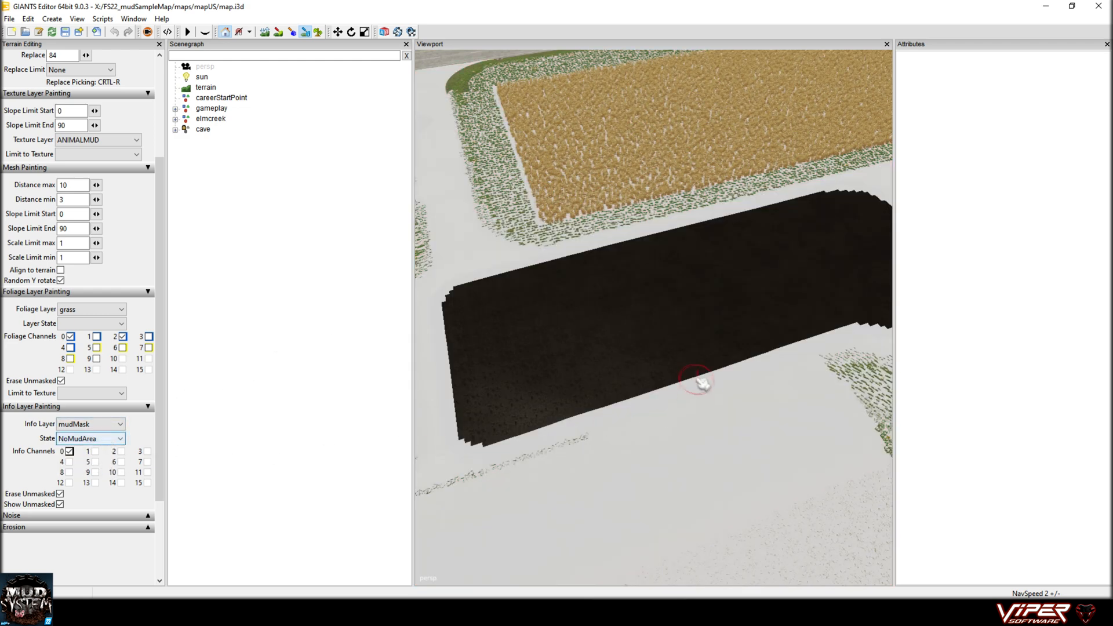
mouse_move(468, 315)
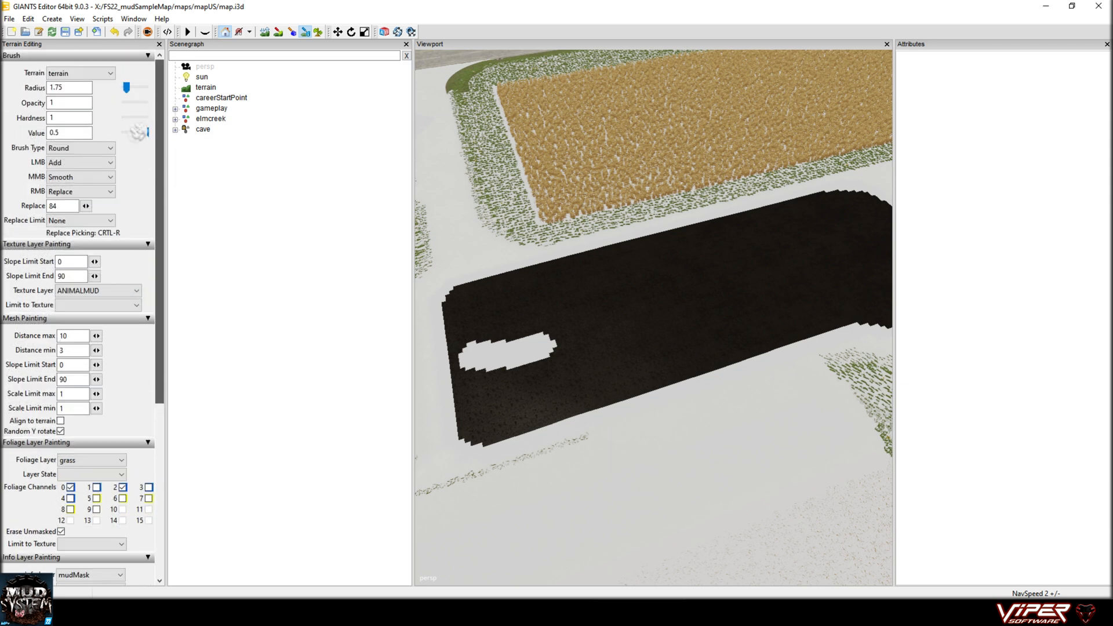
Step: Set the secondary (RMB) brush mode to Subtract
left_click(80, 192)
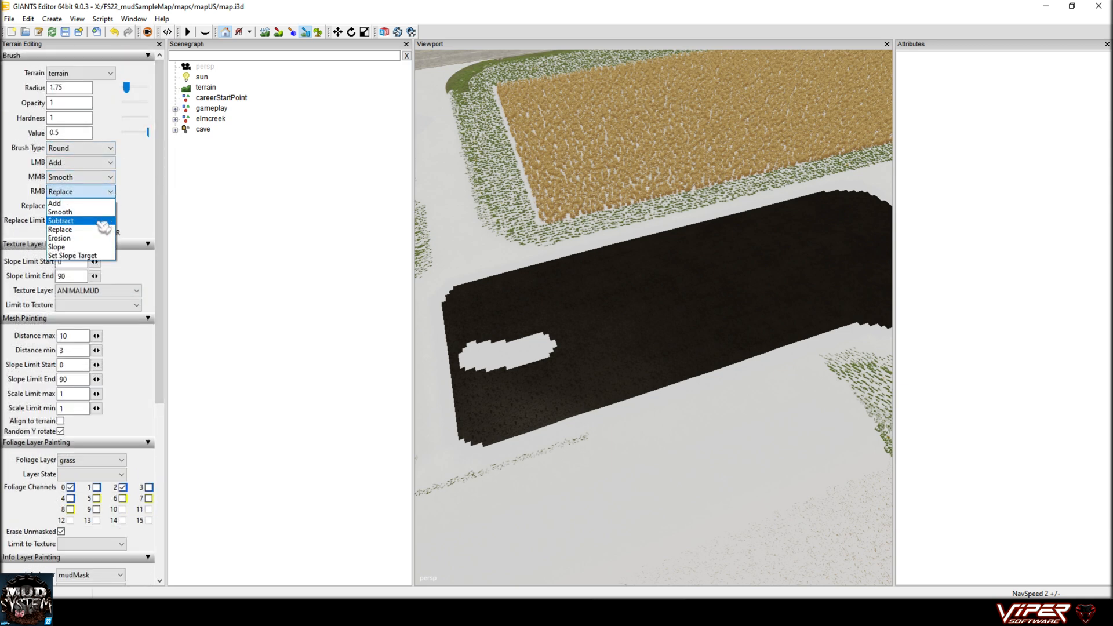
left_click(60, 221)
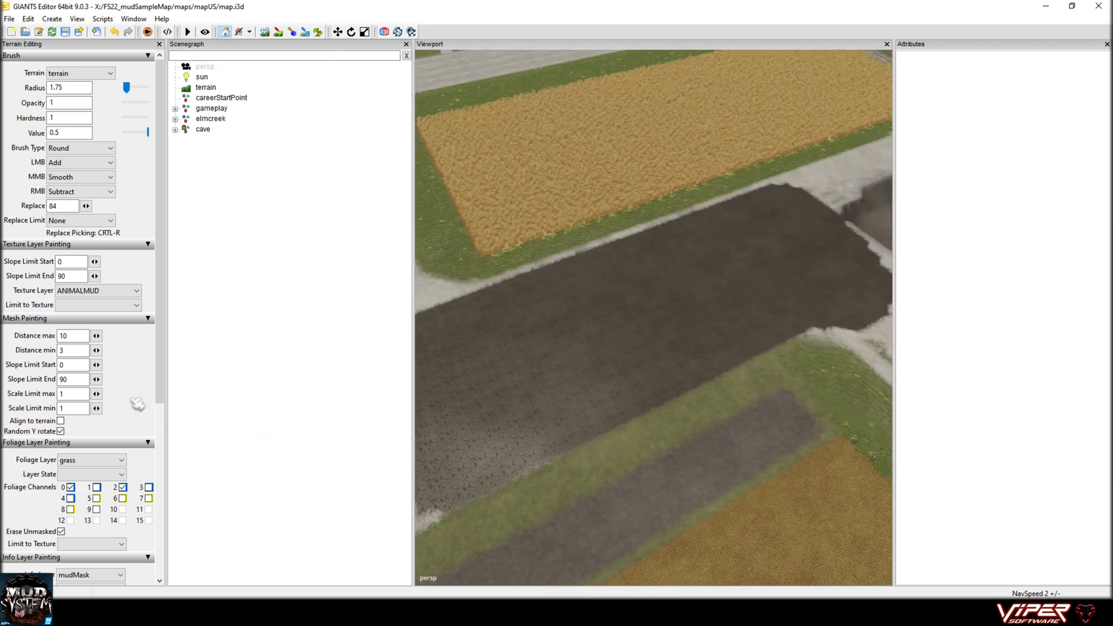
Step: Switch info layer painting to dirtMask with the NoDirtArea state
left_click(119, 505)
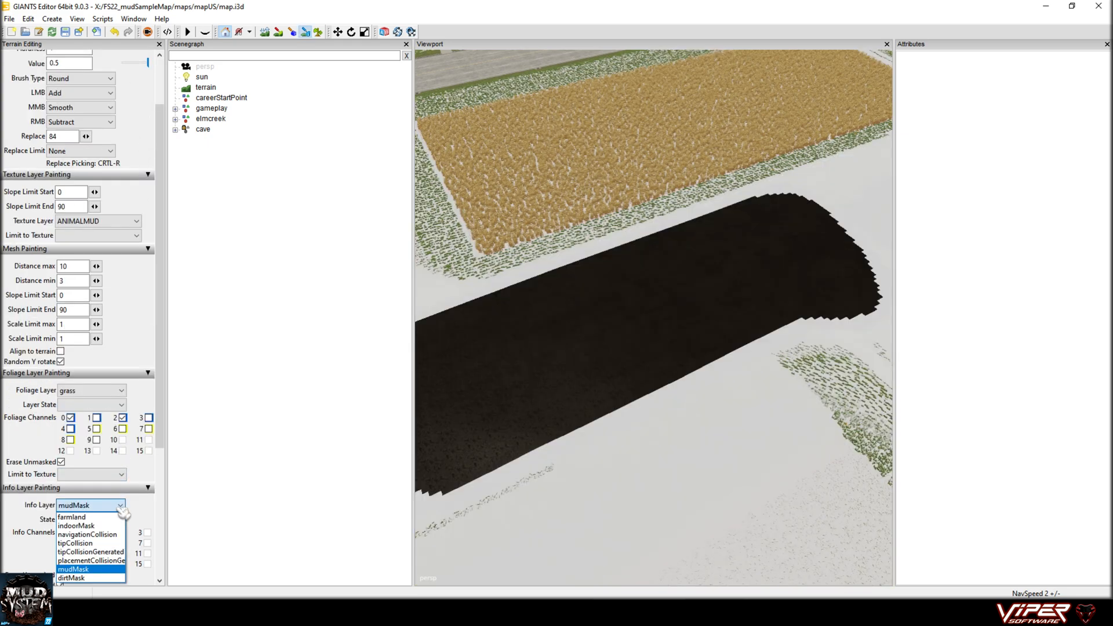
left_click(71, 578)
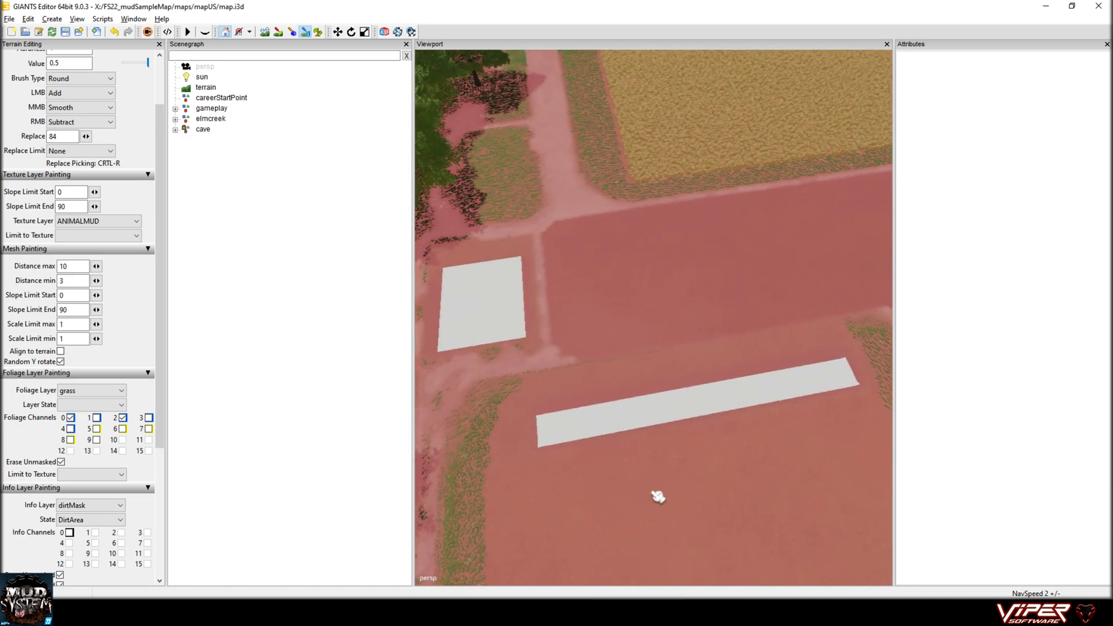
left_click(90, 519)
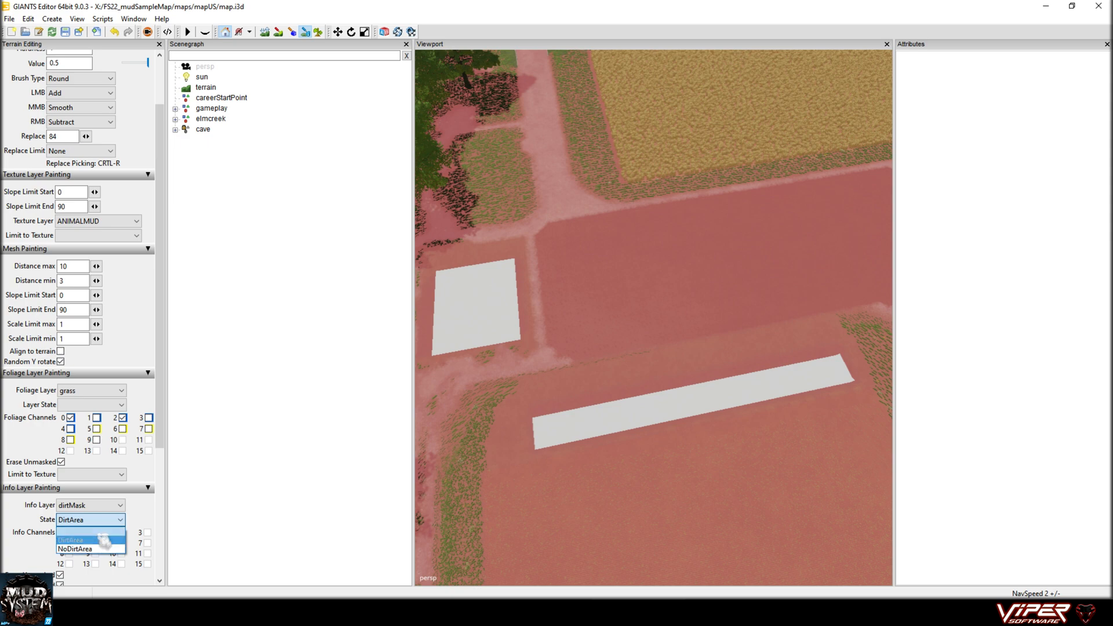
left_click(74, 548)
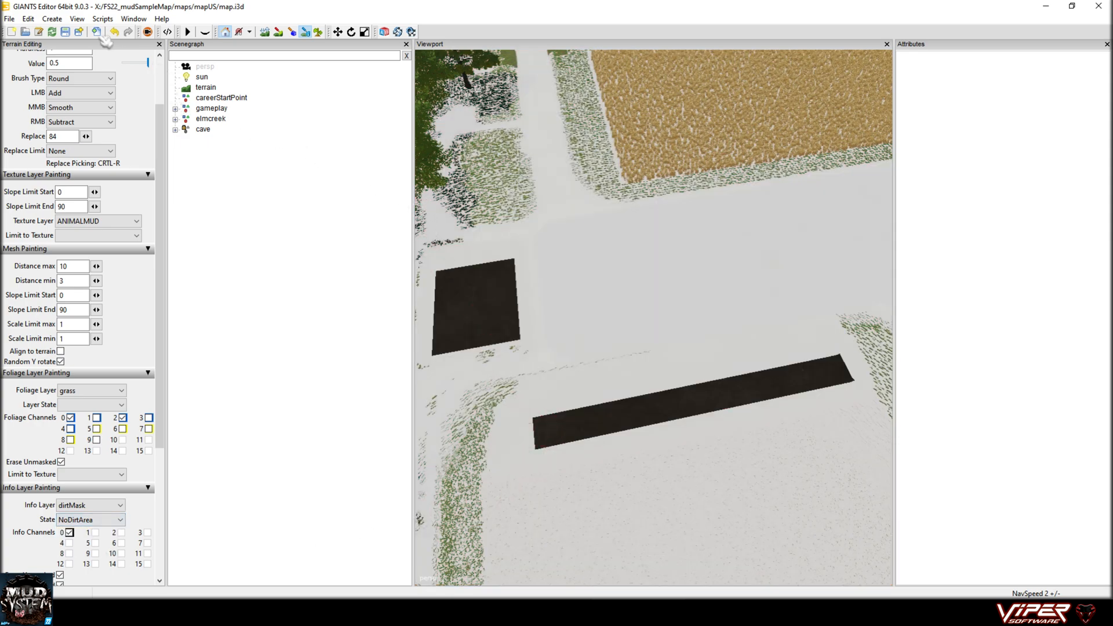
left_click(102, 18)
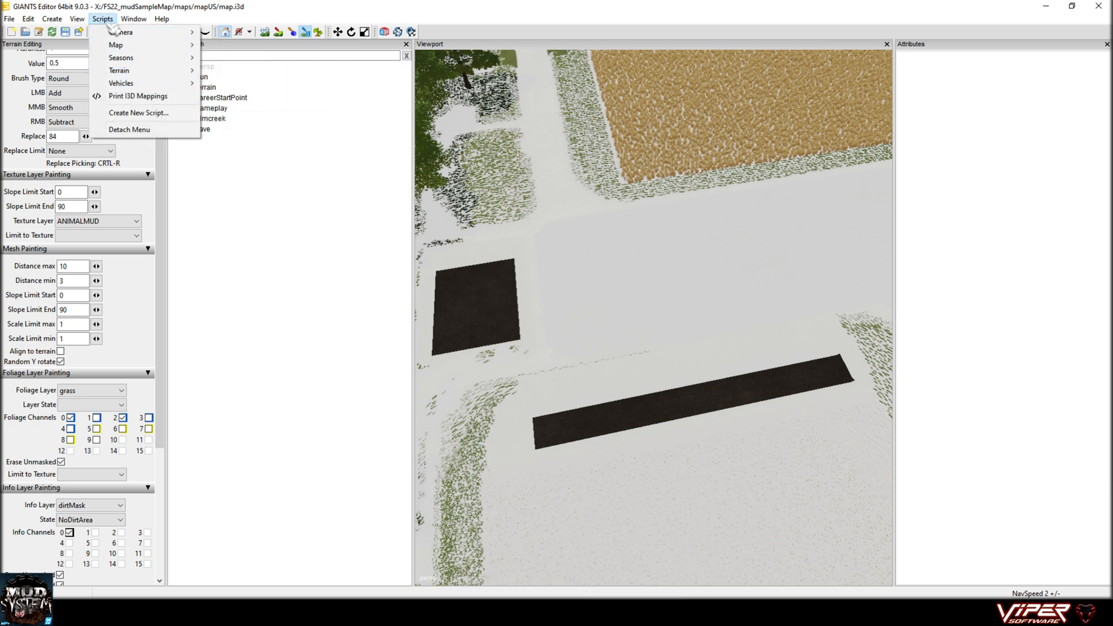
mouse_move(116, 45)
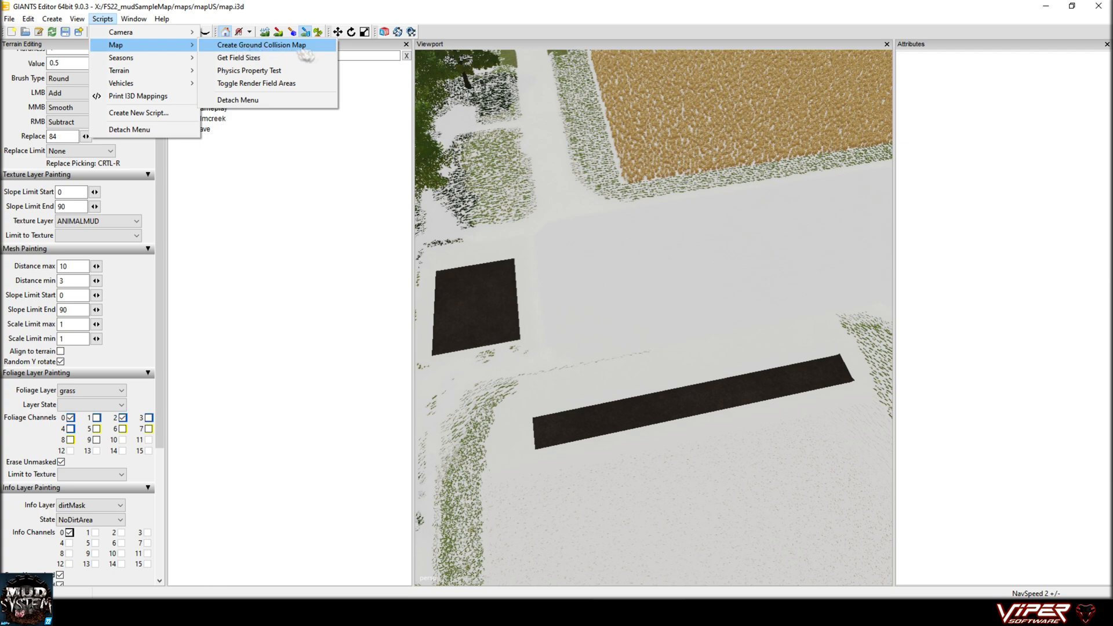
mouse_move(305, 56)
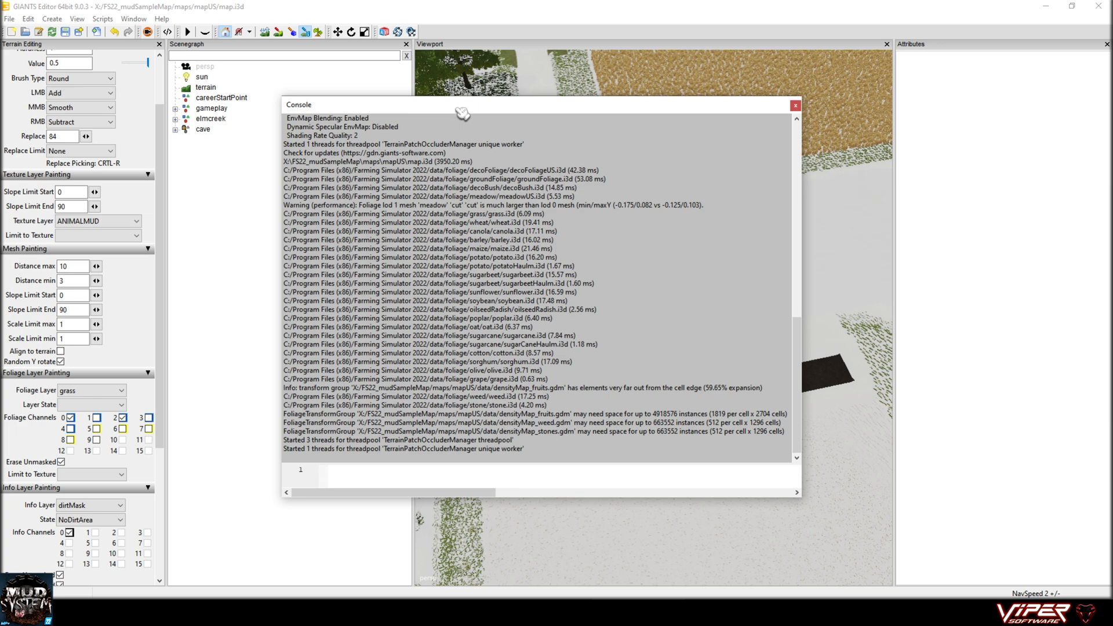
left_click(795, 105)
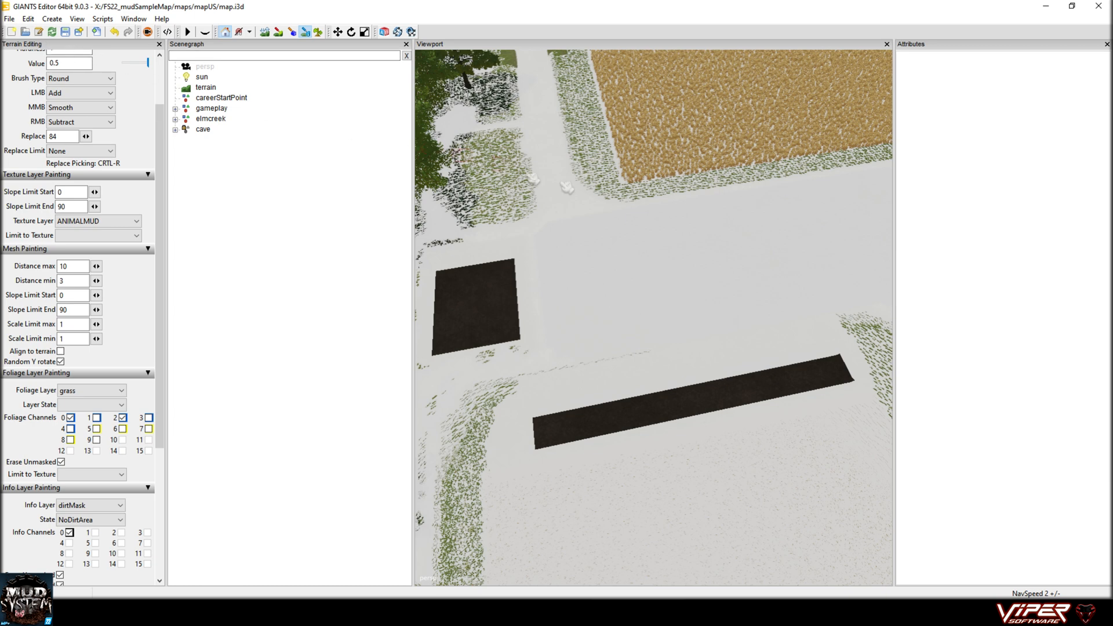
mouse_move(731, 224)
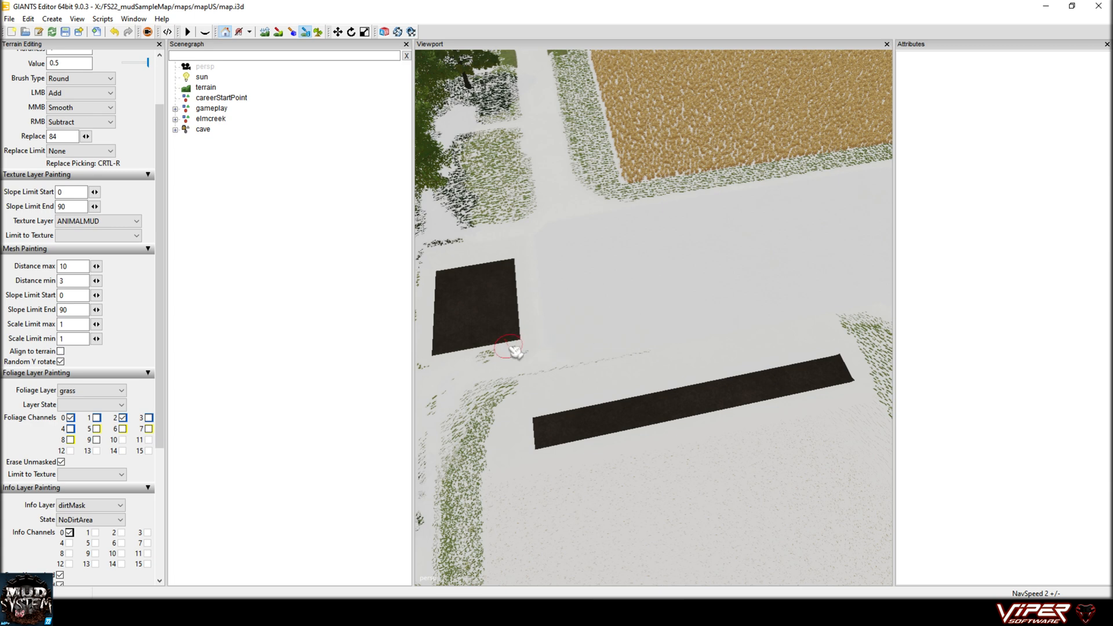
mouse_move(572, 575)
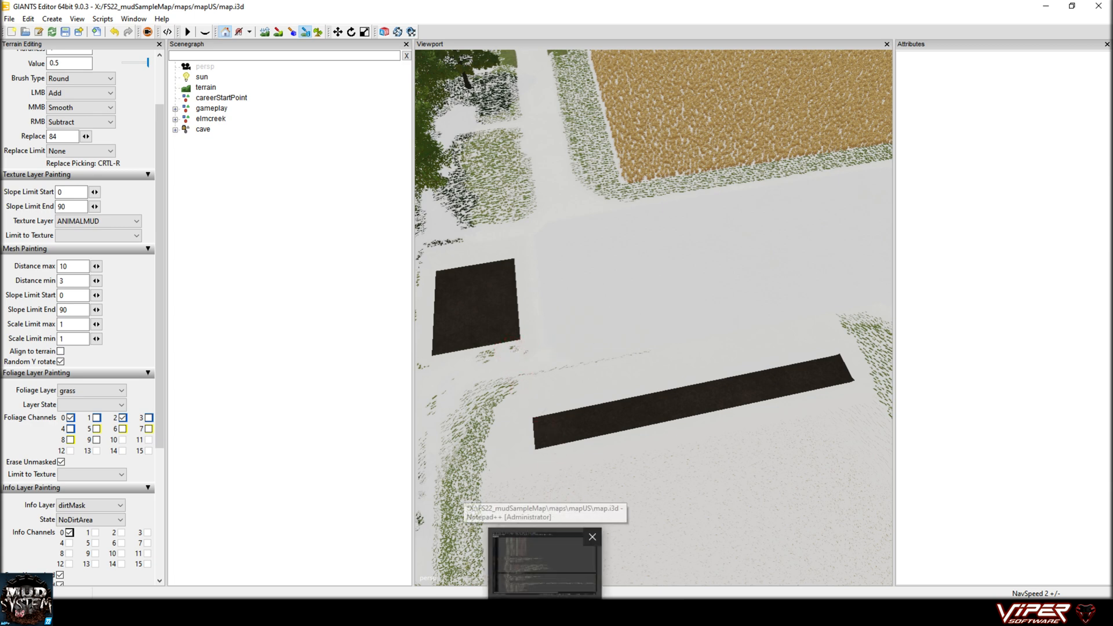
Step: Return to the mapUS folder in File Explorer and select map.xml
left_click(544, 561)
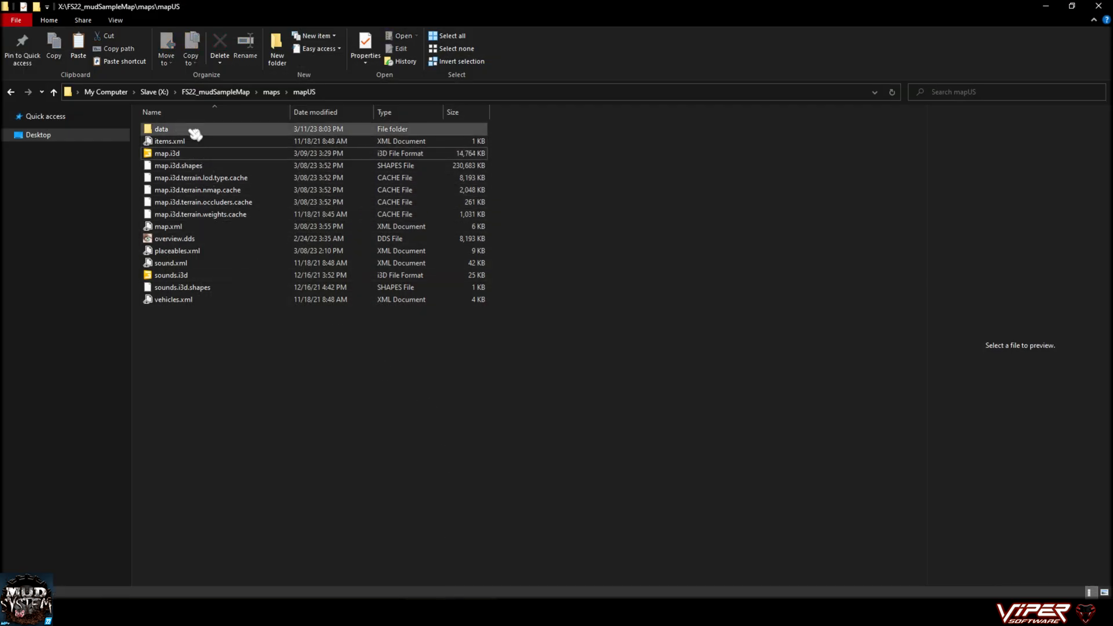
double_click(161, 129)
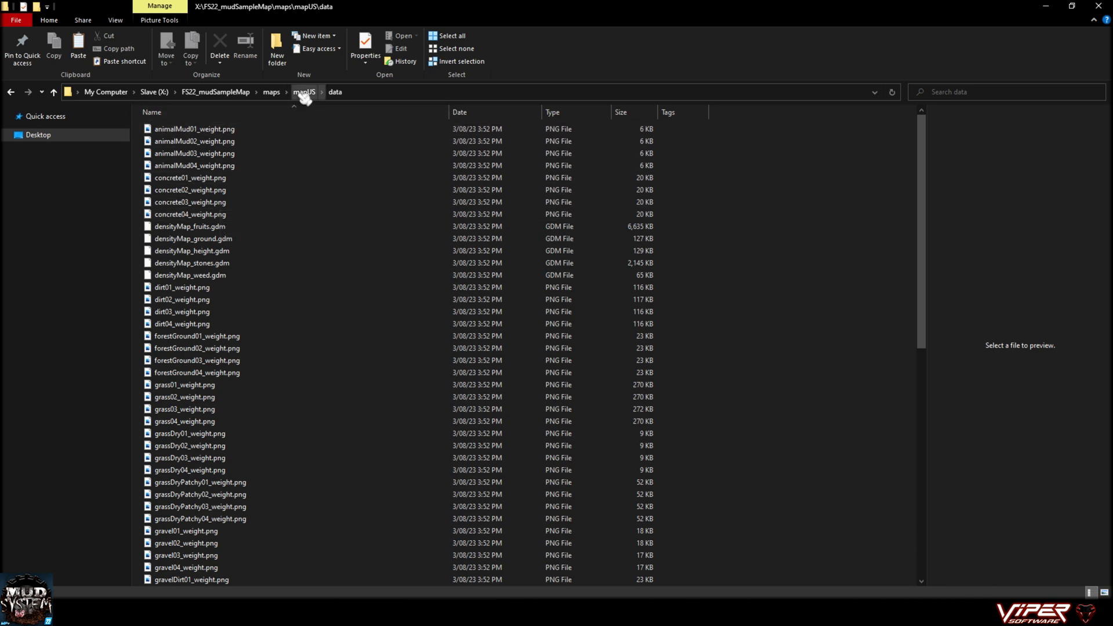
left_click(304, 92)
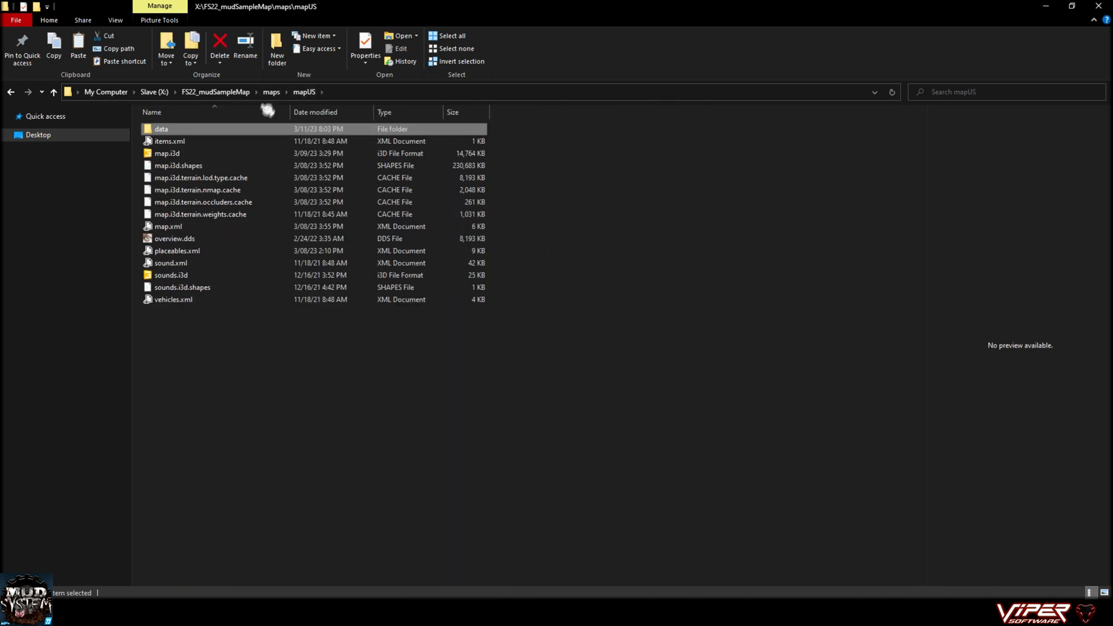
left_click(168, 226)
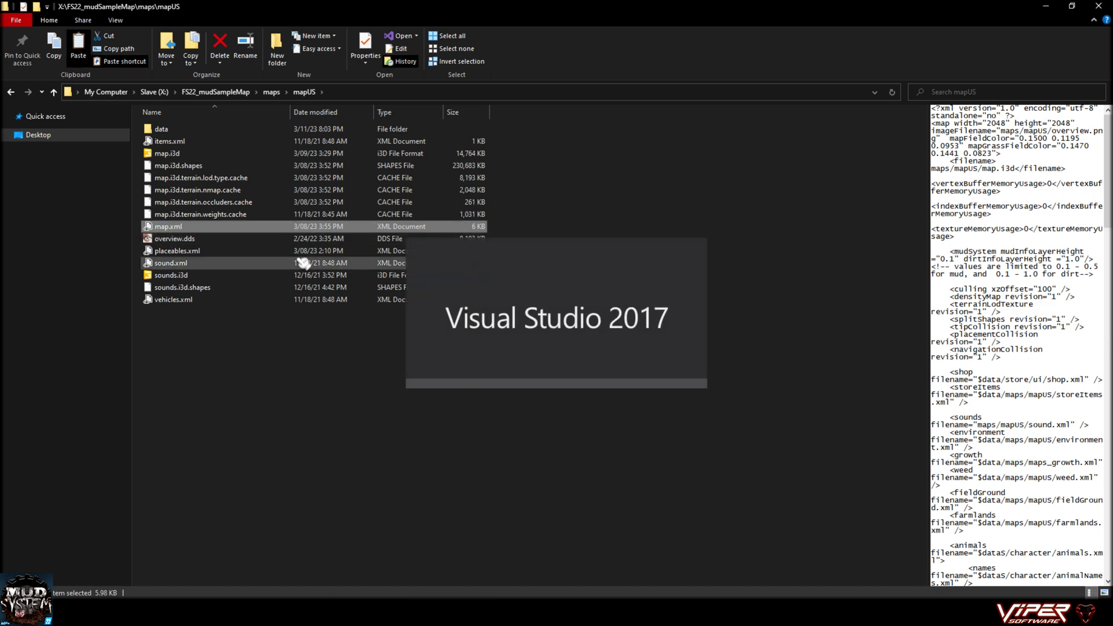
Step: Edit map.xml's mudSystem line so mudInfoLayerHeight is 0.1 and dirtInfoLayerHeight is 0.5
double_click(167, 226)
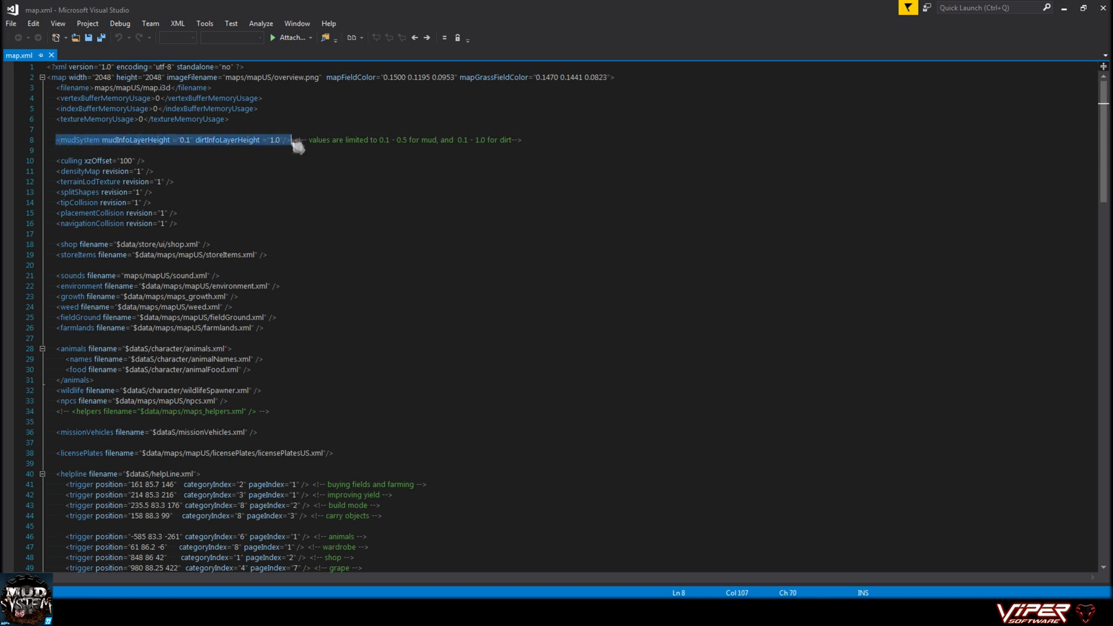
left_click(121, 140)
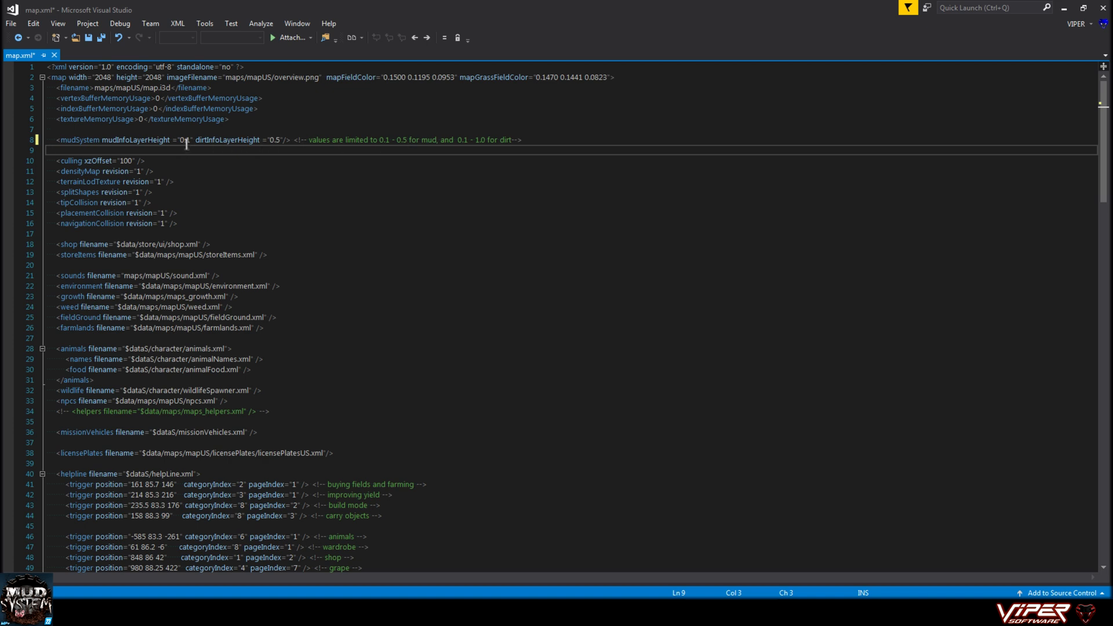
type(".1")
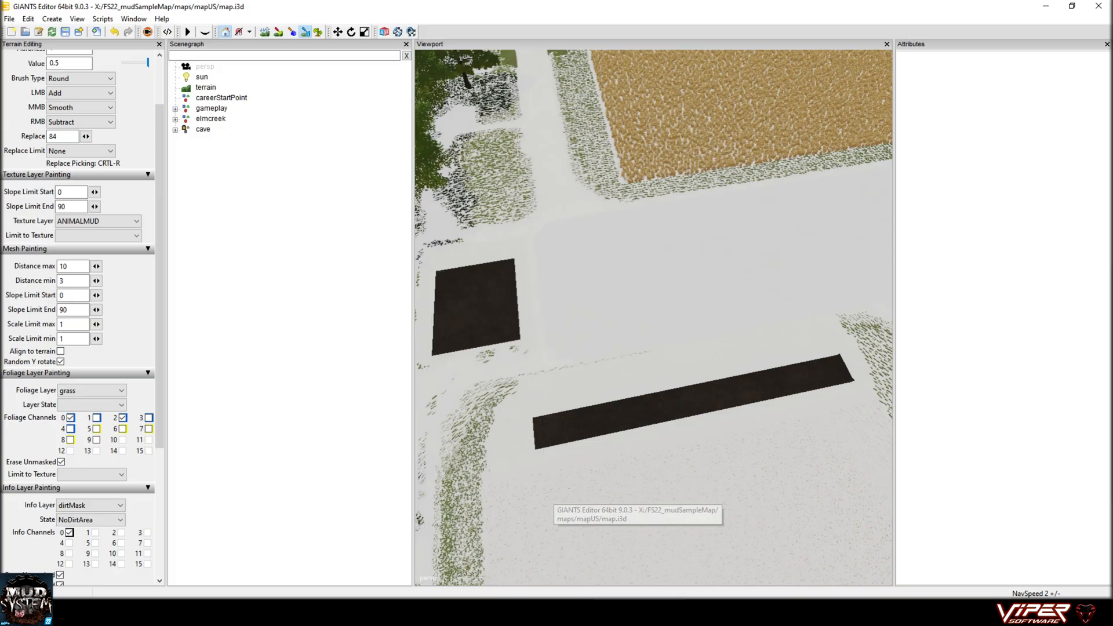
mouse_move(842, 376)
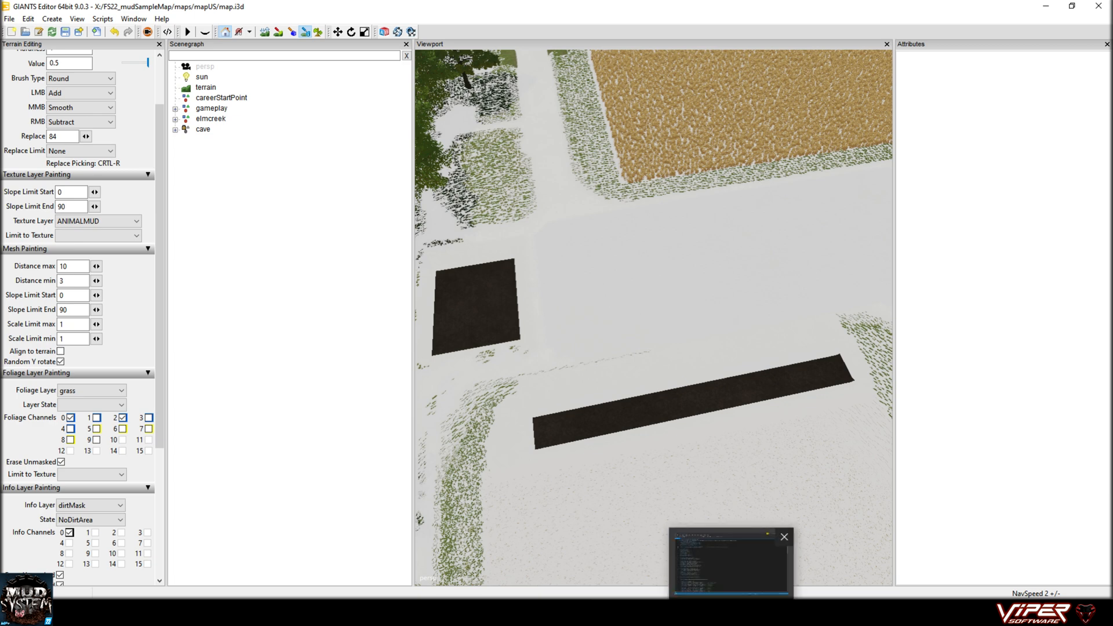
Step: Close the sample map without saving and create a new mod from the game's Mod Map US
left_click(784, 537)
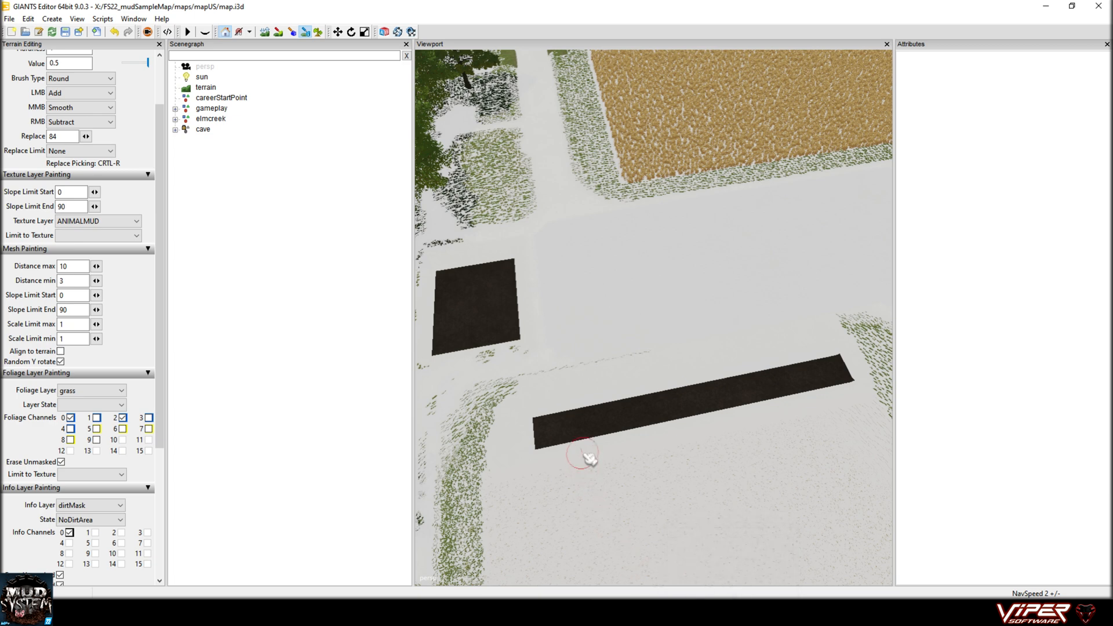
mouse_move(682, 522)
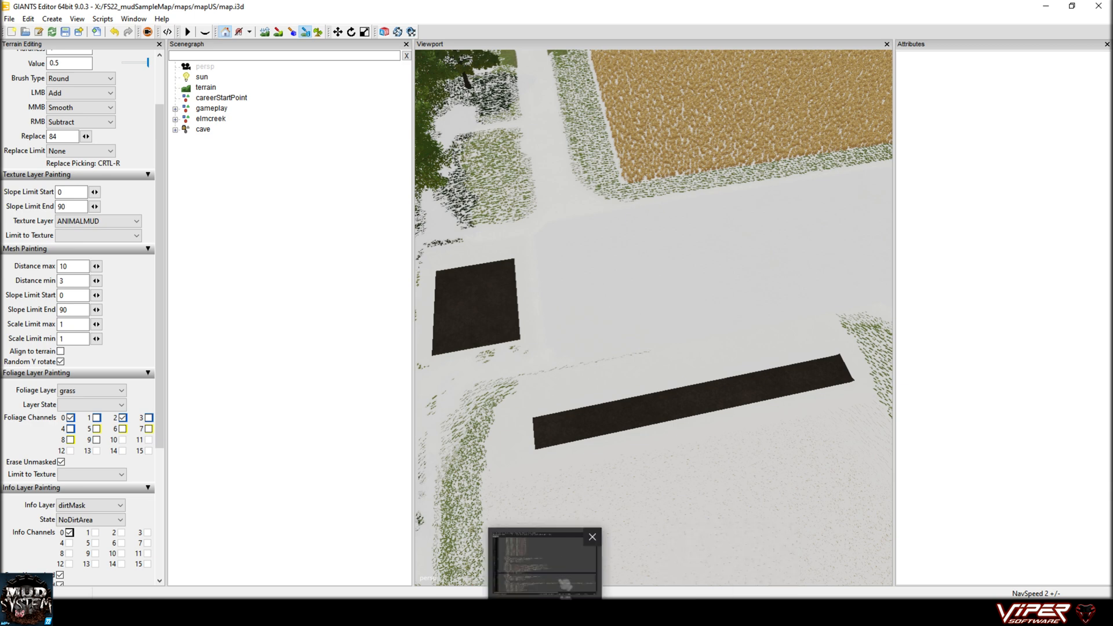
left_click(592, 536)
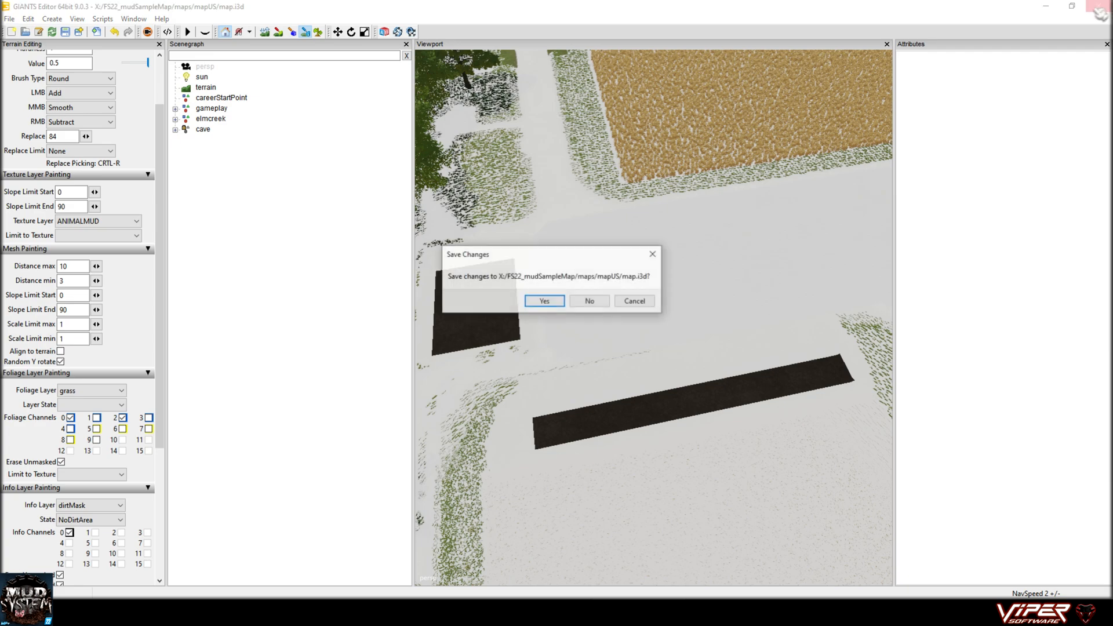
left_click(543, 300)
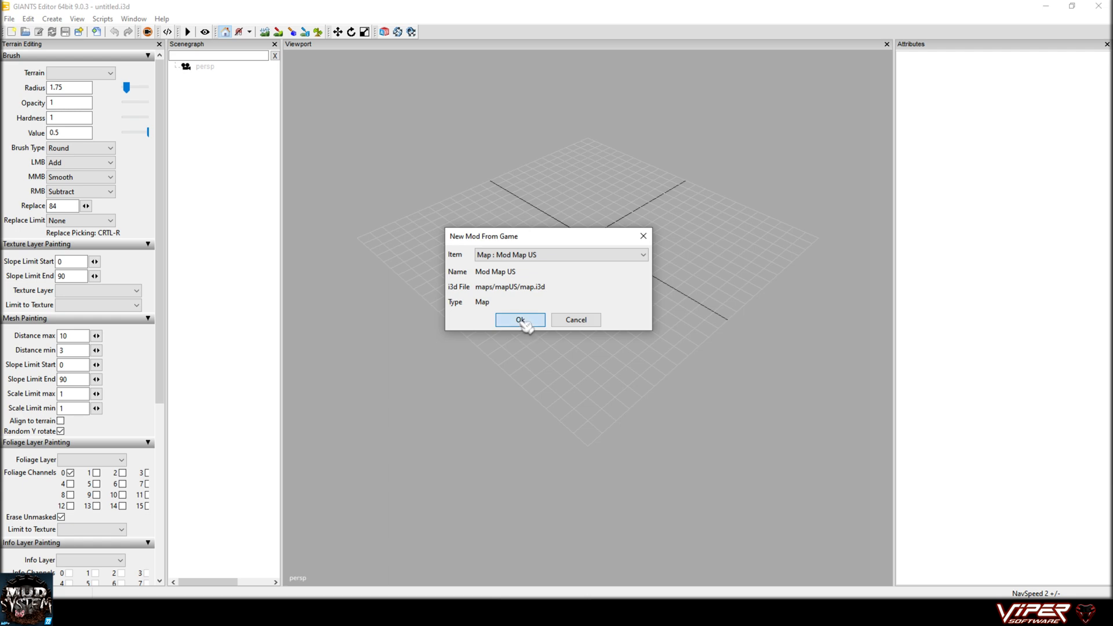
left_click(520, 320)
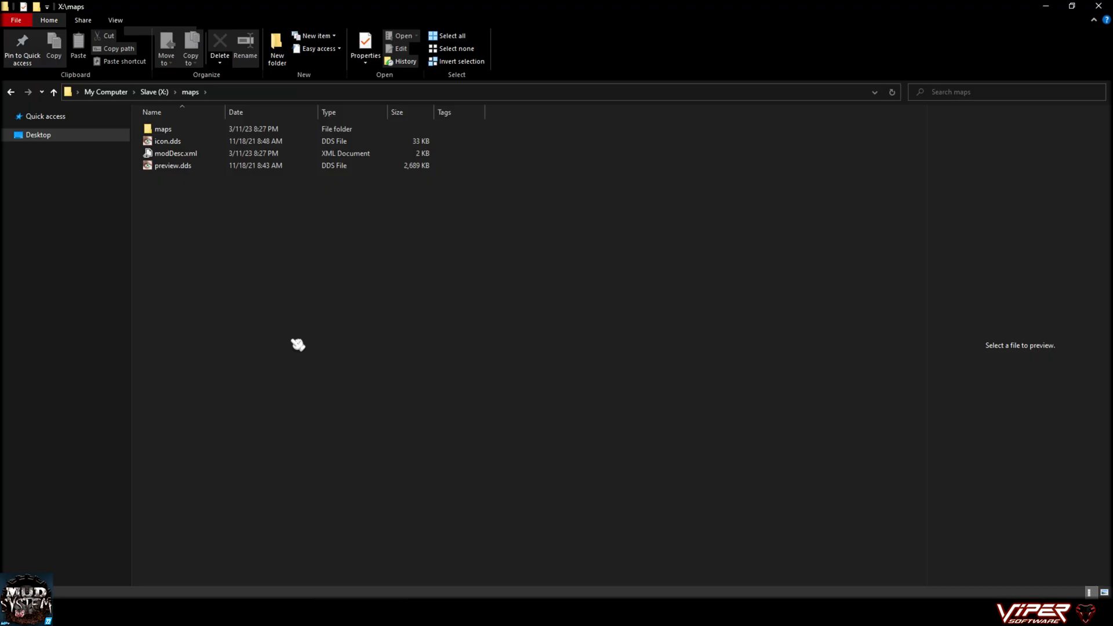
mouse_move(225, 194)
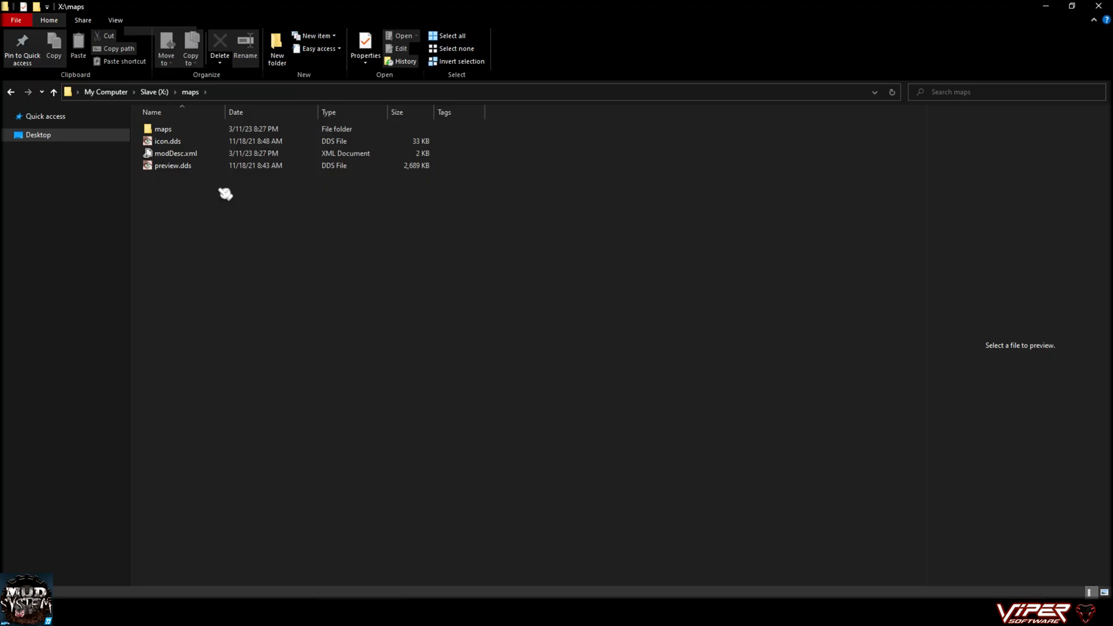
Step: Open the new mod's maps\mapUS\data folder and select infoLayer_indoorMask.grle to duplicate
left_click(162, 129)
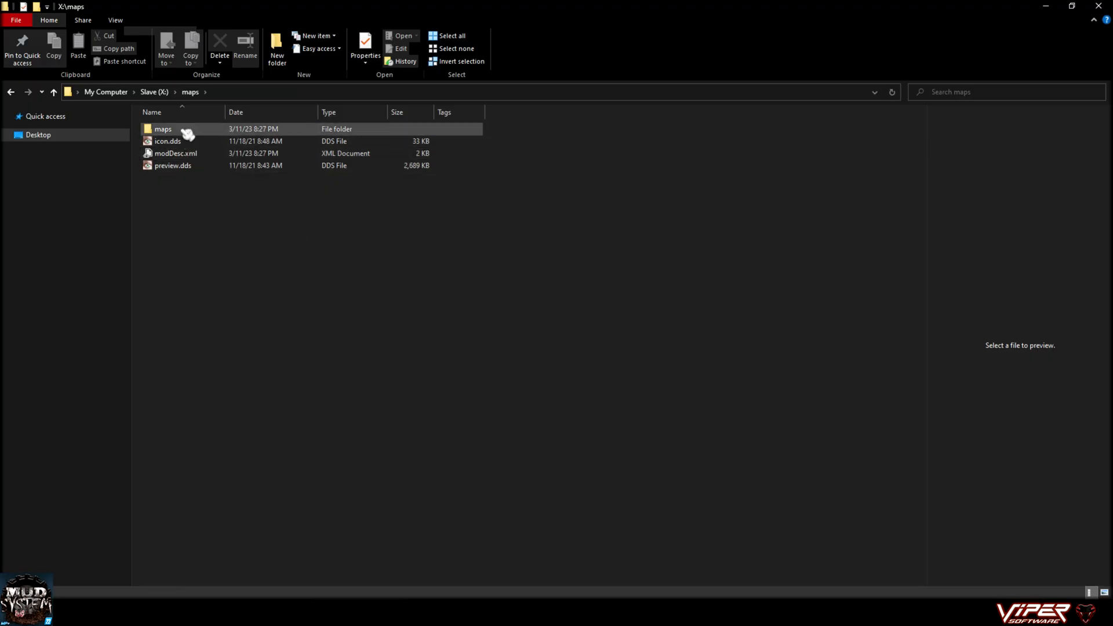
double_click(163, 129)
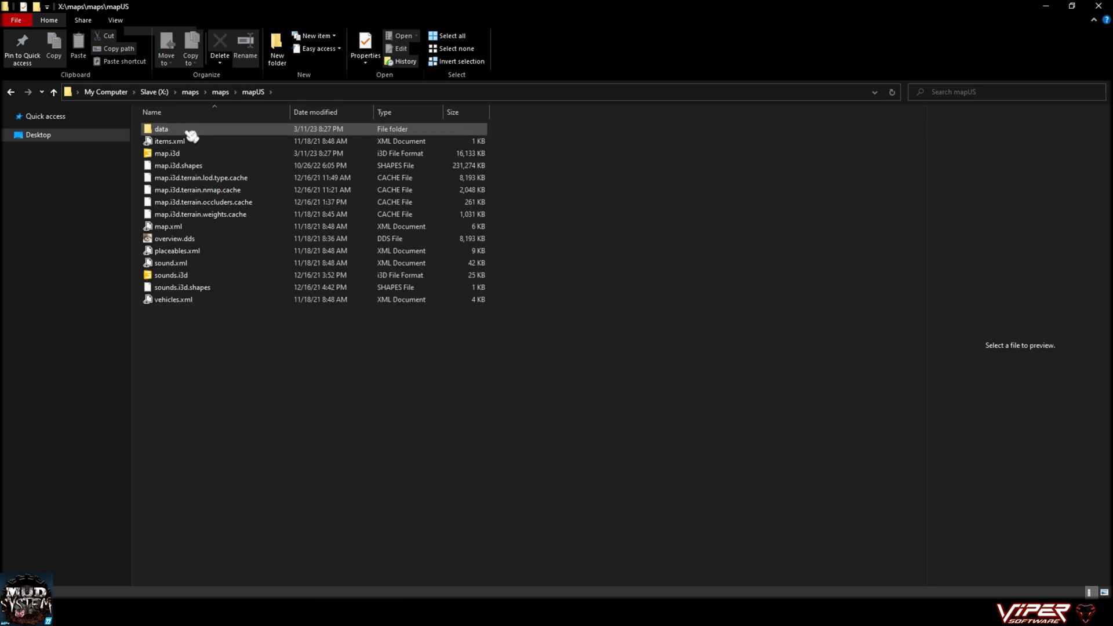
double_click(161, 129)
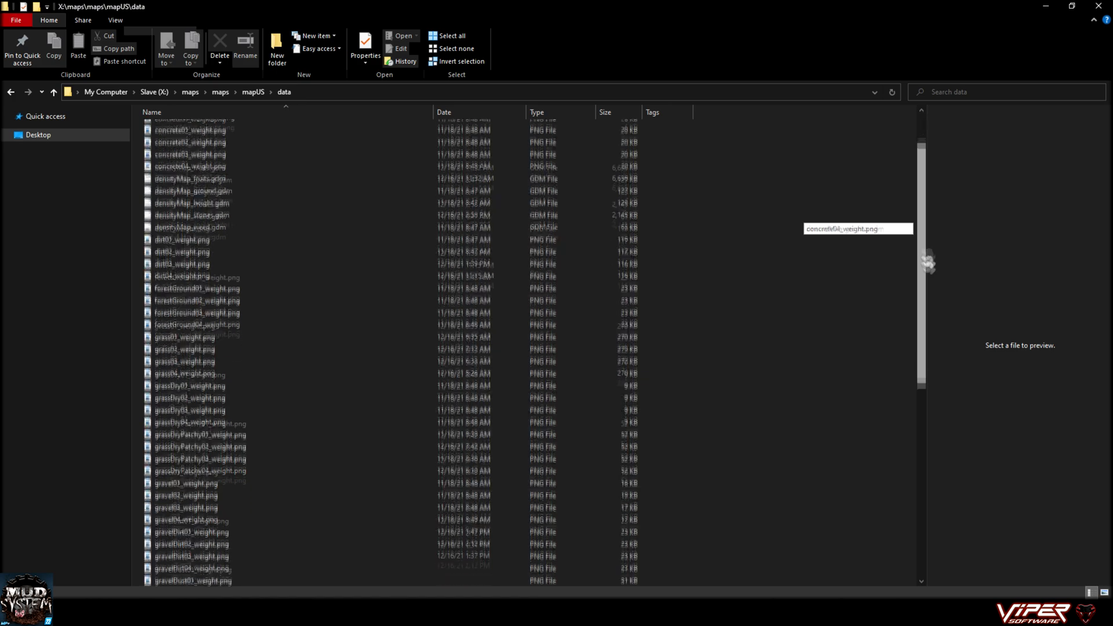
scroll("down", 3)
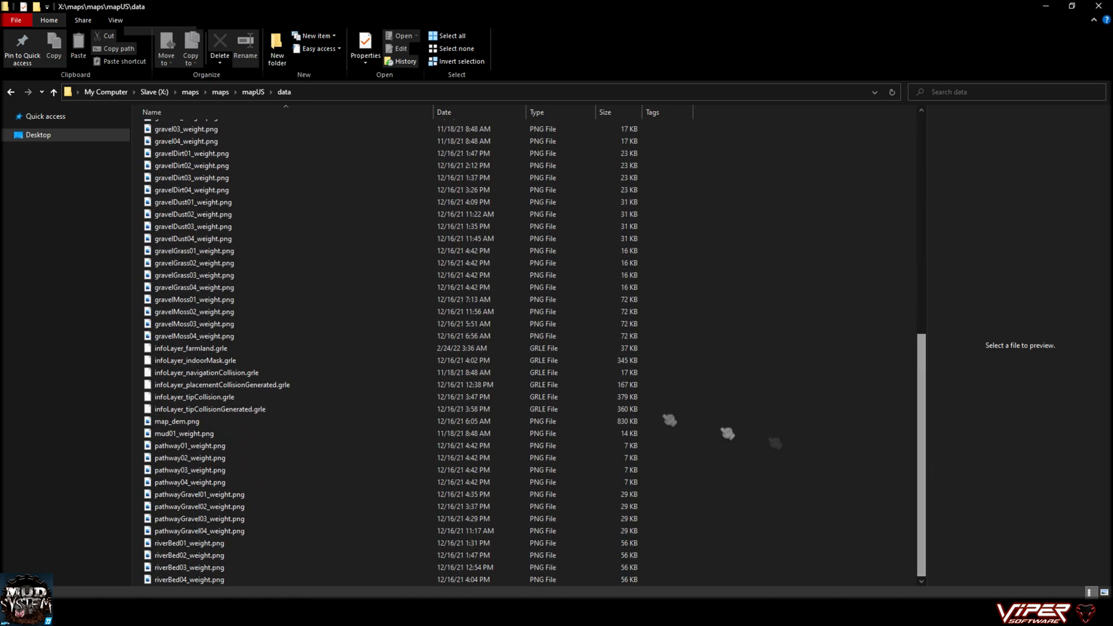
left_click(194, 360)
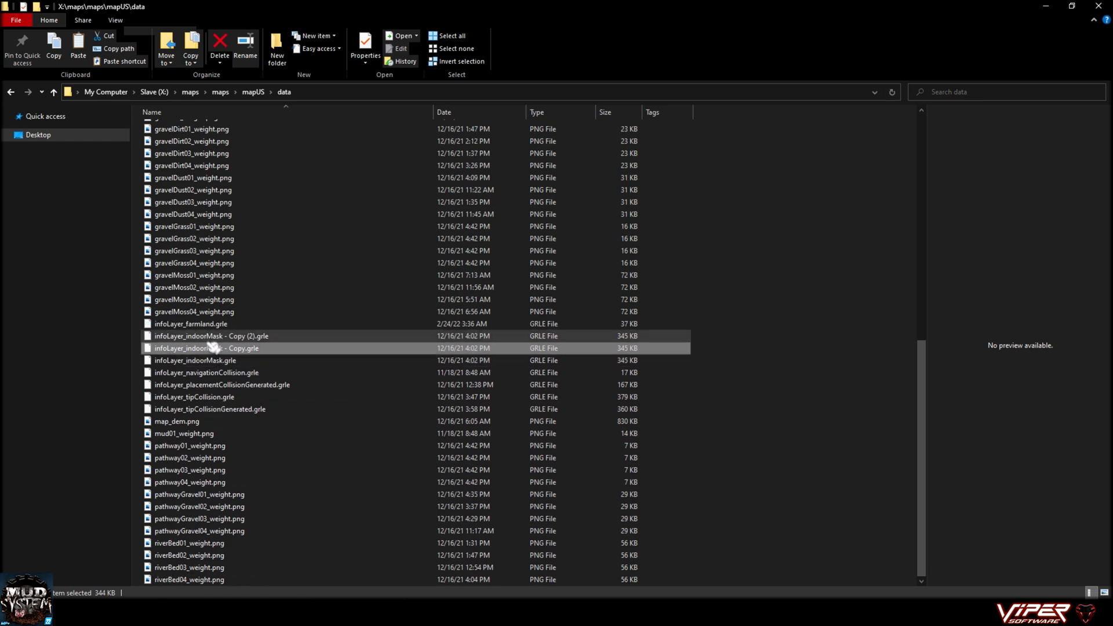
Step: Rename the two copies to infoLayer_mudMask.grle and infoLayer_dirtMask.grle and return to mapUS
left_click(211, 336)
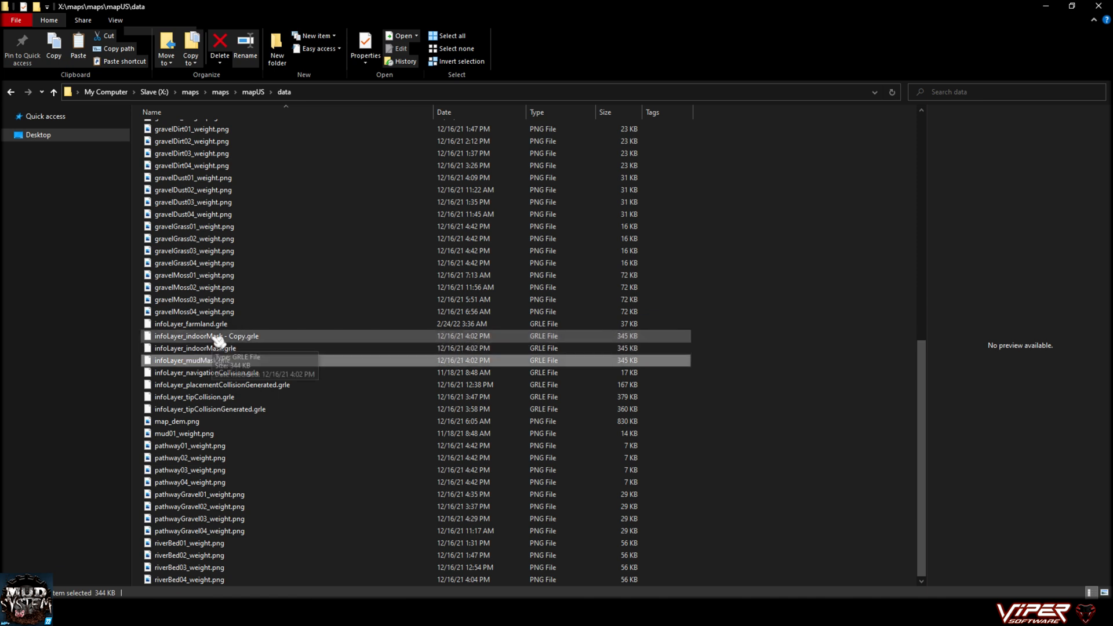
left_click(205, 336)
type("dirt")
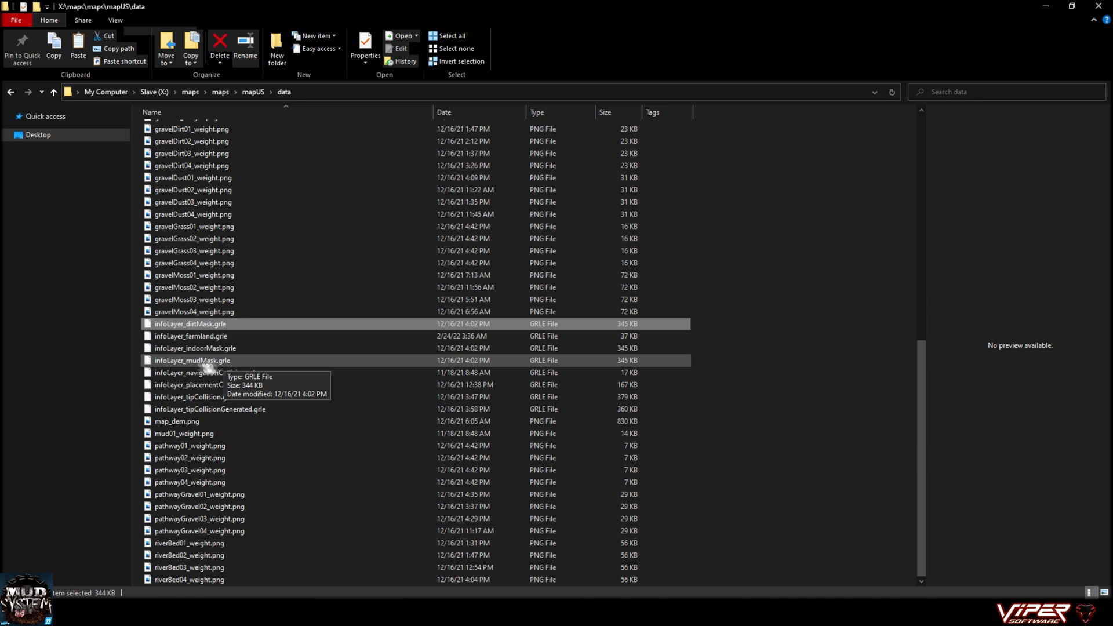
double_click(187, 324)
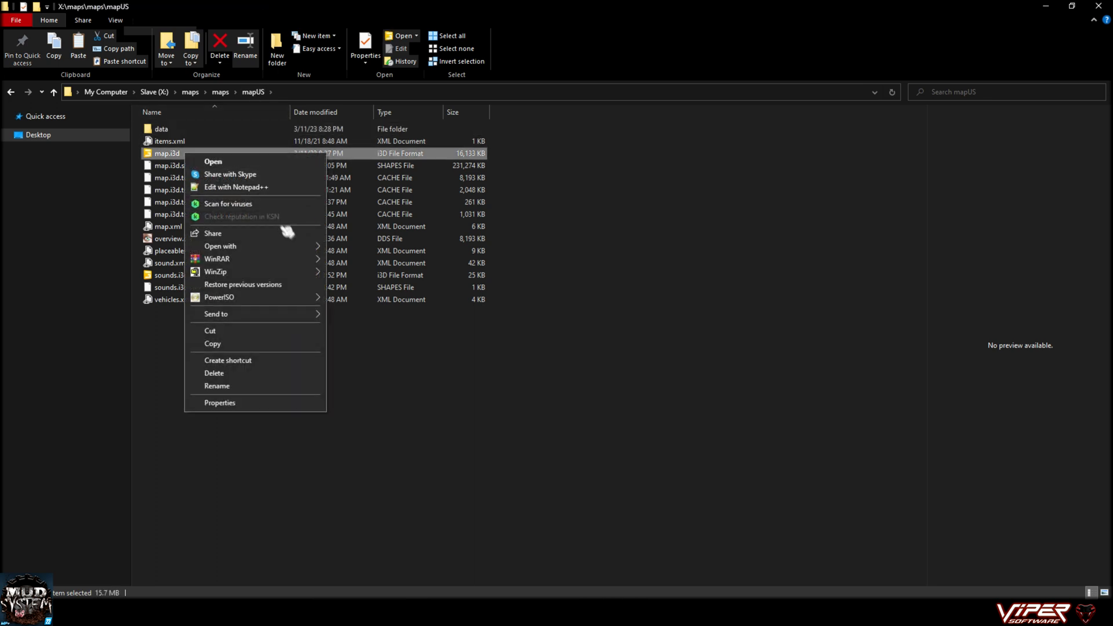
Step: Open map.i3d in Notepad++ and locate the indoorMask infoLayer file entry
left_click(235, 186)
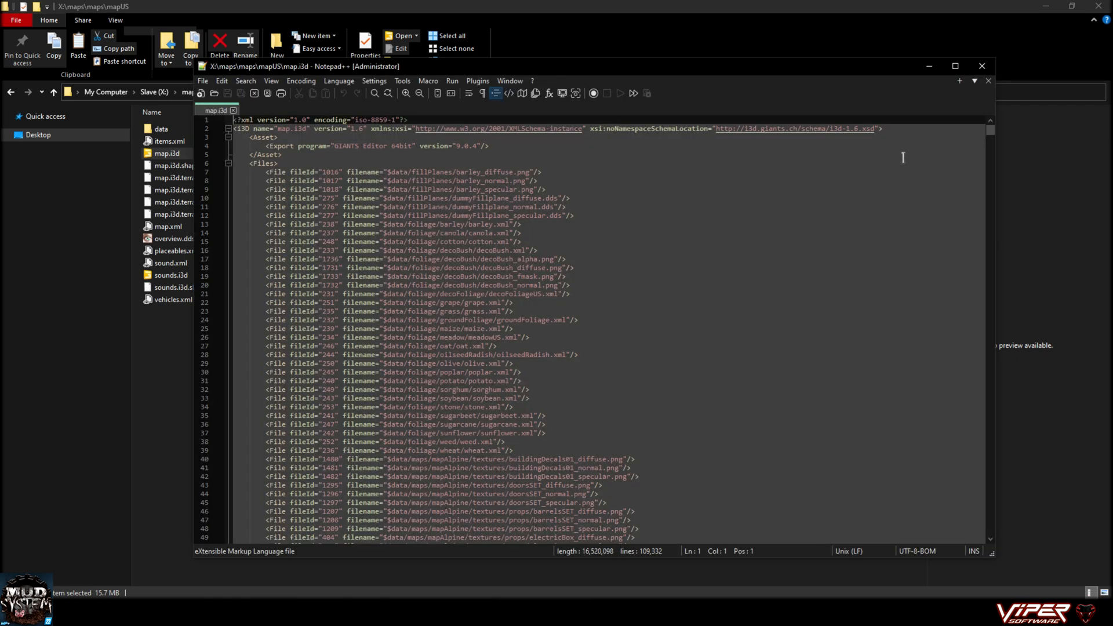
key("Ctrl+f")
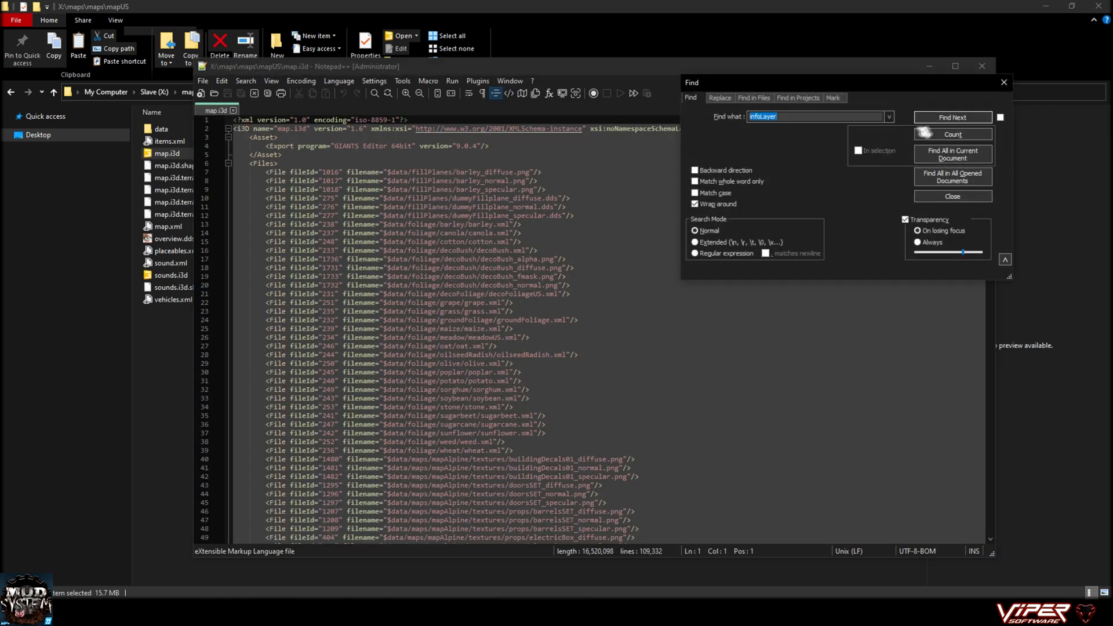
left_click(953, 117)
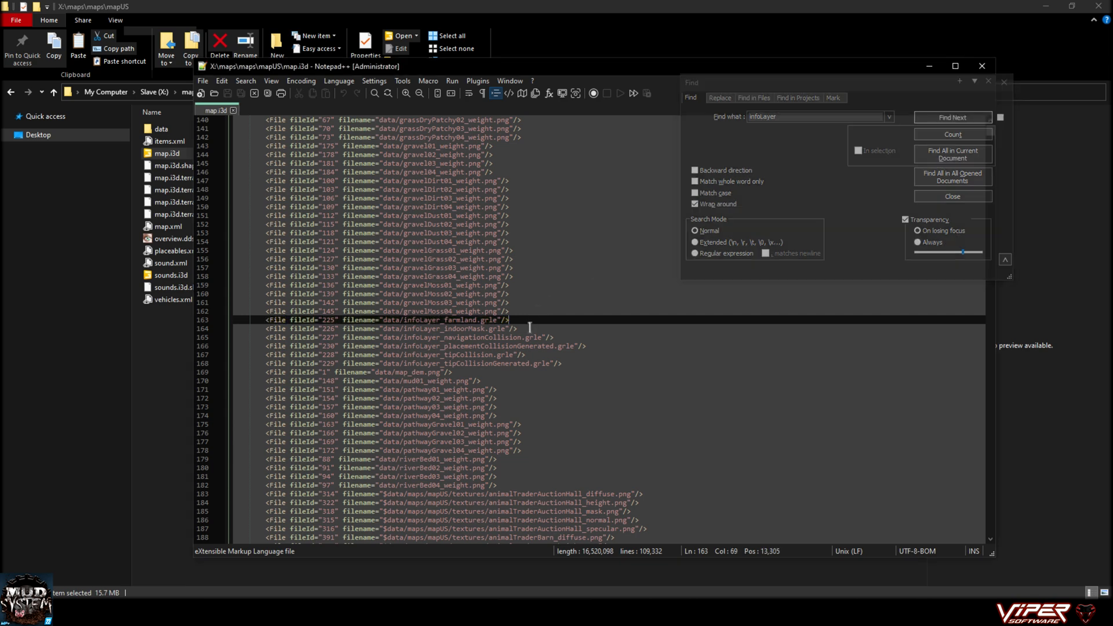
left_click(519, 329)
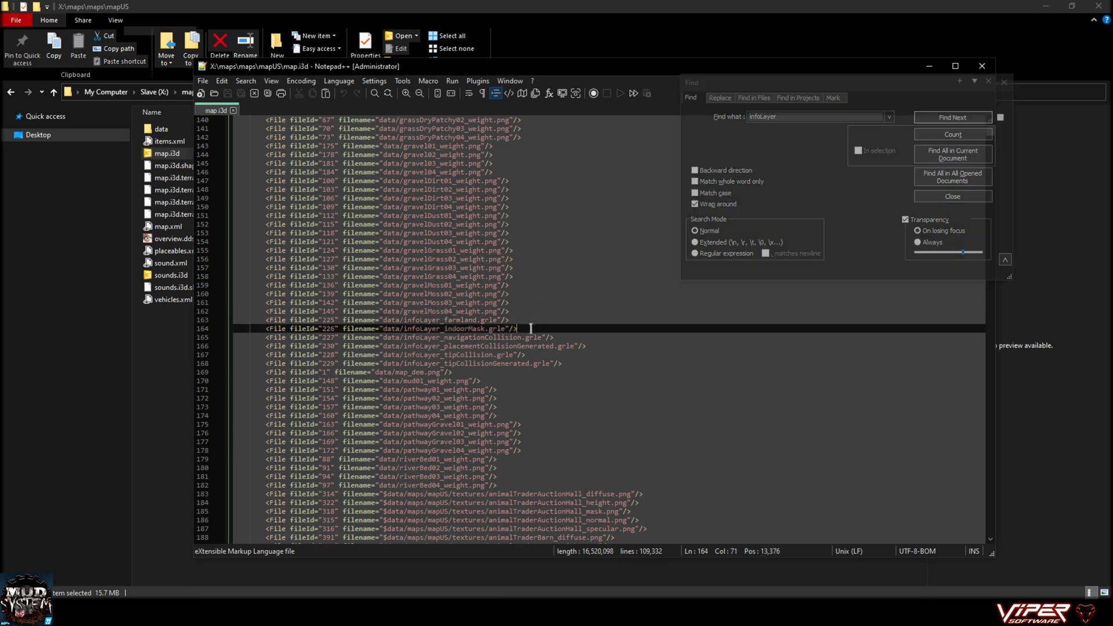
Step: Duplicate the file line into infoLayer_mudMask.grle (3226) and infoLayer_dirtMask.grle (3227), checking 3227 is free
key("enter")
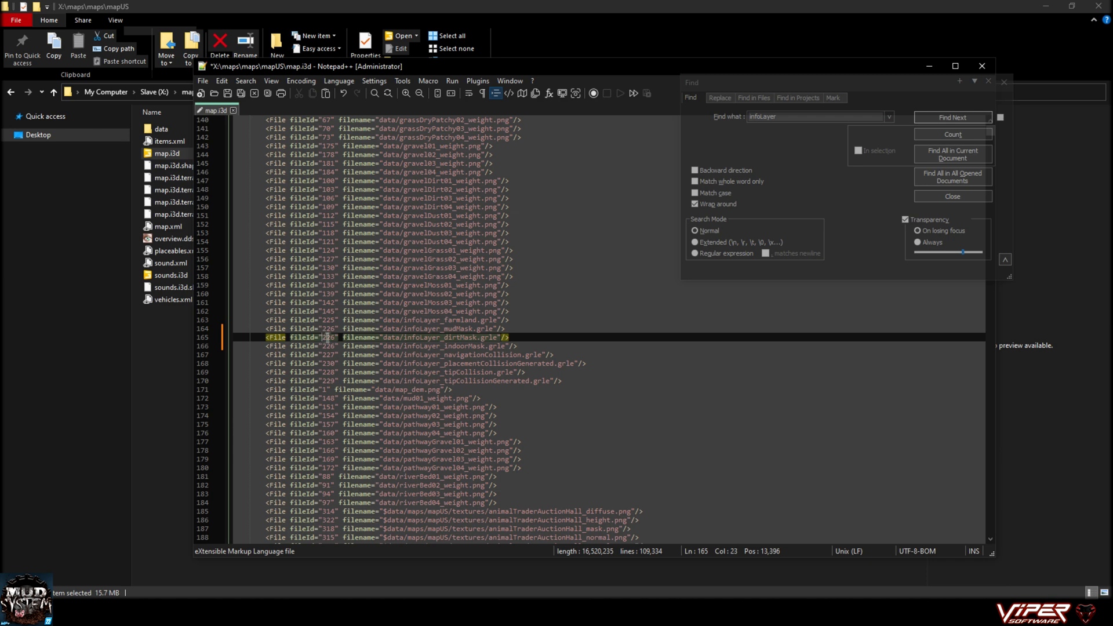
type("6")
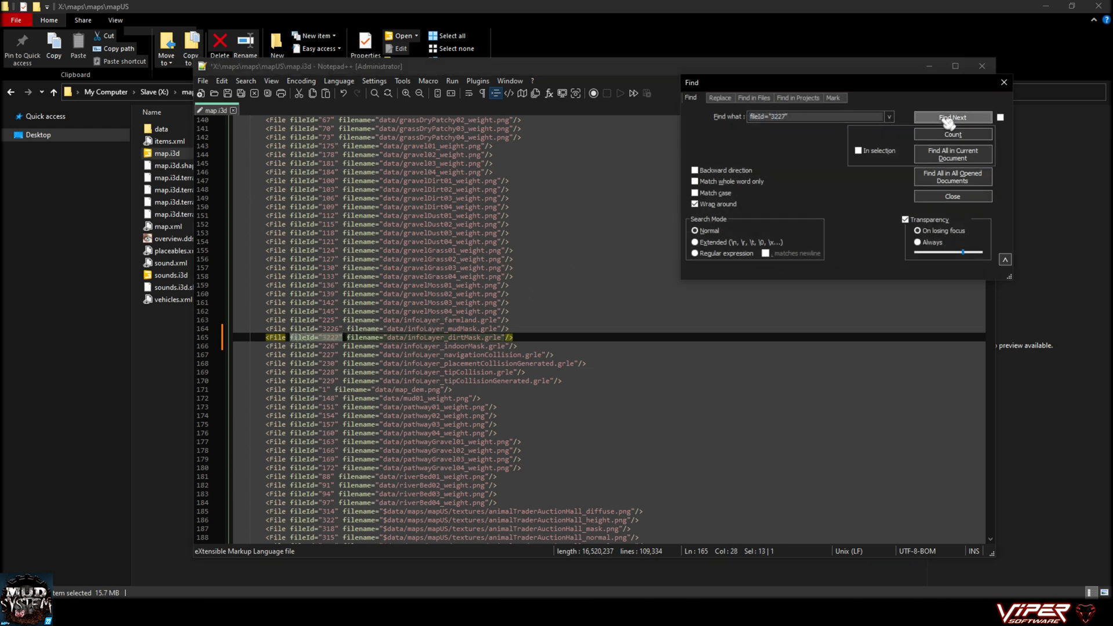
left_click(953, 116)
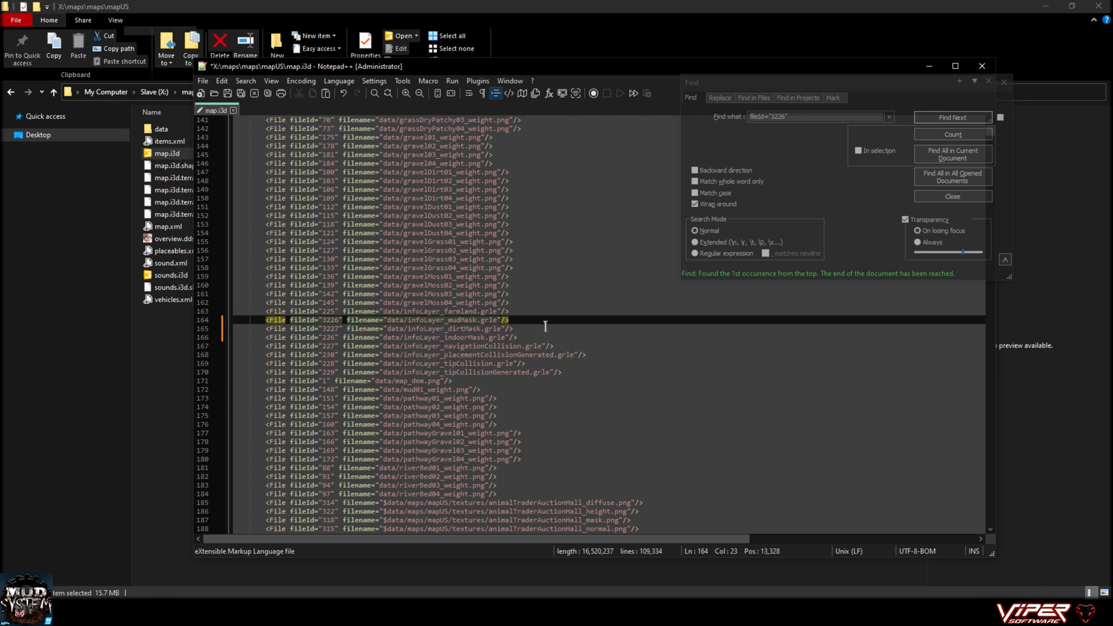
left_click(514, 328)
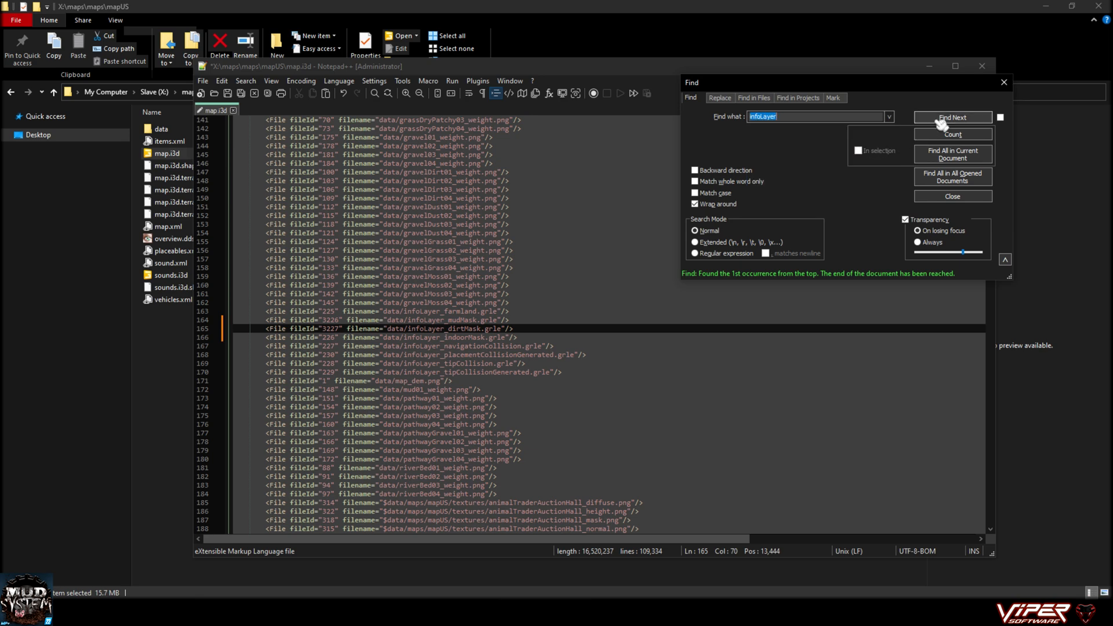
Step: Jump down to the InfoLayer definitions section containing the indoorMask block
left_click(953, 117)
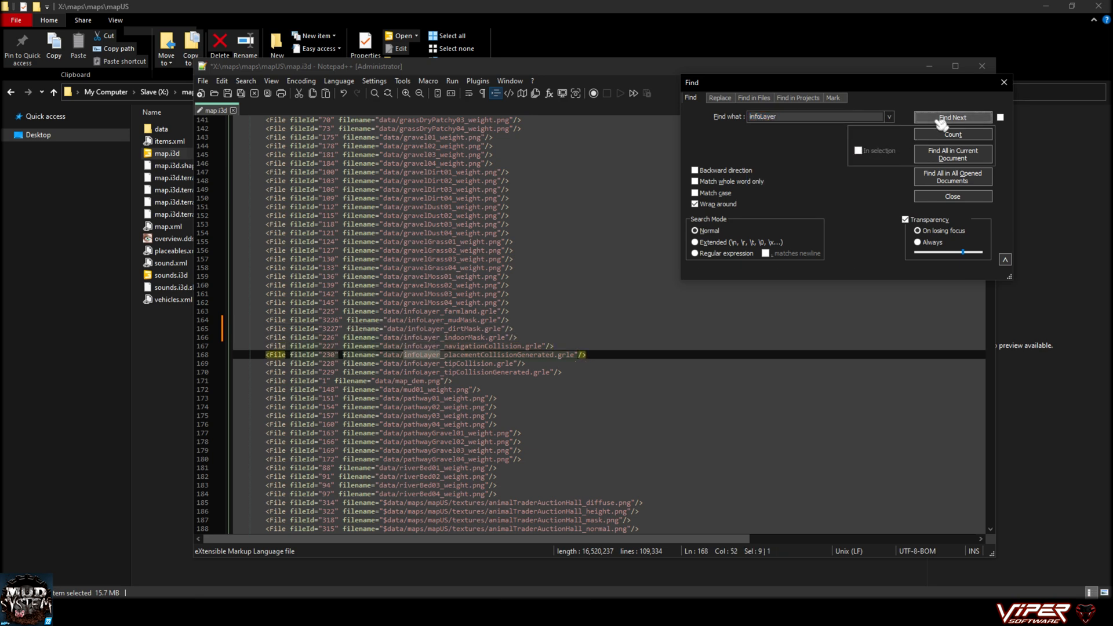
left_click(954, 117)
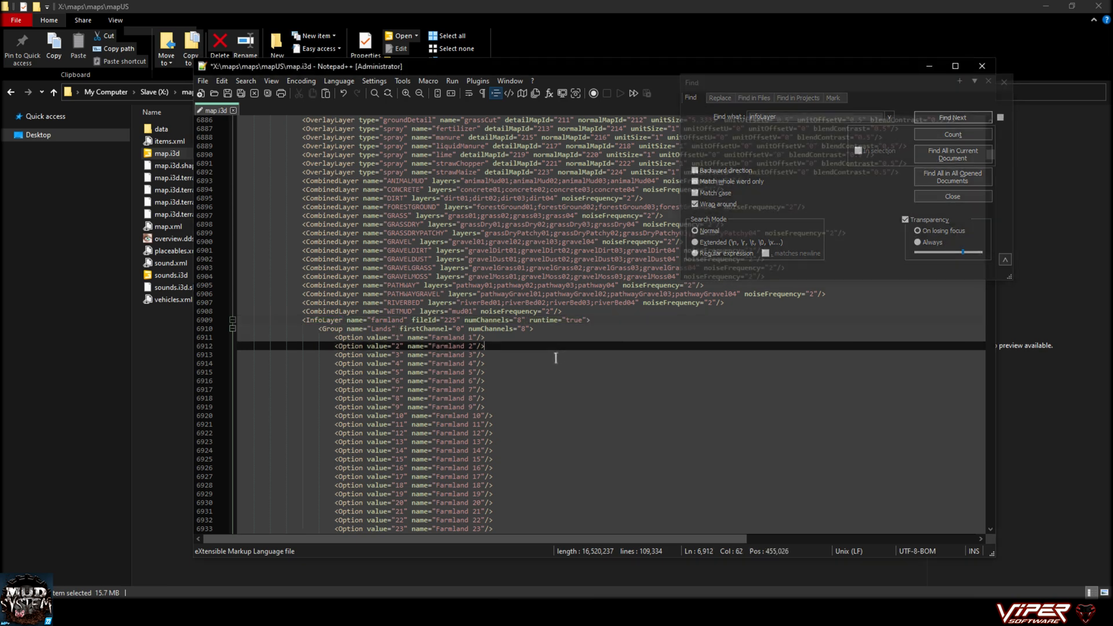
scroll("down", 3)
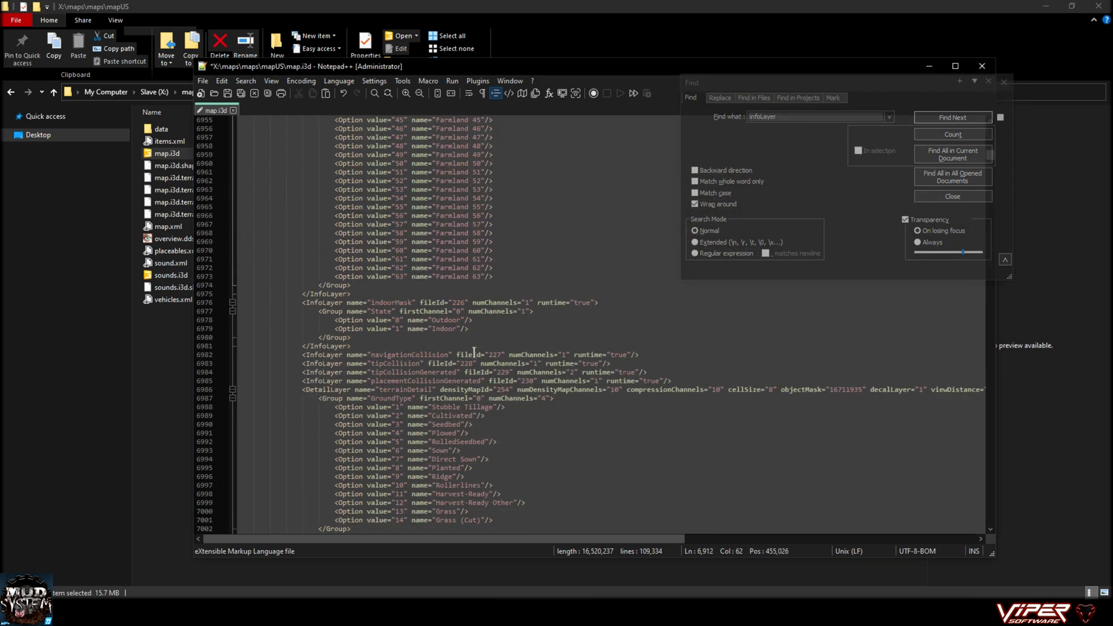
scroll("down", 3)
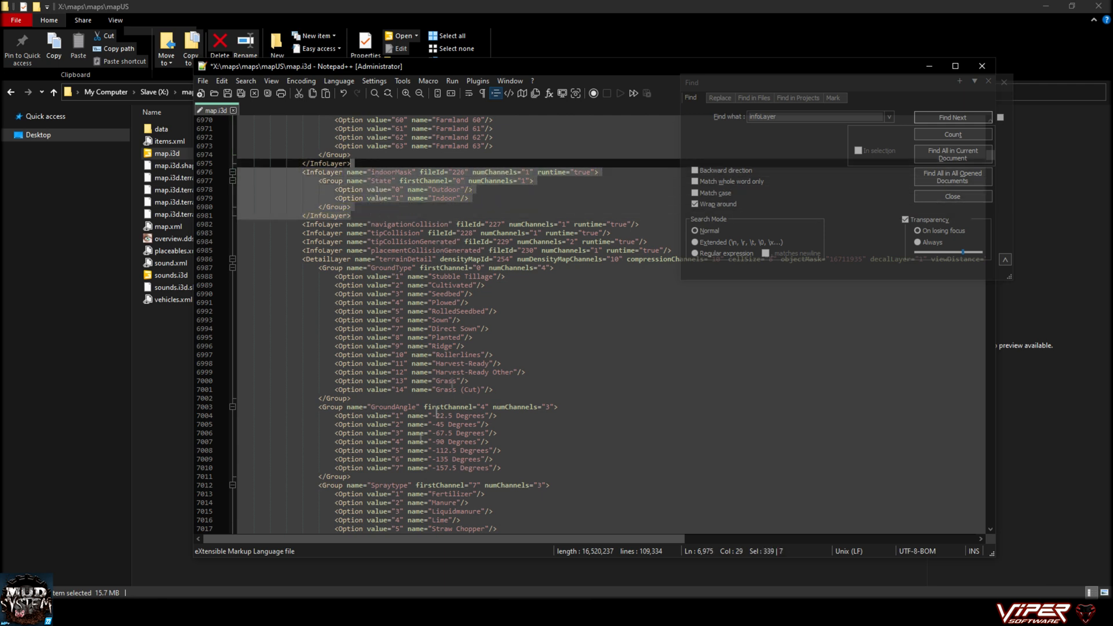
Step: Duplicate the indoorMask block into dirtMask (3226) and mudMask (3227) layers, keeping Outdoor/Indoor states
left_click(632, 251)
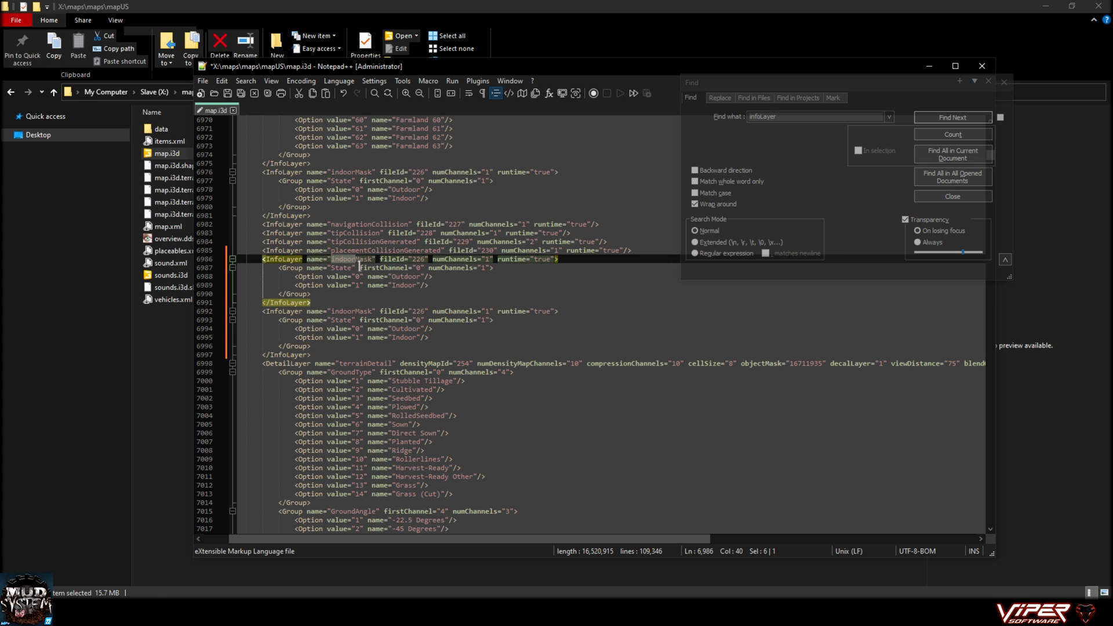
type("dirt")
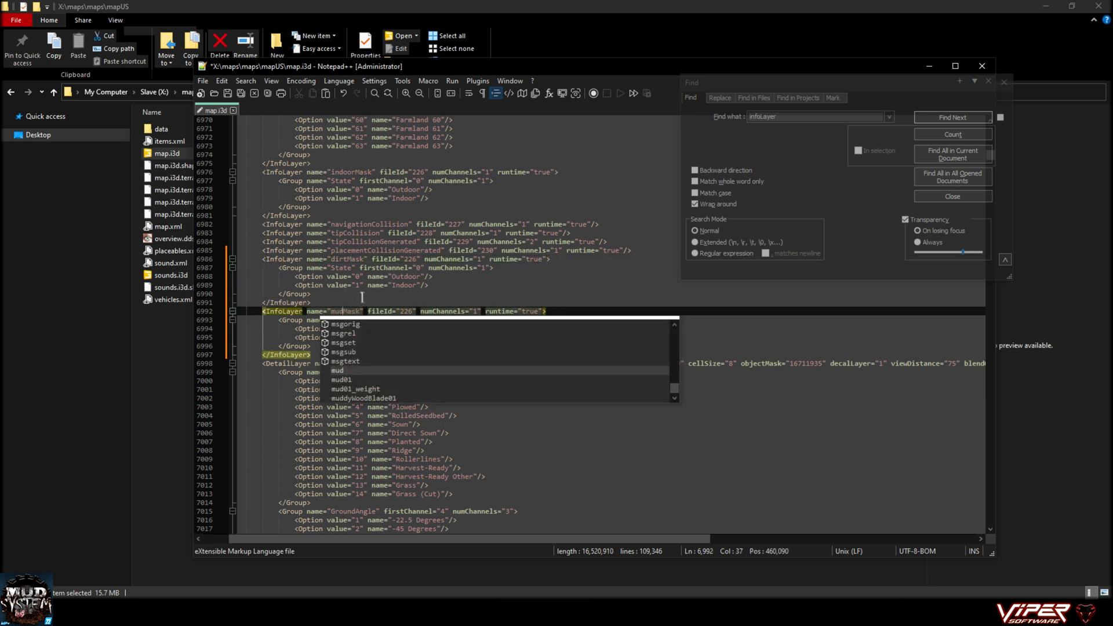
key("Escape")
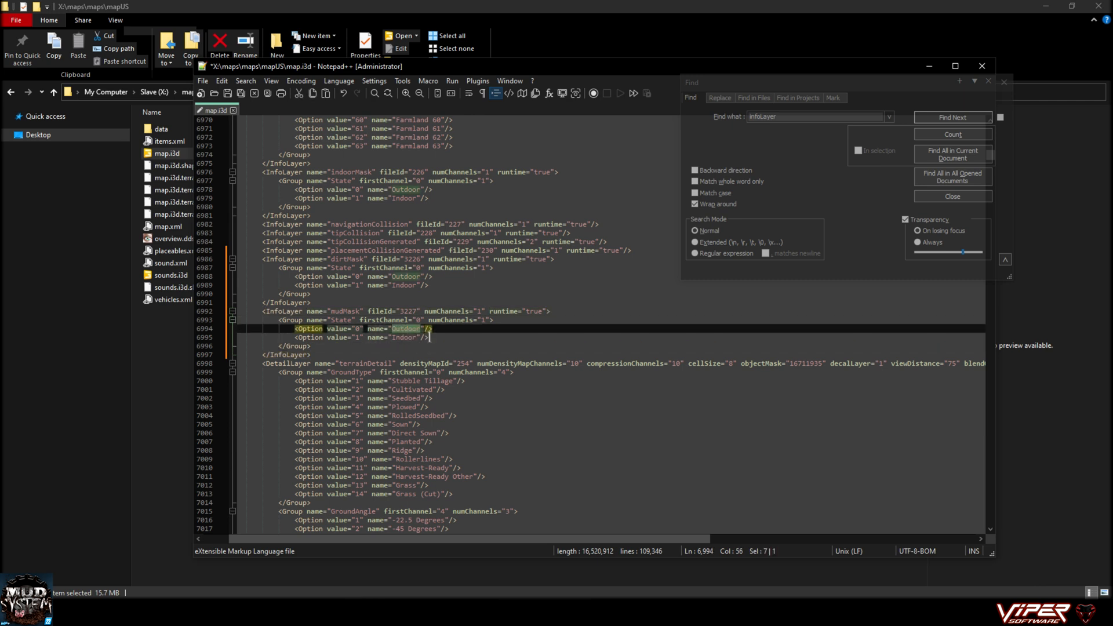
Step: Rename the states to dirtArea/noDirtArea and mudArea/noMudArea, then save and close map.i3d
type("dirtArea")
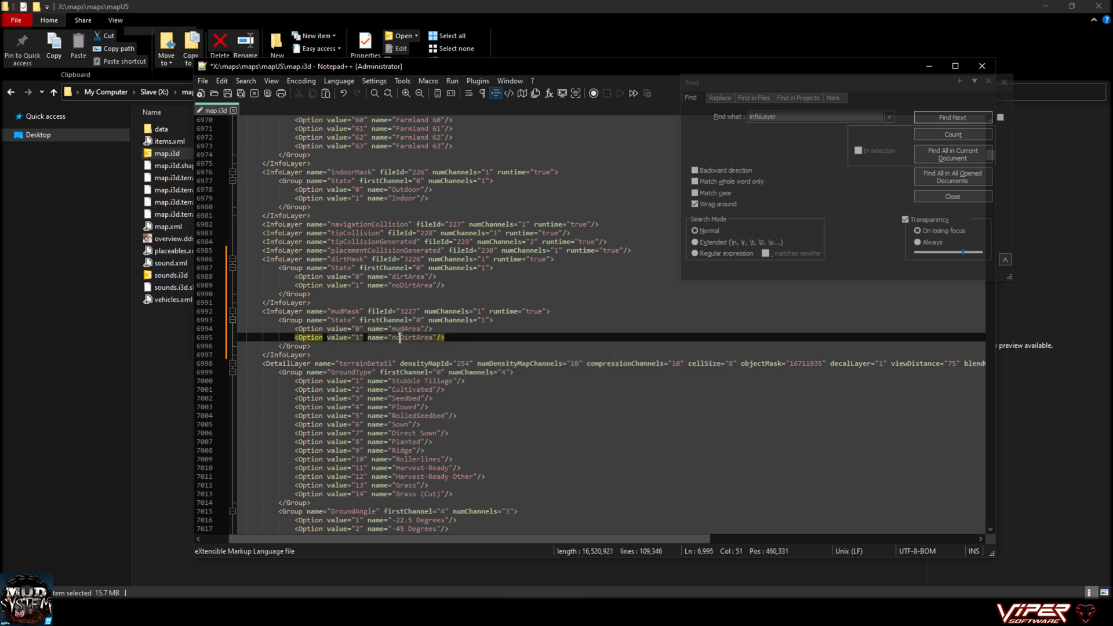
double_click(411, 338)
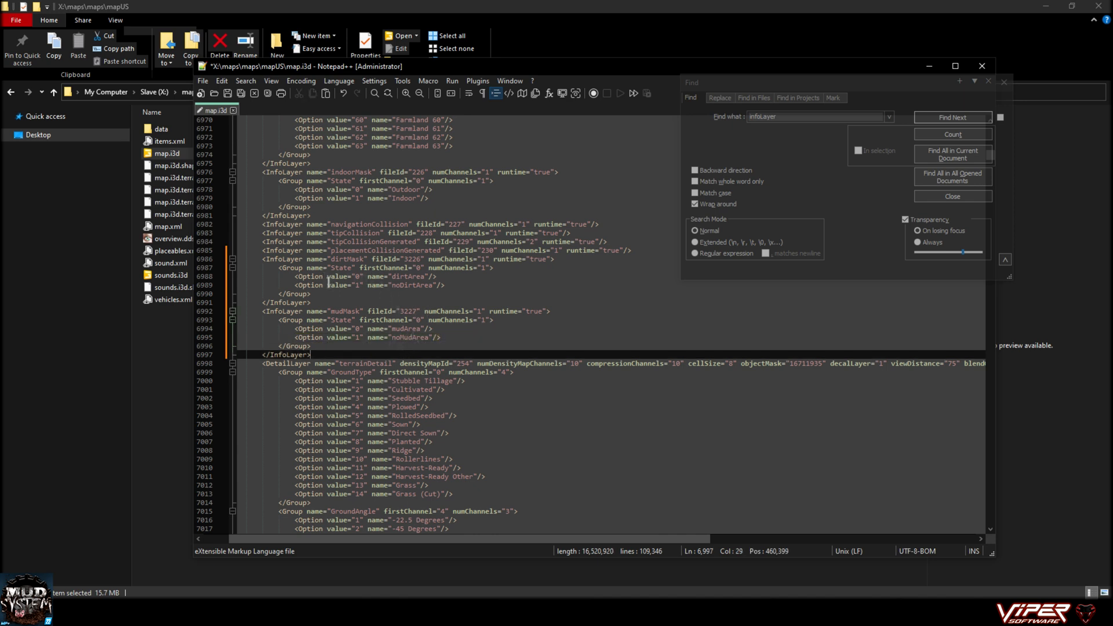
double_click(449, 276)
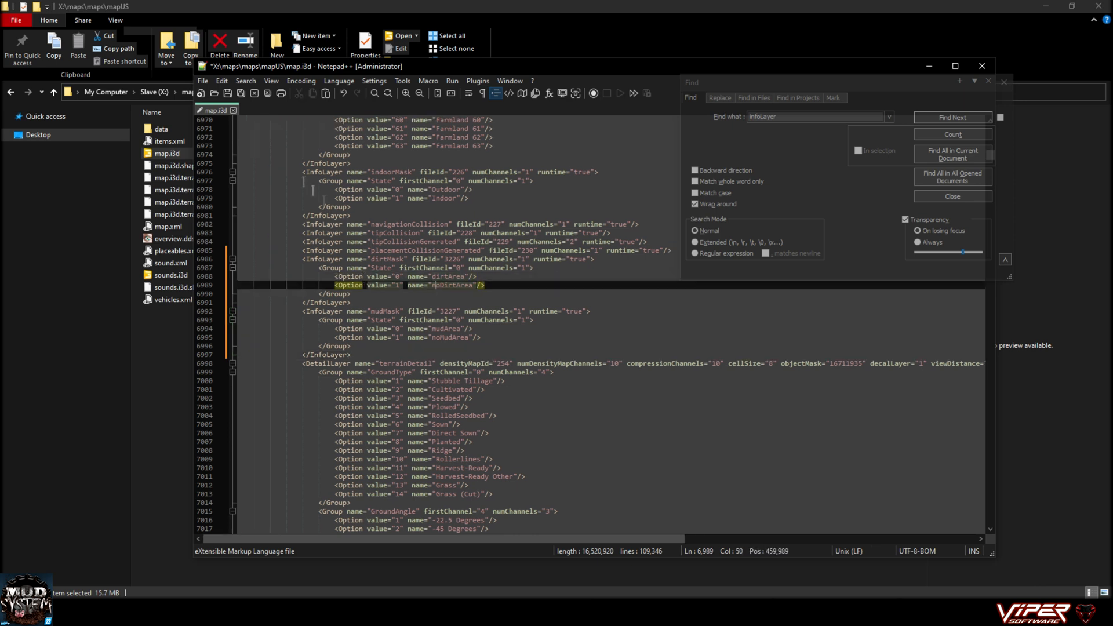
mouse_move(231, 102)
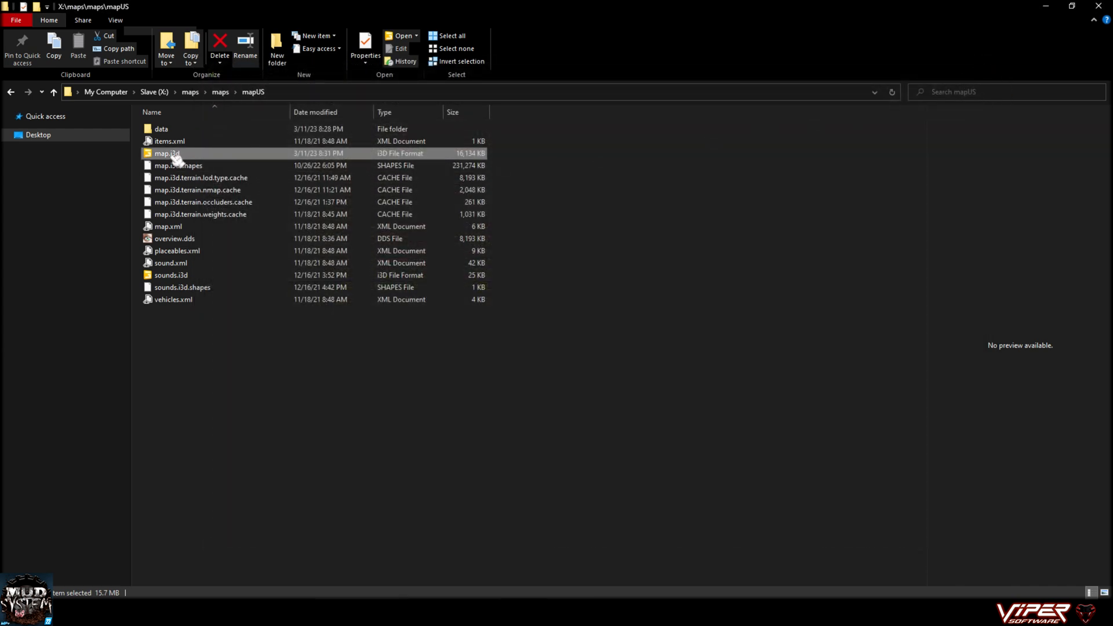
Step: Open map.i3d with GIANTS Editor version 9.0.3
double_click(166, 153)
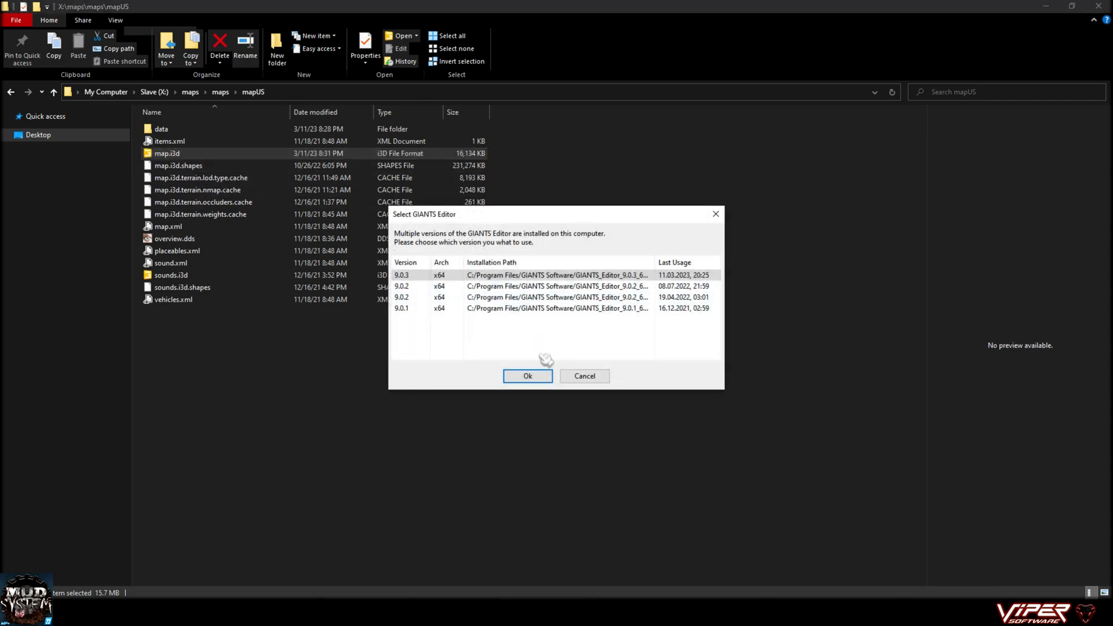
left_click(527, 375)
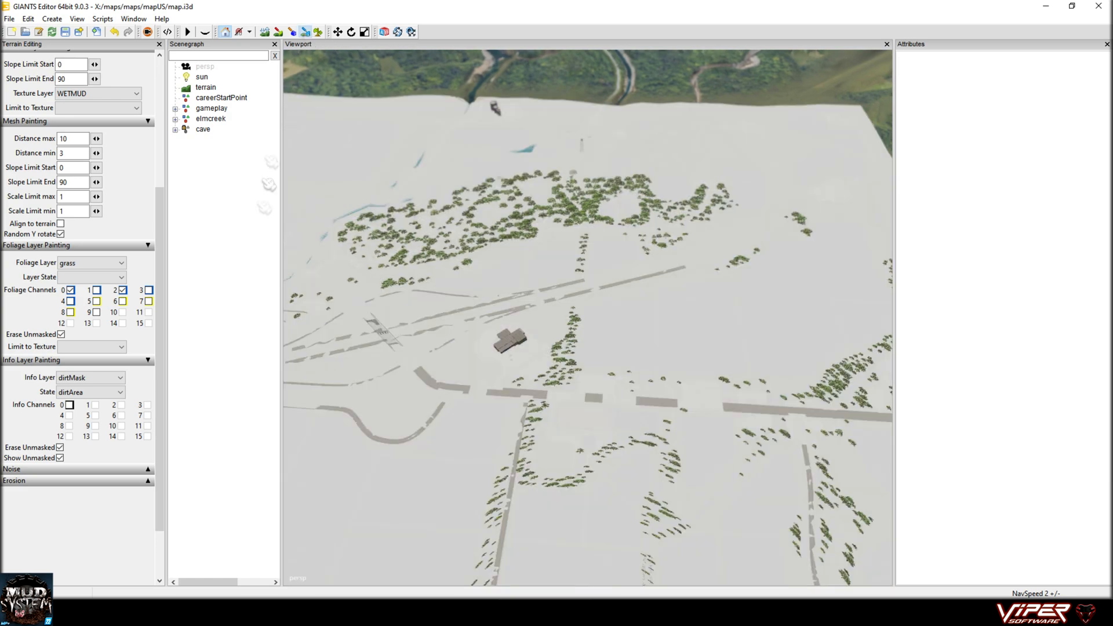
Step: Browse the dirtMask states and mudMask layer, then return Info Layer to dirtMask
left_click(121, 392)
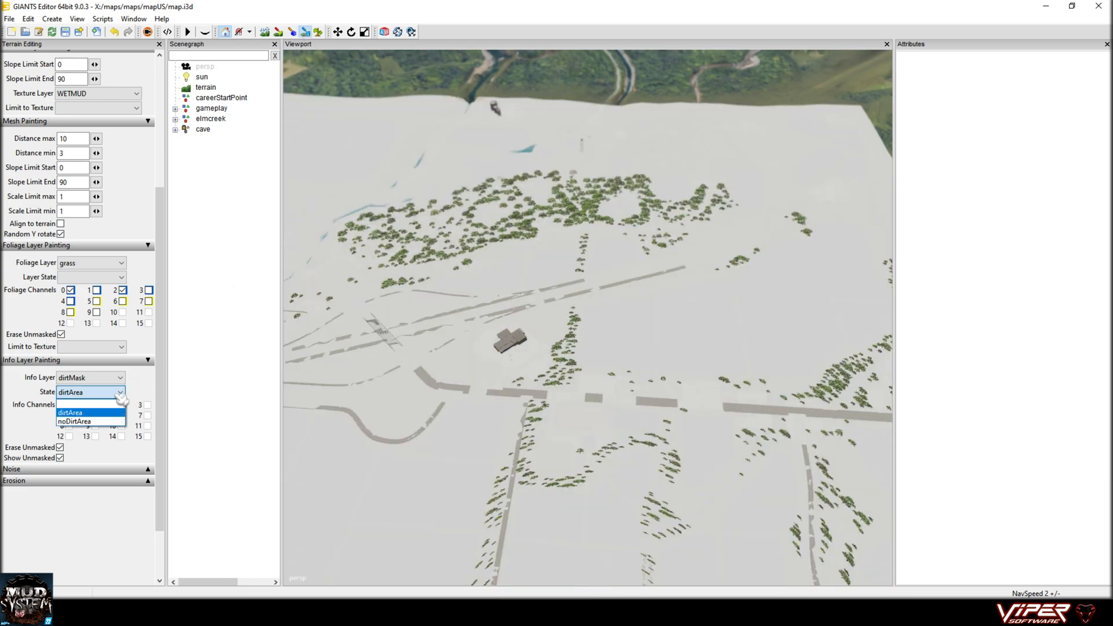
left_click(70, 413)
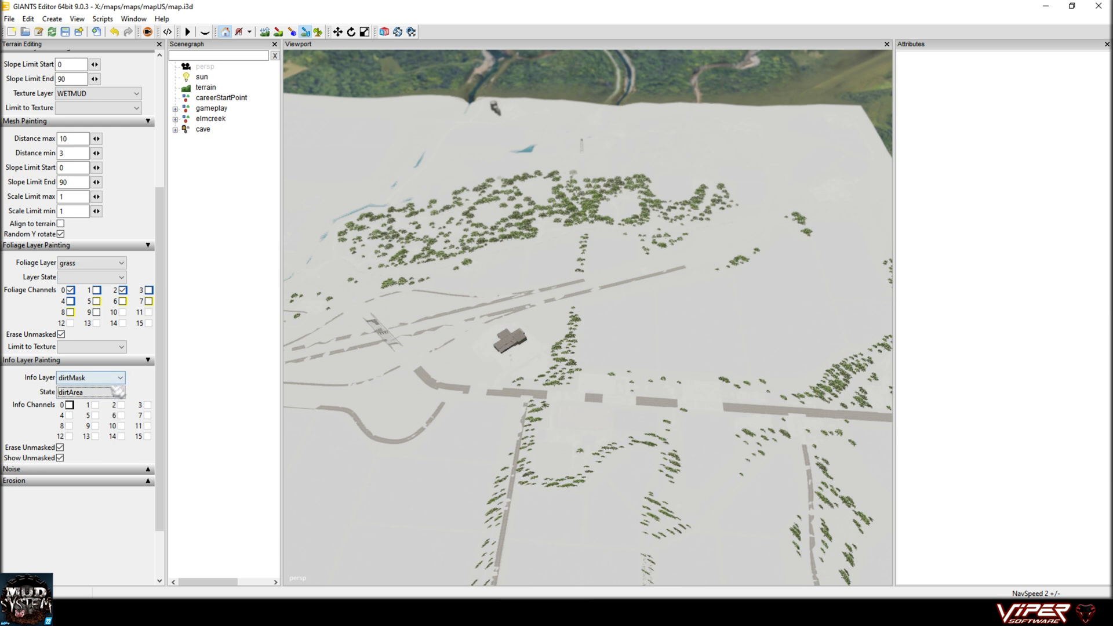
left_click(120, 377)
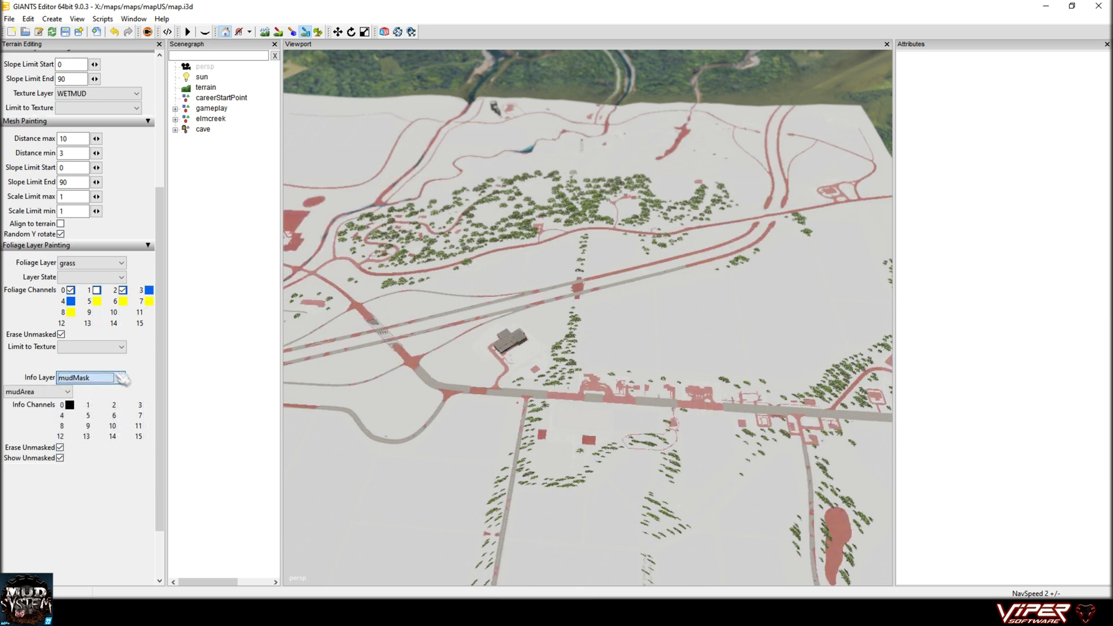
left_click(121, 376)
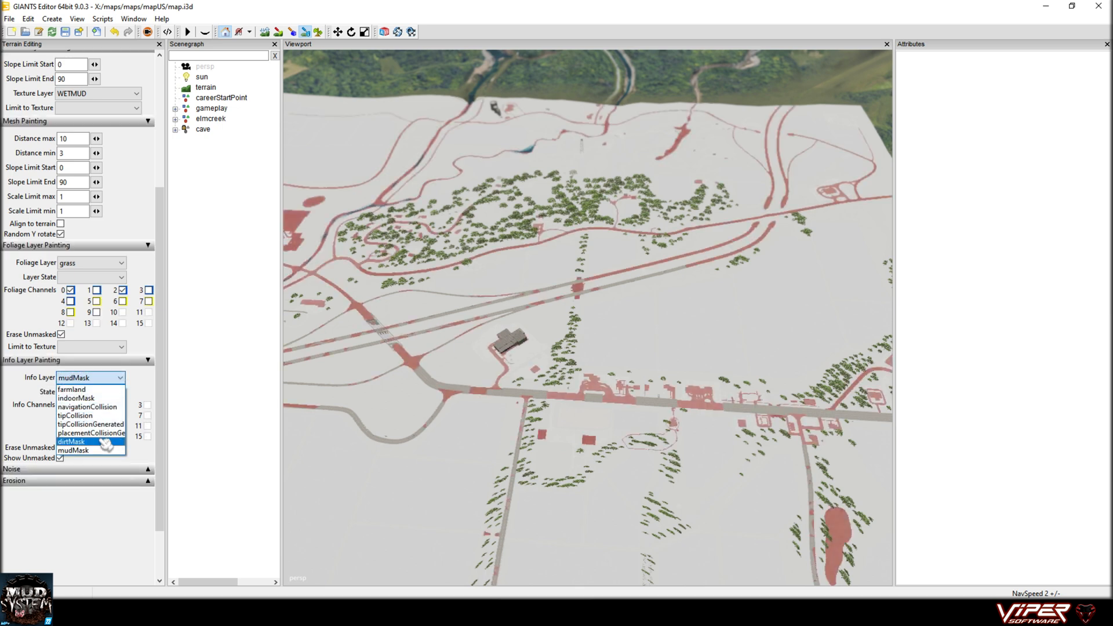
left_click(70, 442)
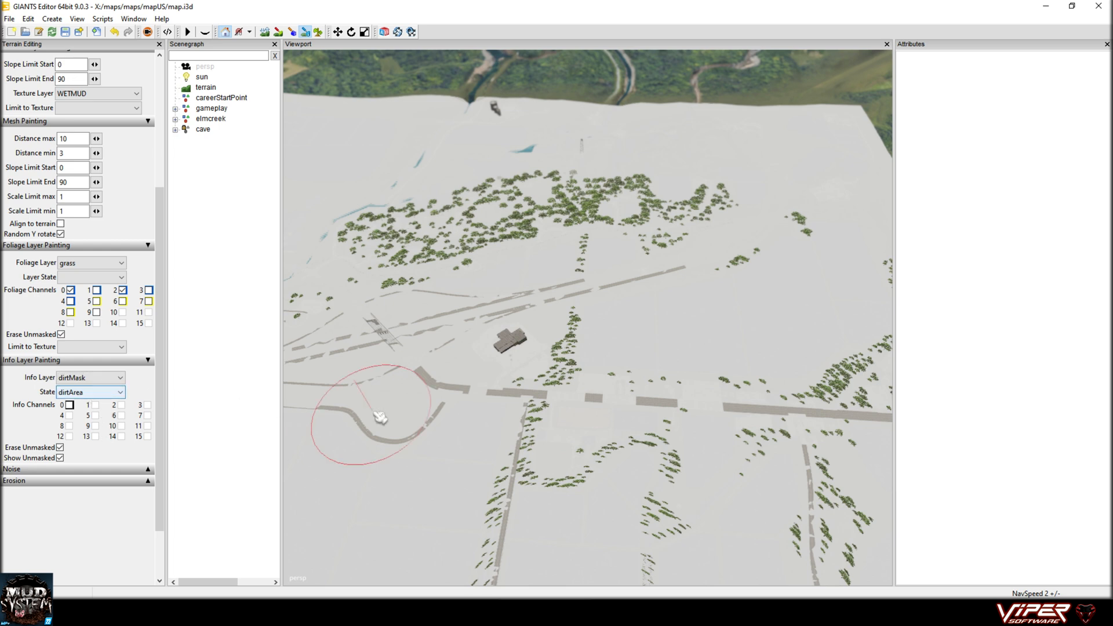
mouse_move(369, 224)
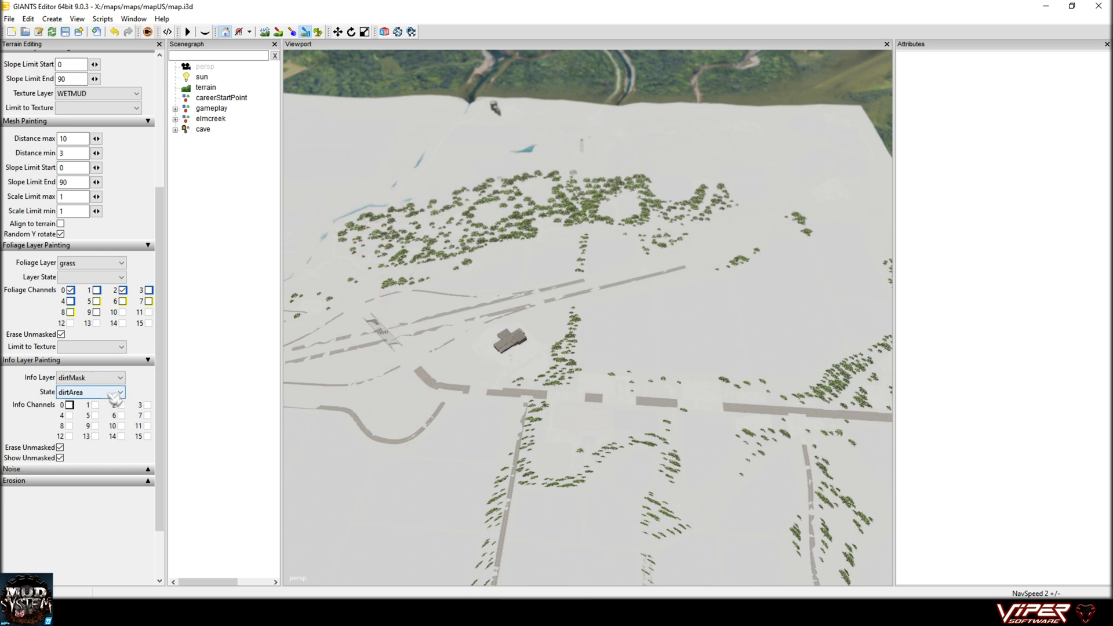
Step: Keep dirtMask as the painted layer and choose noDirtArea as its painting state
left_click(89, 392)
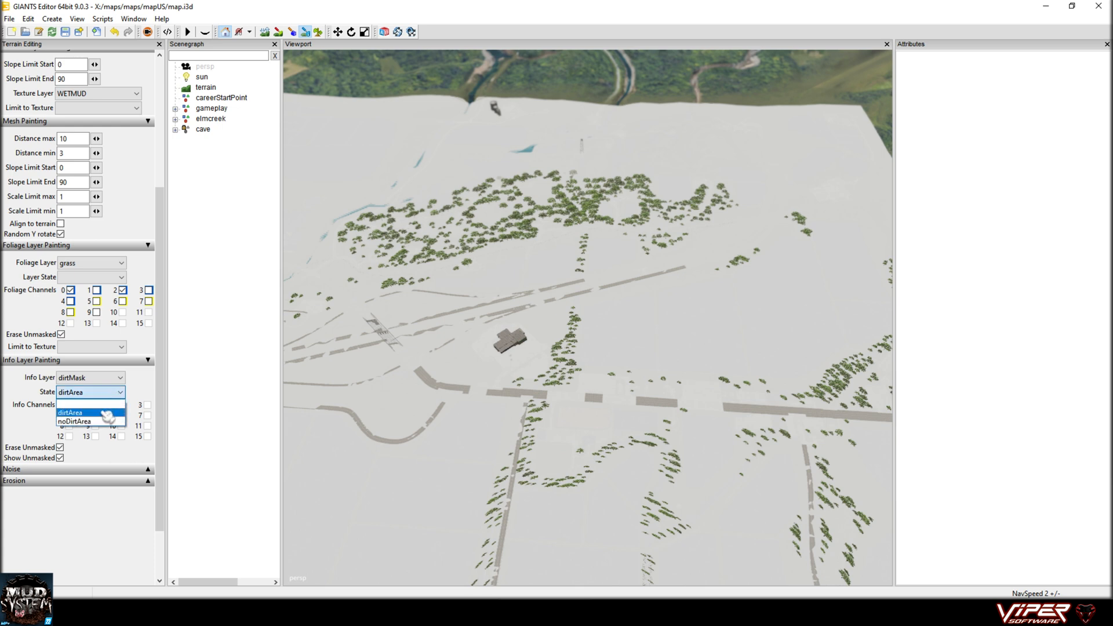
left_click(70, 413)
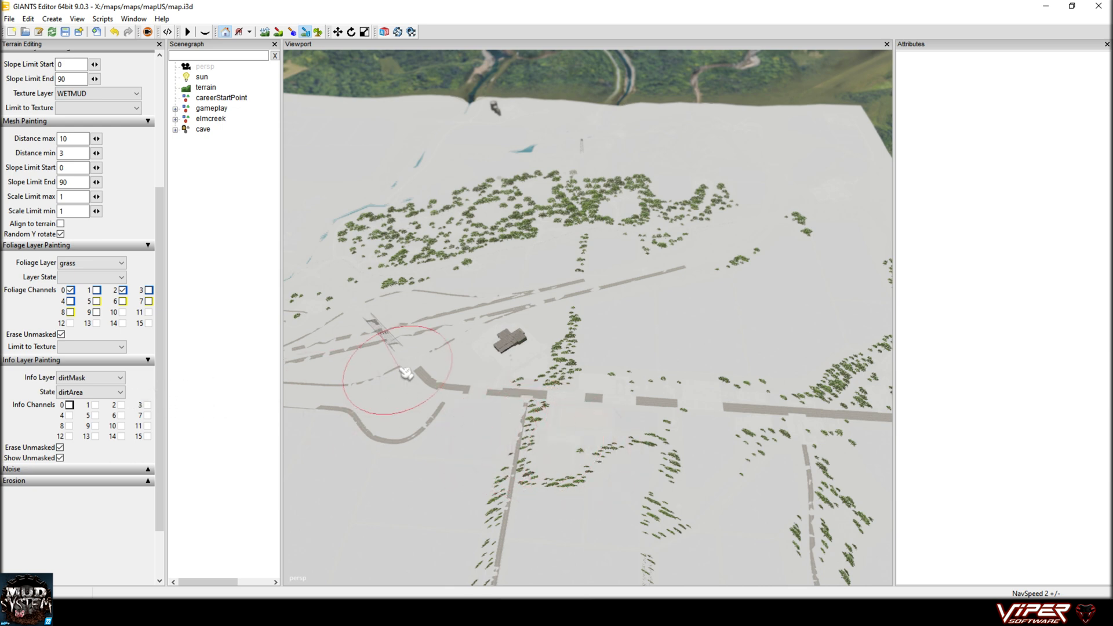
left_click(91, 377)
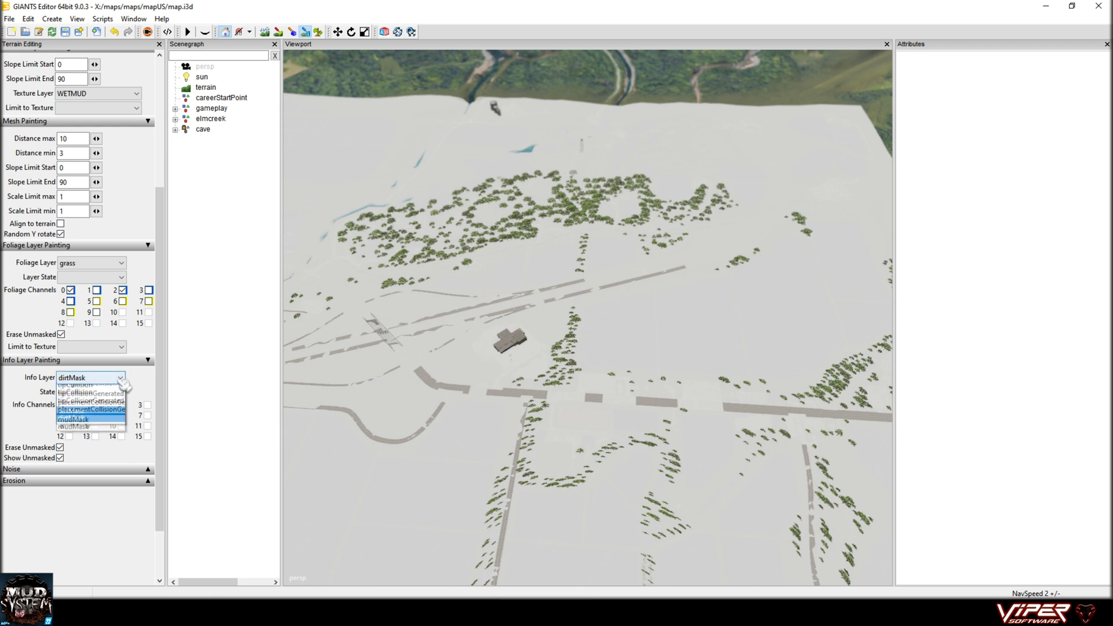
left_click(91, 377)
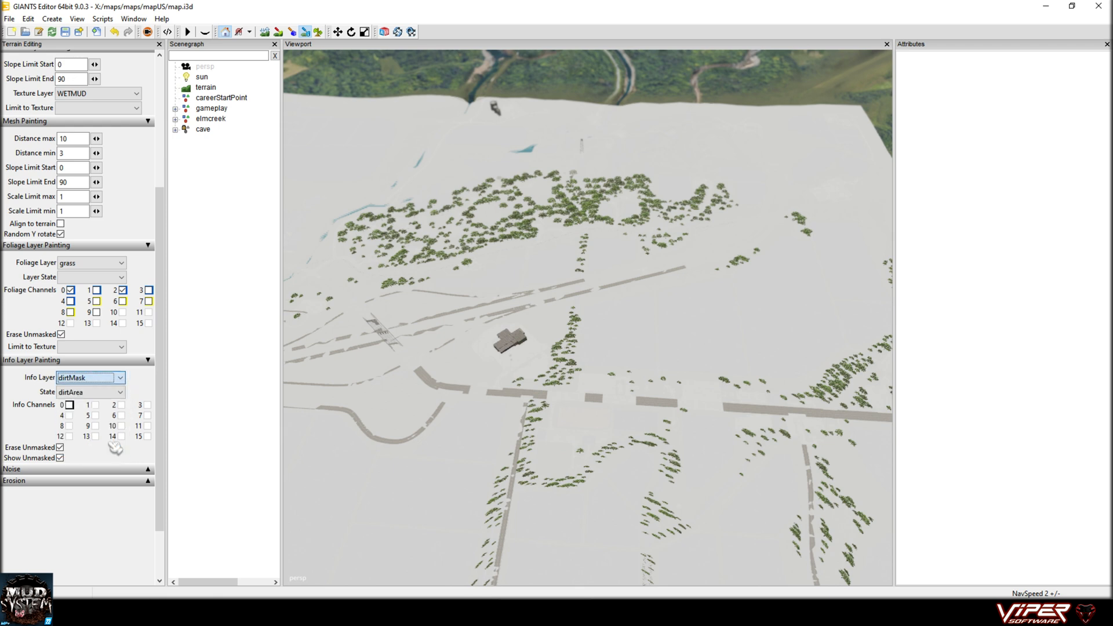
left_click(91, 392)
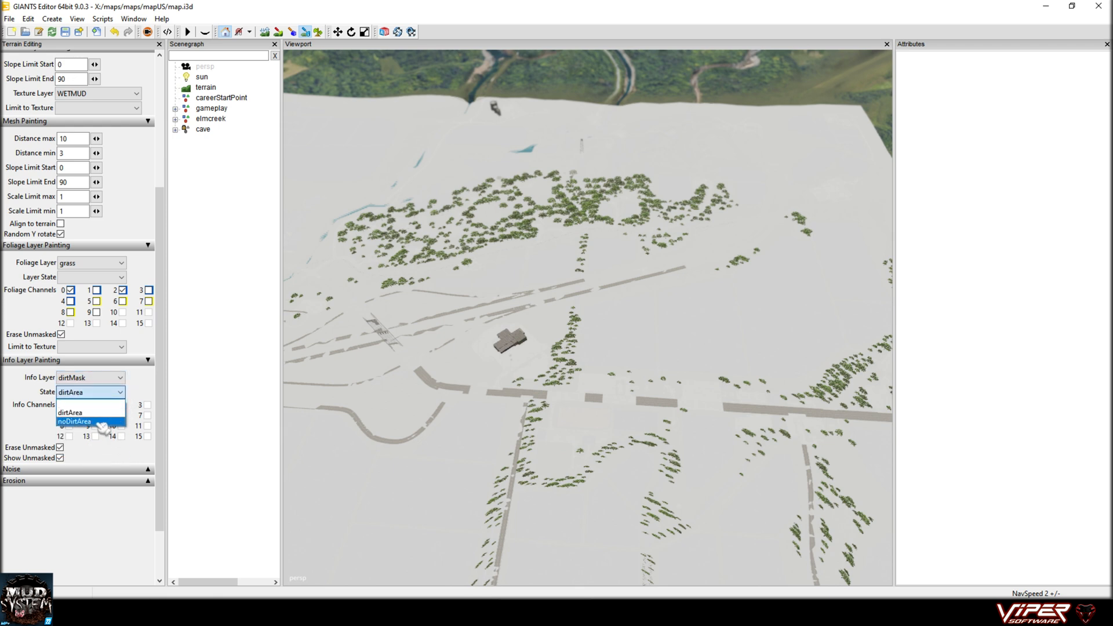
left_click(74, 422)
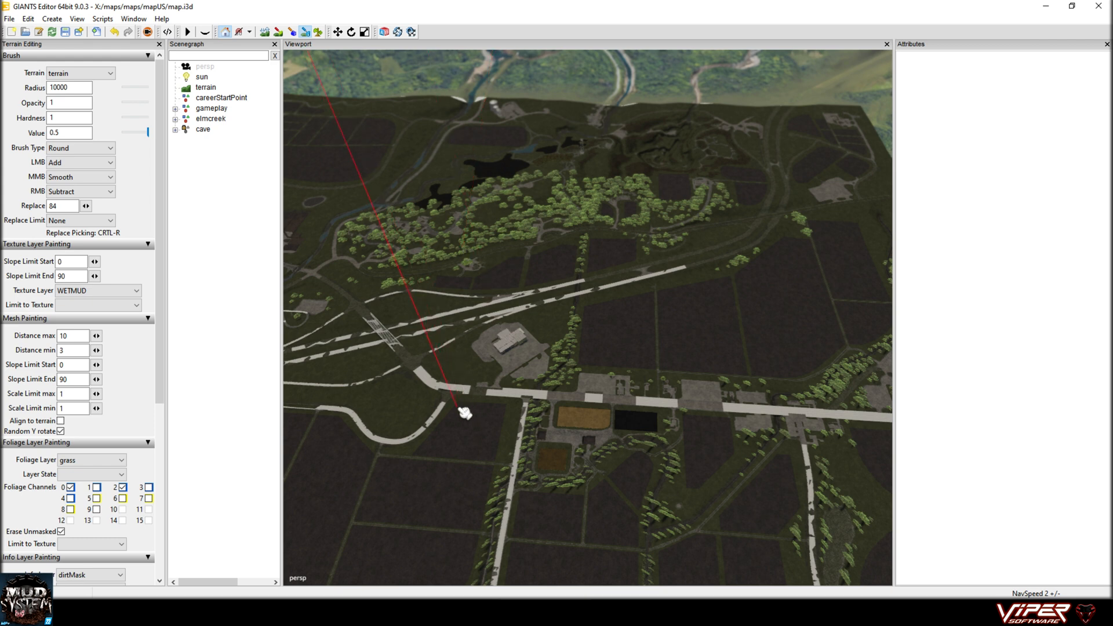
Step: Scroll the Terrain Editing panel down to Info Layer Painting, revealing the dirtMask overlay
scroll("down", 3)
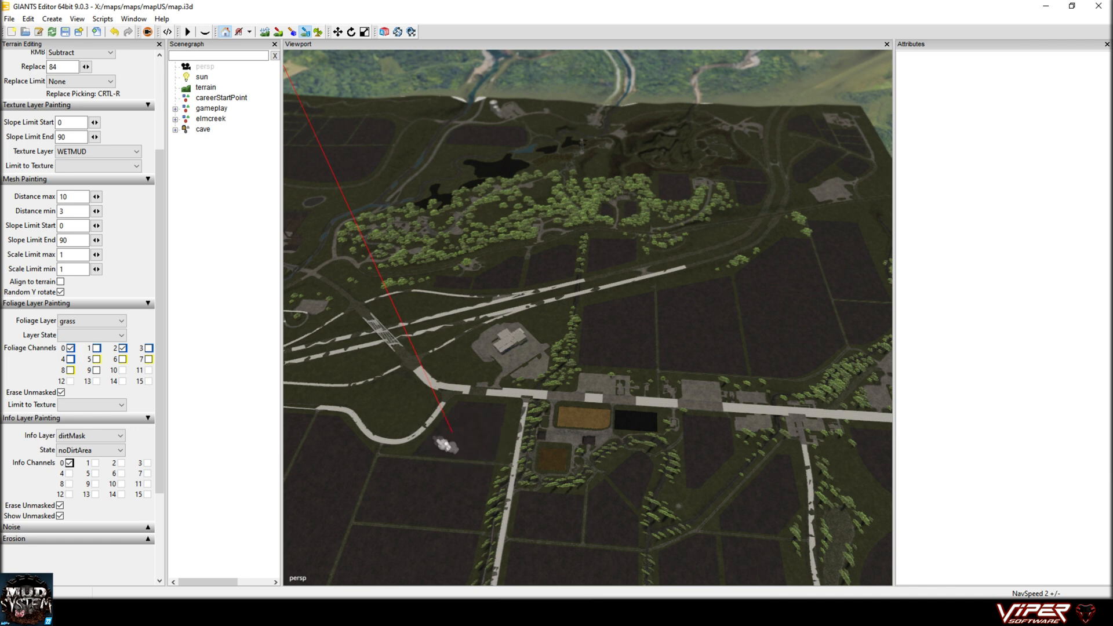
mouse_move(466, 446)
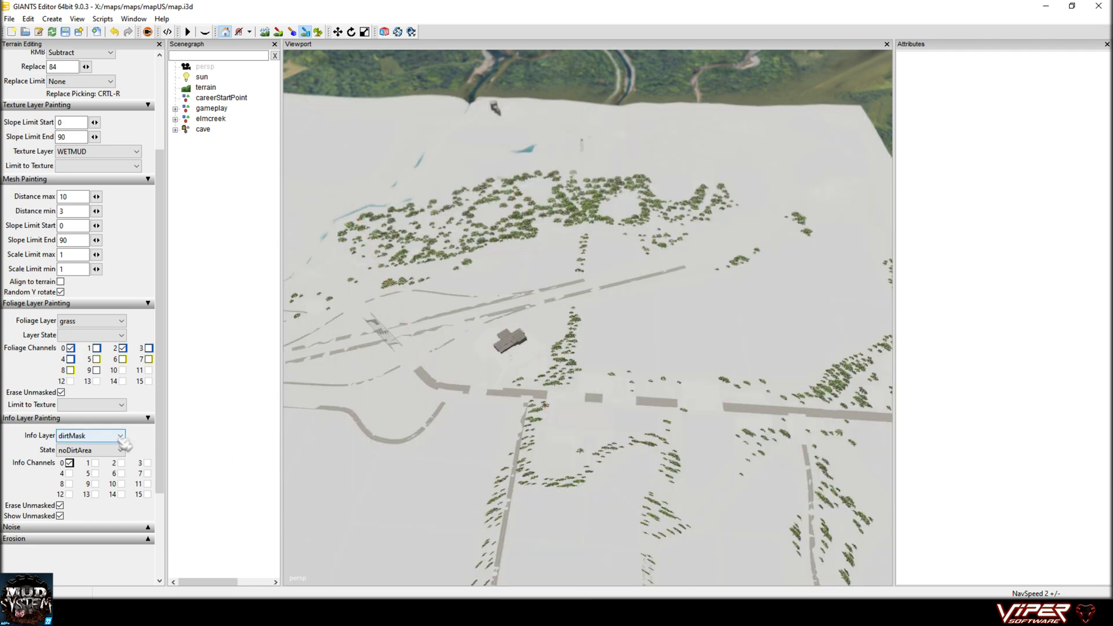
Step: Set Info Layer to mudMask and State to noMudArea
left_click(120, 435)
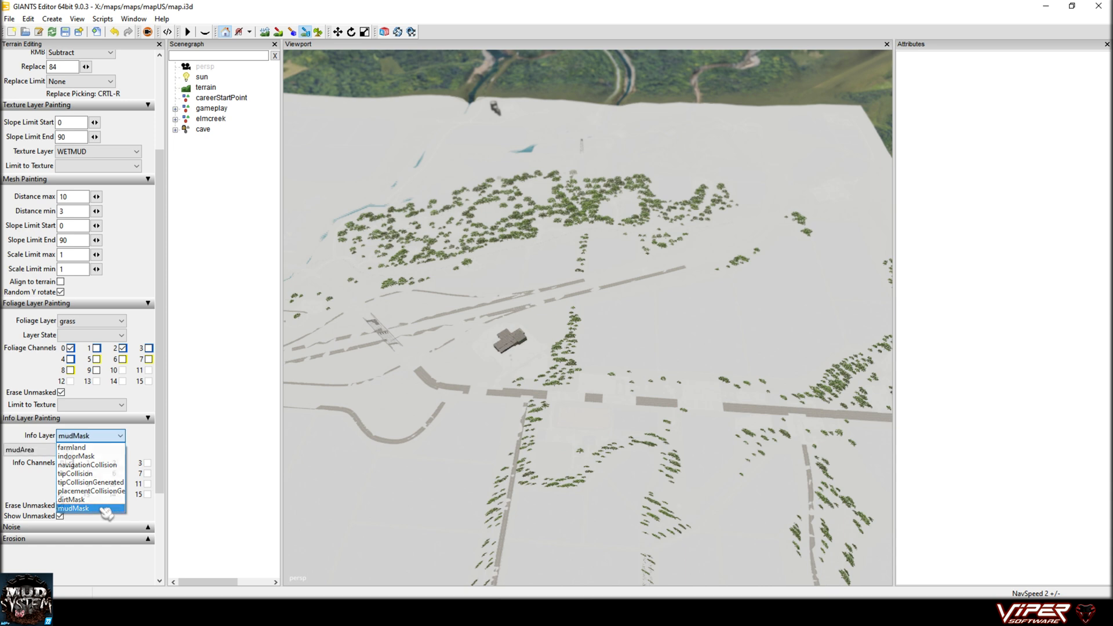
left_click(73, 508)
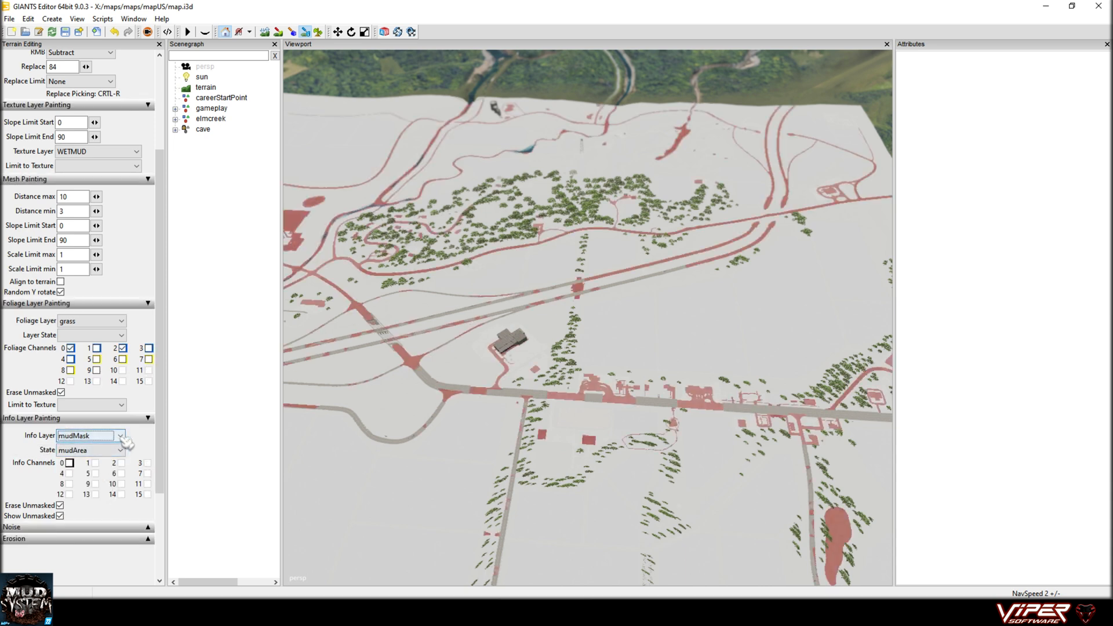
left_click(119, 450)
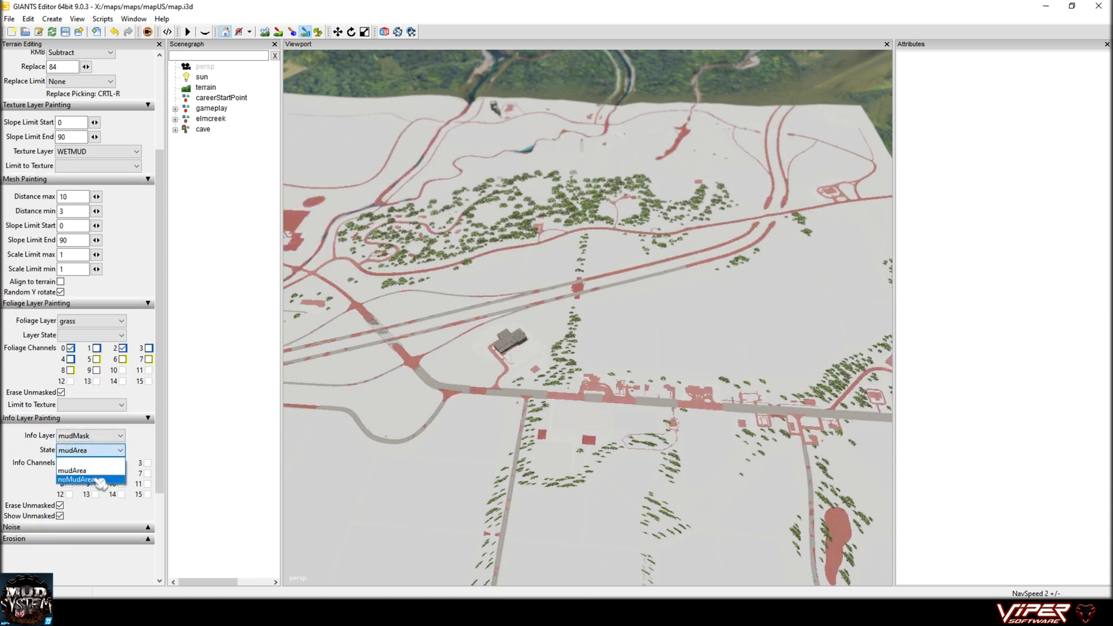
left_click(80, 479)
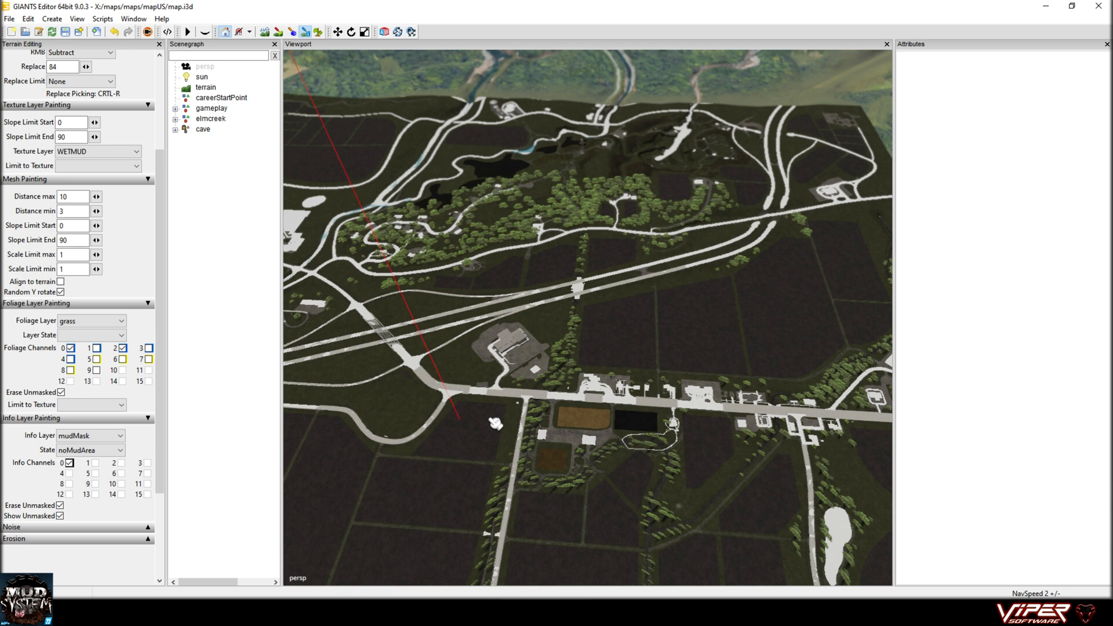
mouse_move(507, 427)
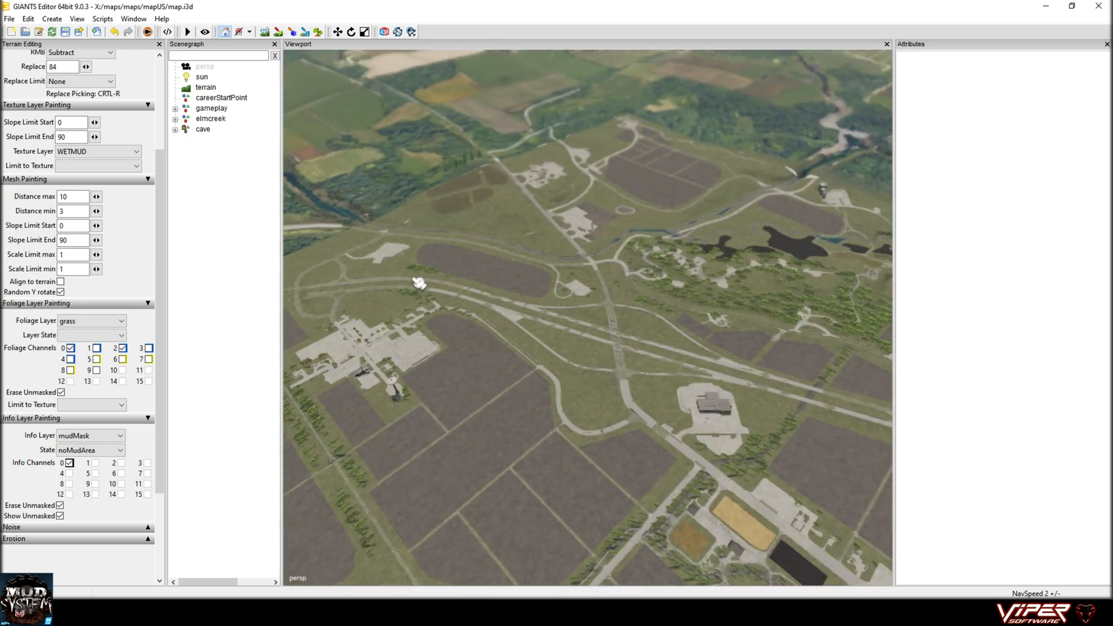
Step: Fly the camera down to the gravel farmyard between the fields and check the mudMask State
left_click(303, 32)
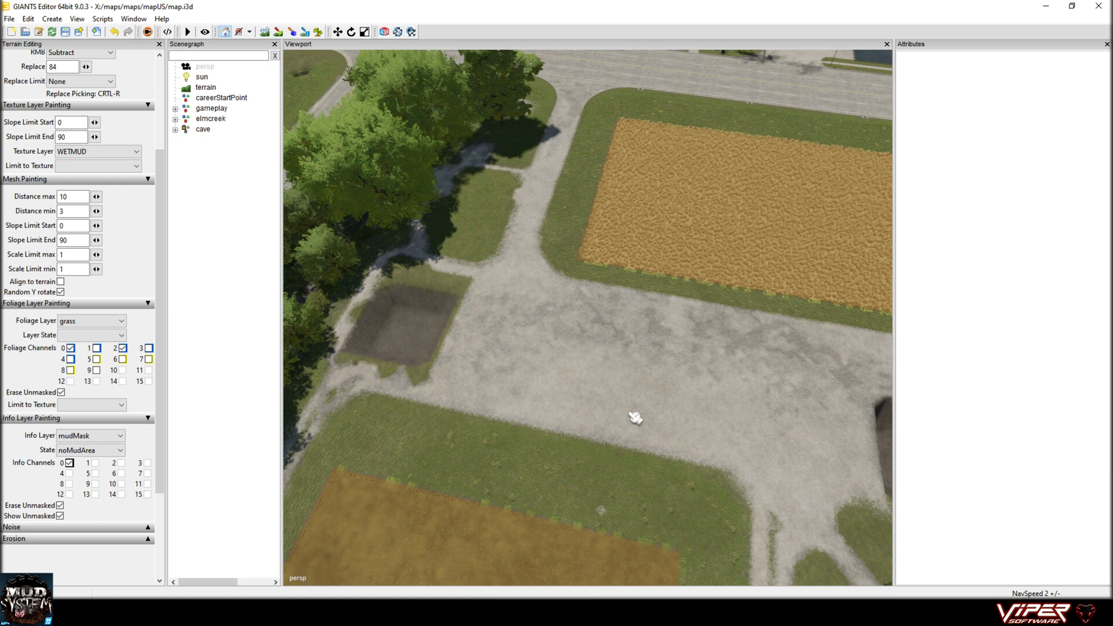
mouse_move(544, 345)
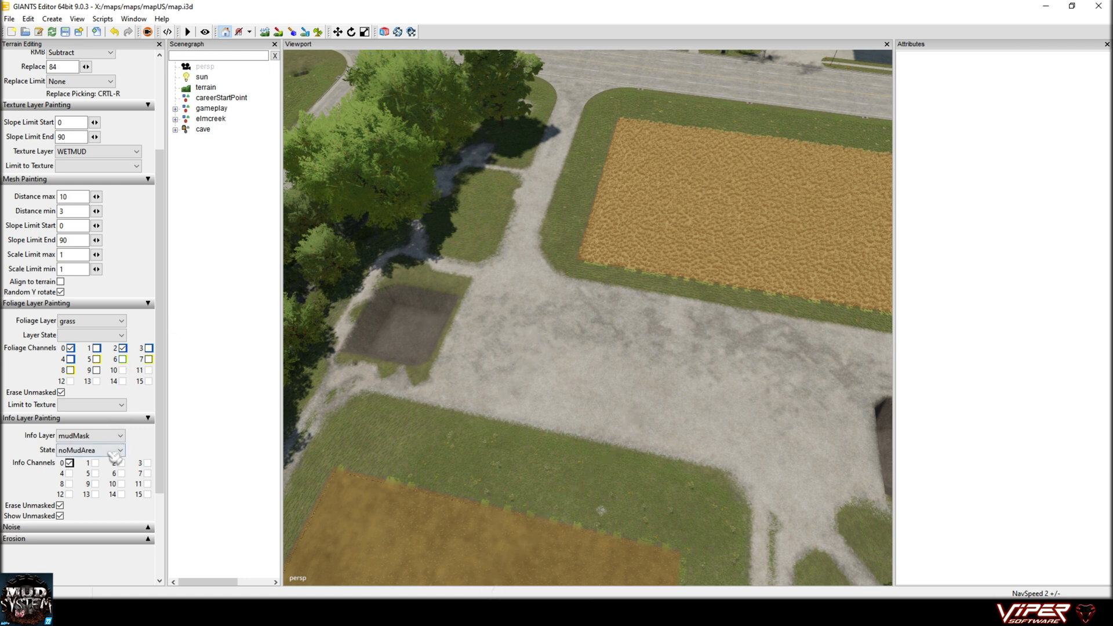
left_click(90, 450)
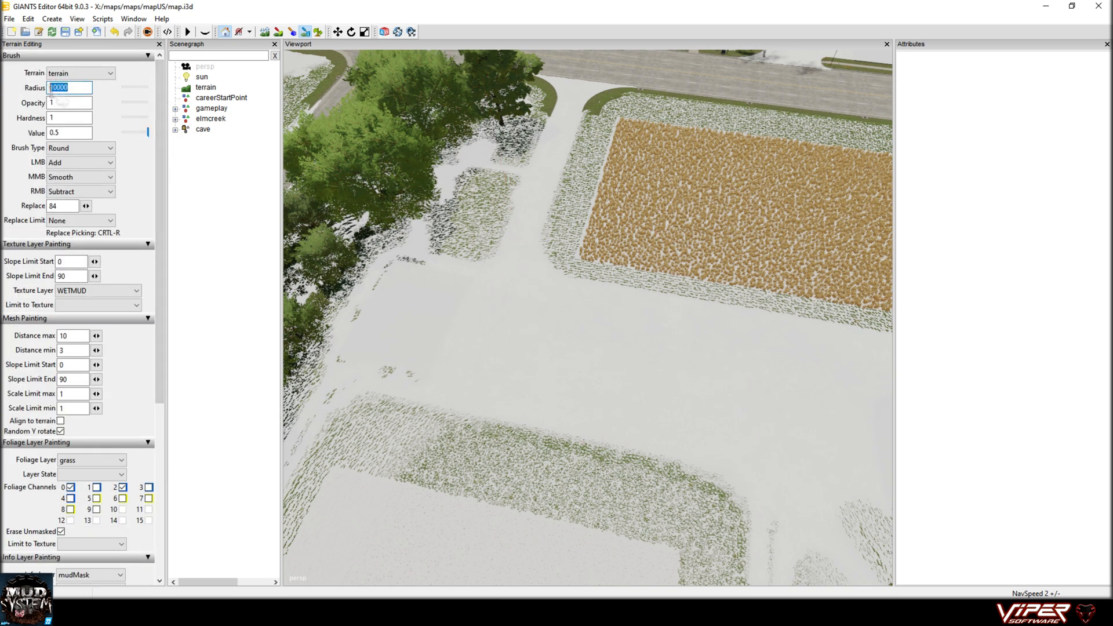
Step: Set brush Radius to 5 and paint the farmyard patch into the mudMask layer
type("5")
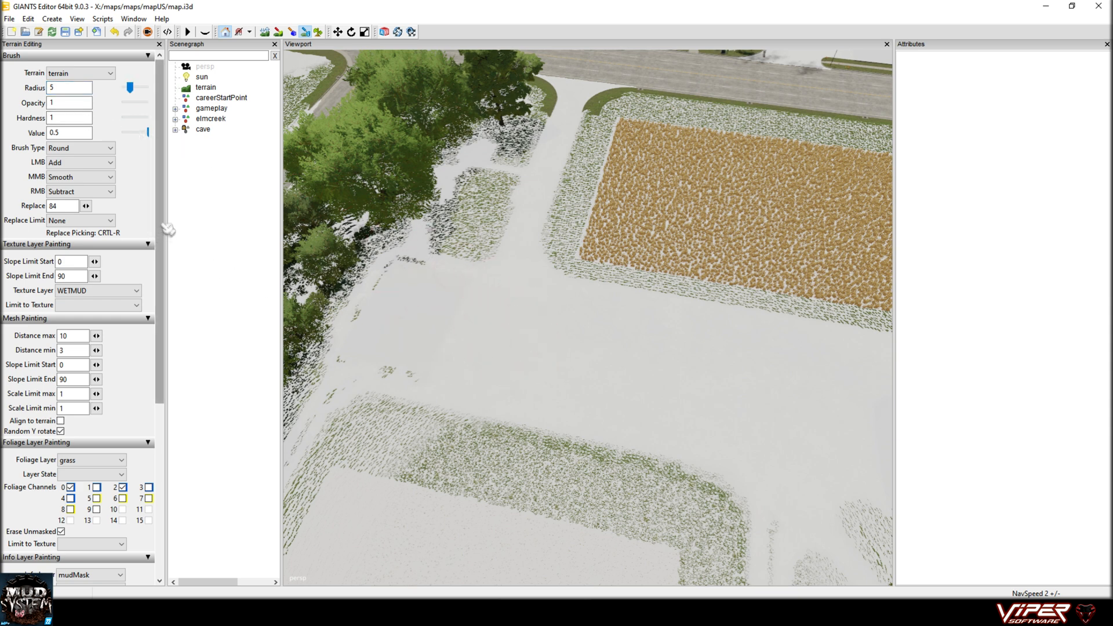
mouse_move(432, 286)
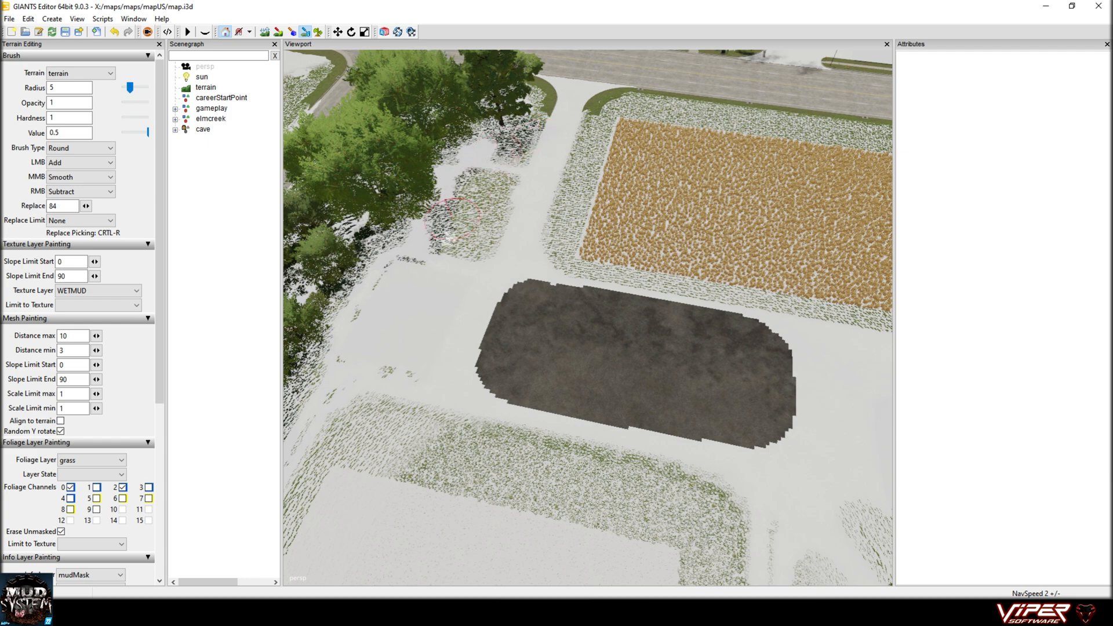
mouse_move(703, 351)
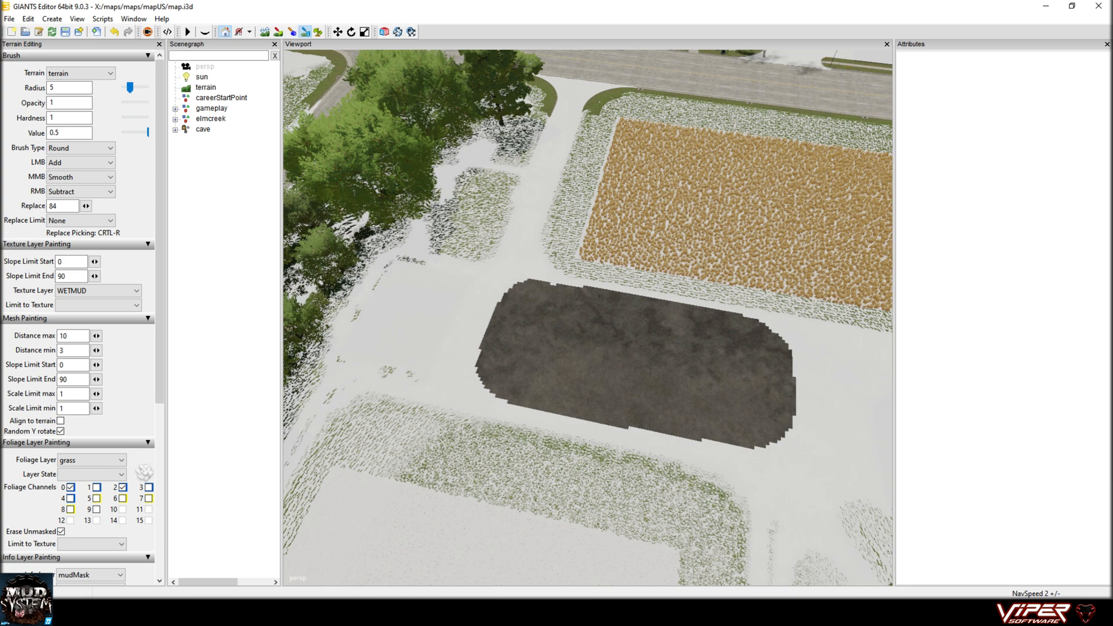
scroll("down", 3)
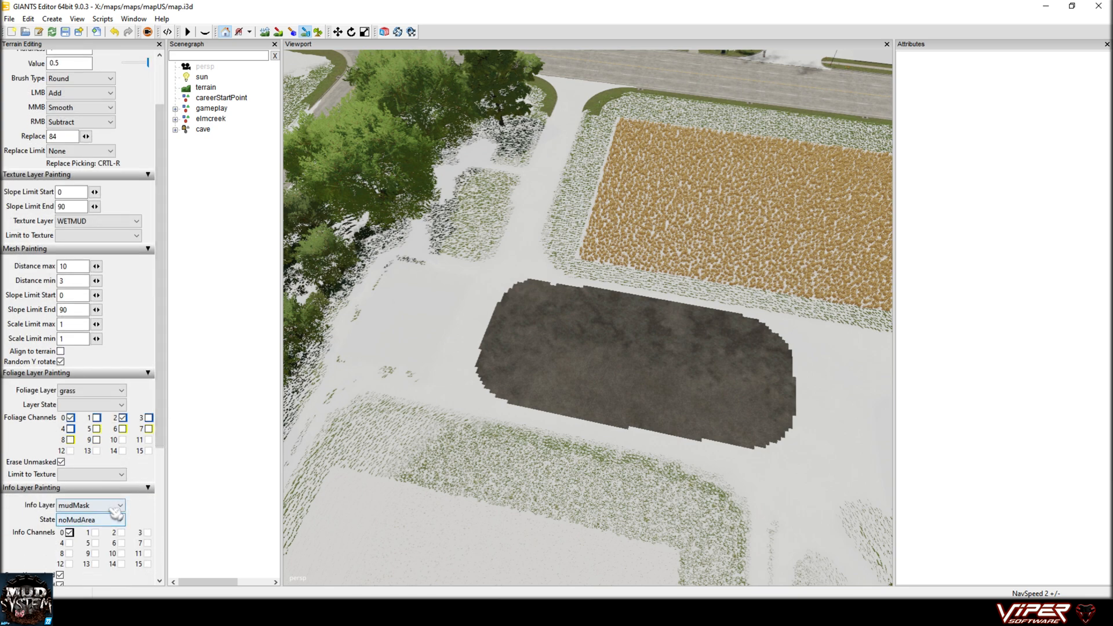
left_click(89, 505)
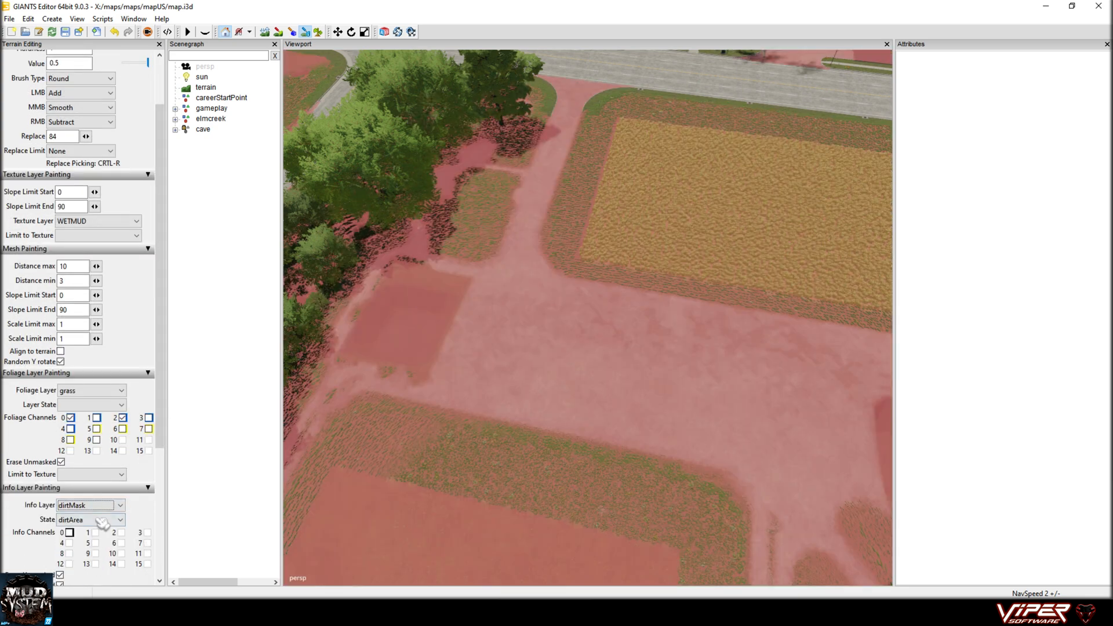
left_click(119, 519)
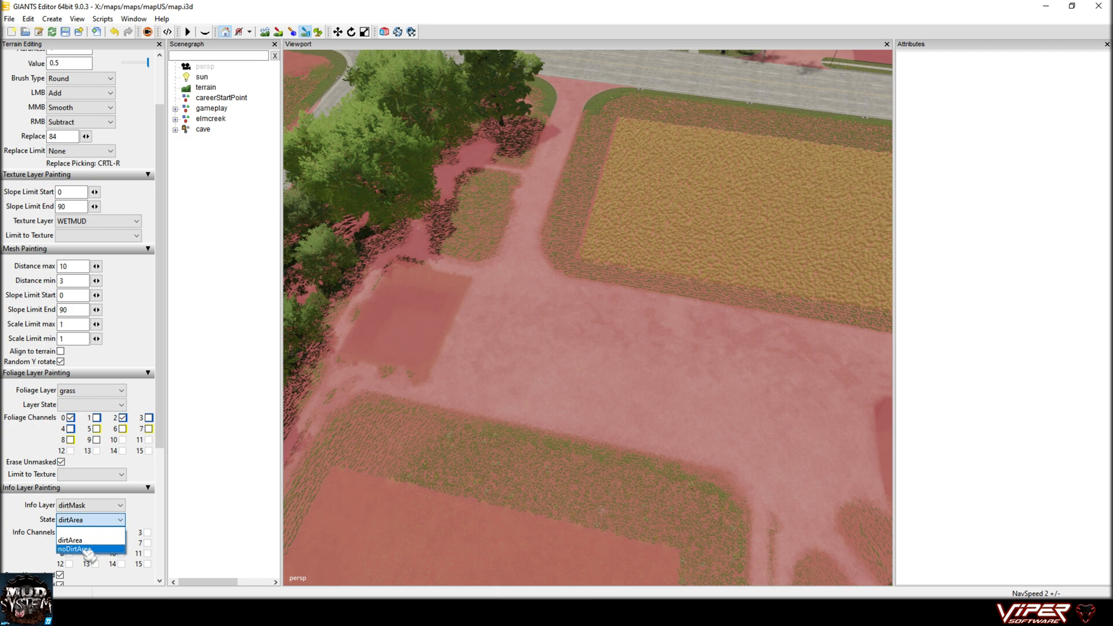
left_click(74, 549)
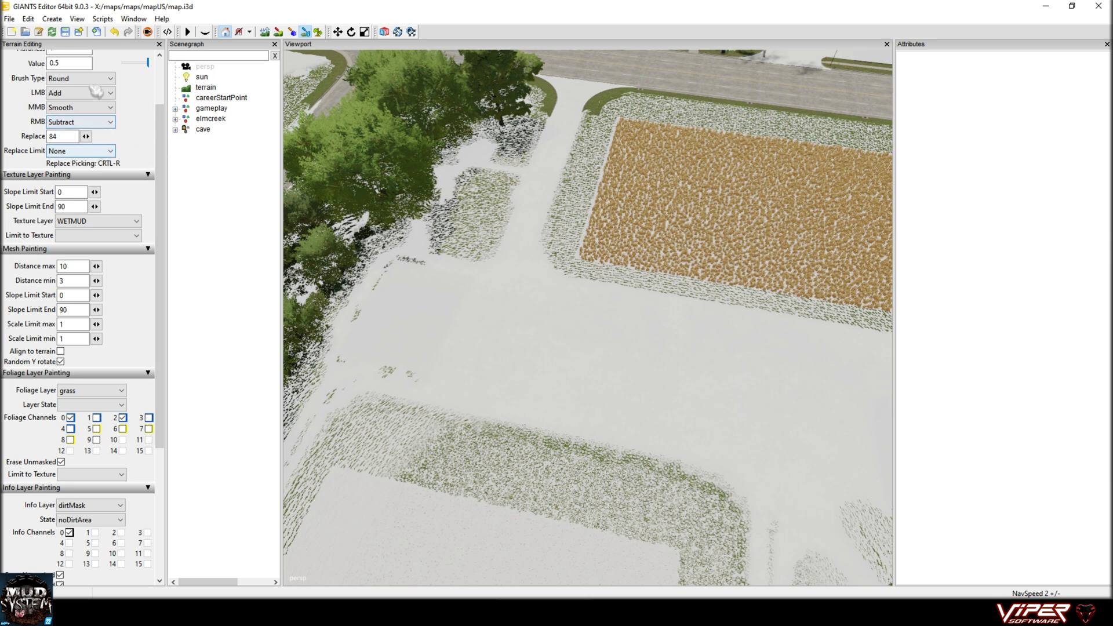
left_click(78, 78)
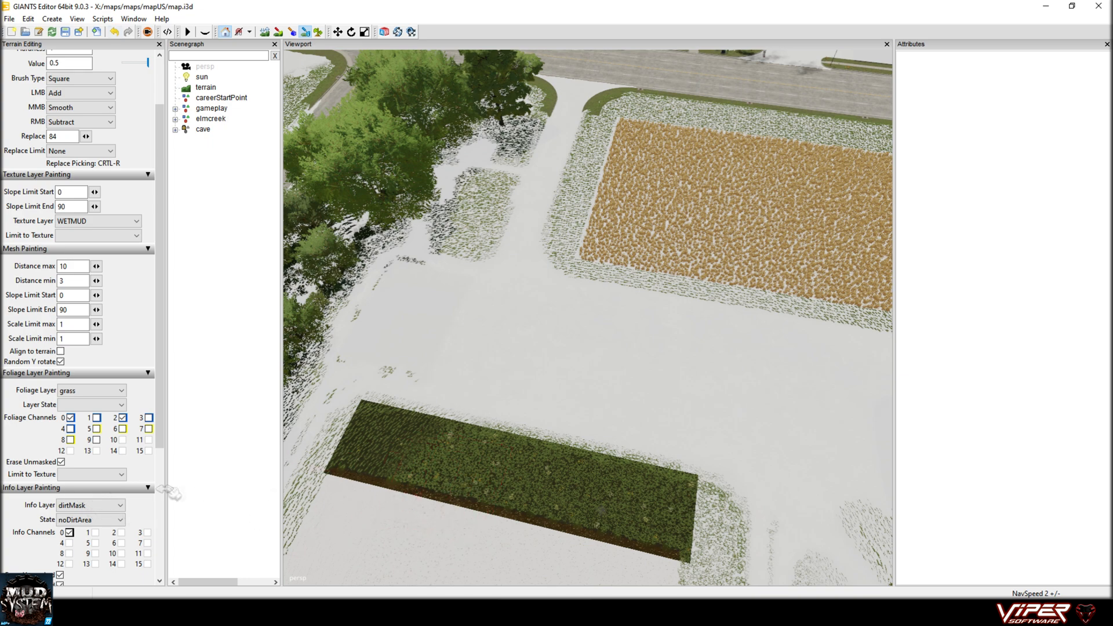
left_click(87, 504)
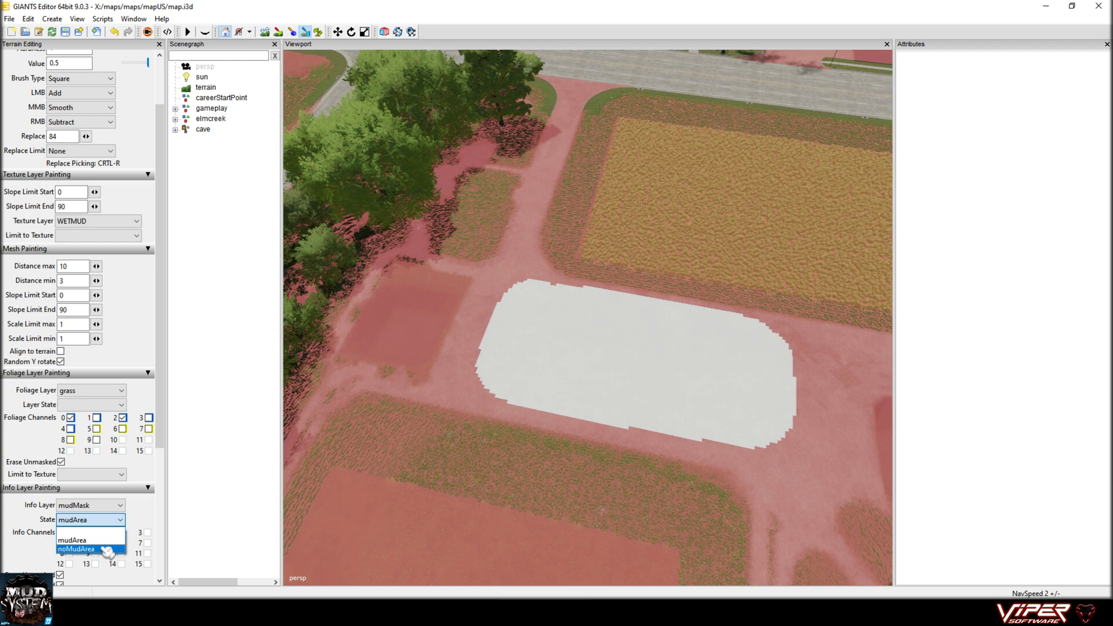
left_click(75, 549)
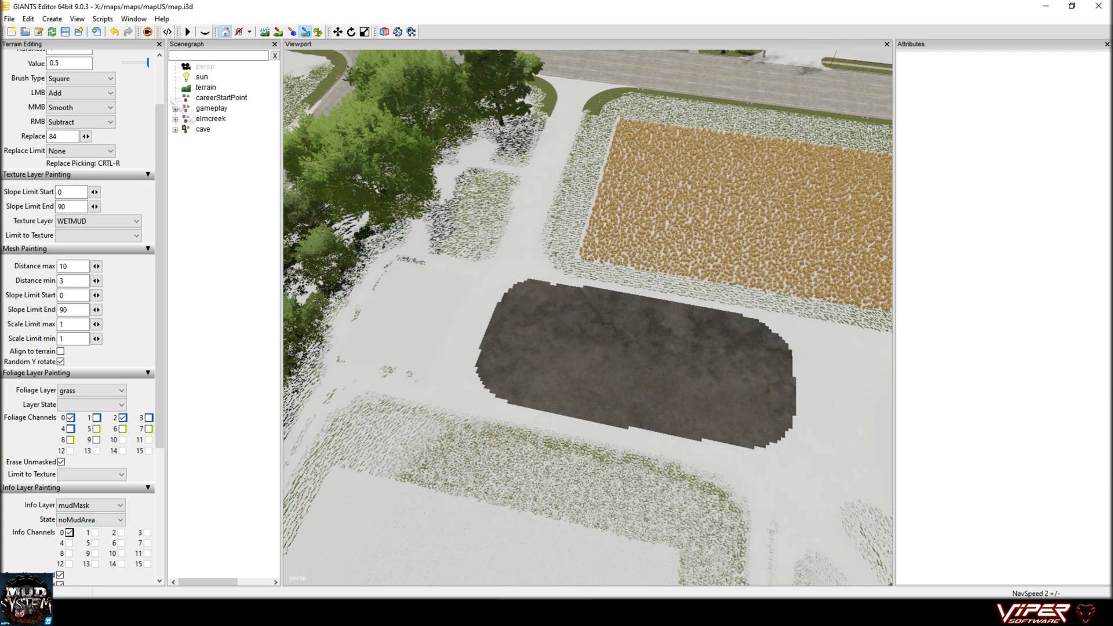
left_click(77, 19)
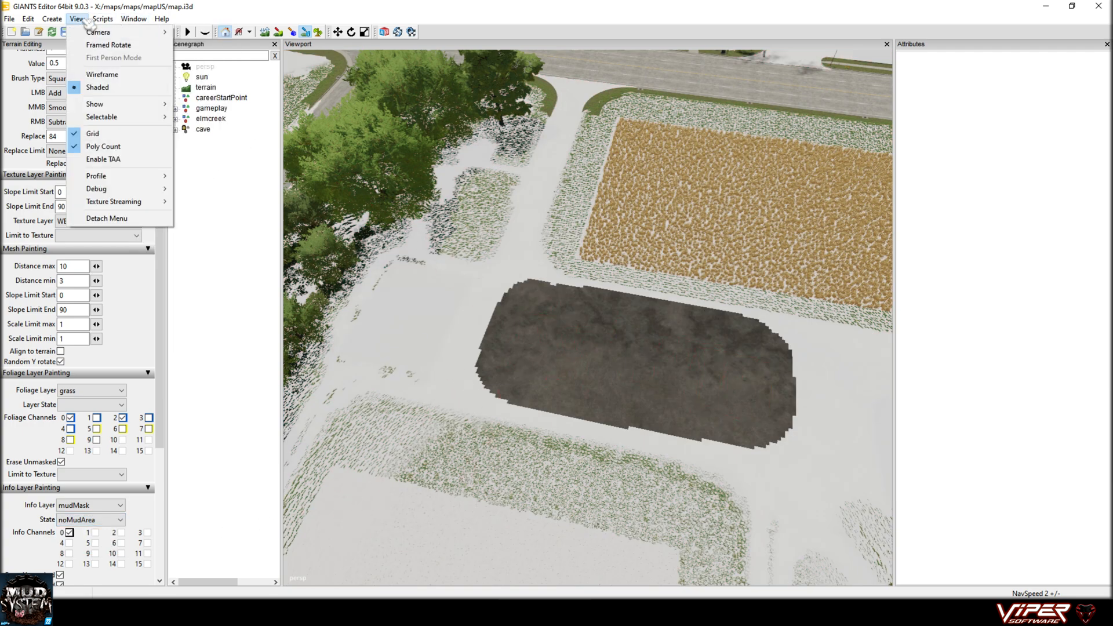
Step: Open the editor Console, then switch to File Explorer at X:\maps\maps\mapUS
left_click(102, 19)
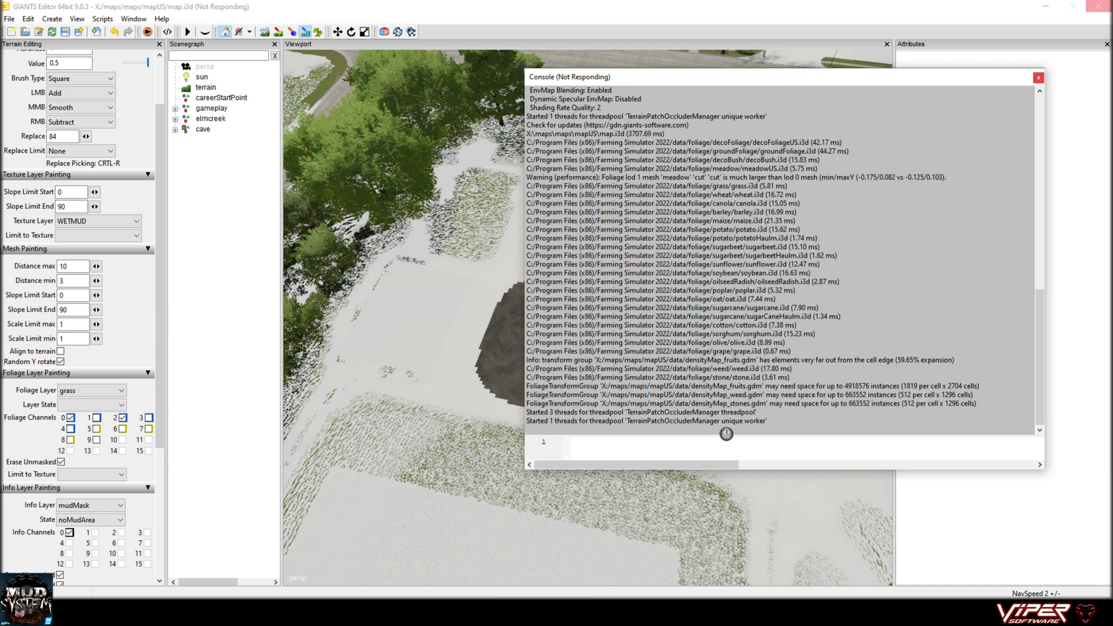
left_click(1038, 77)
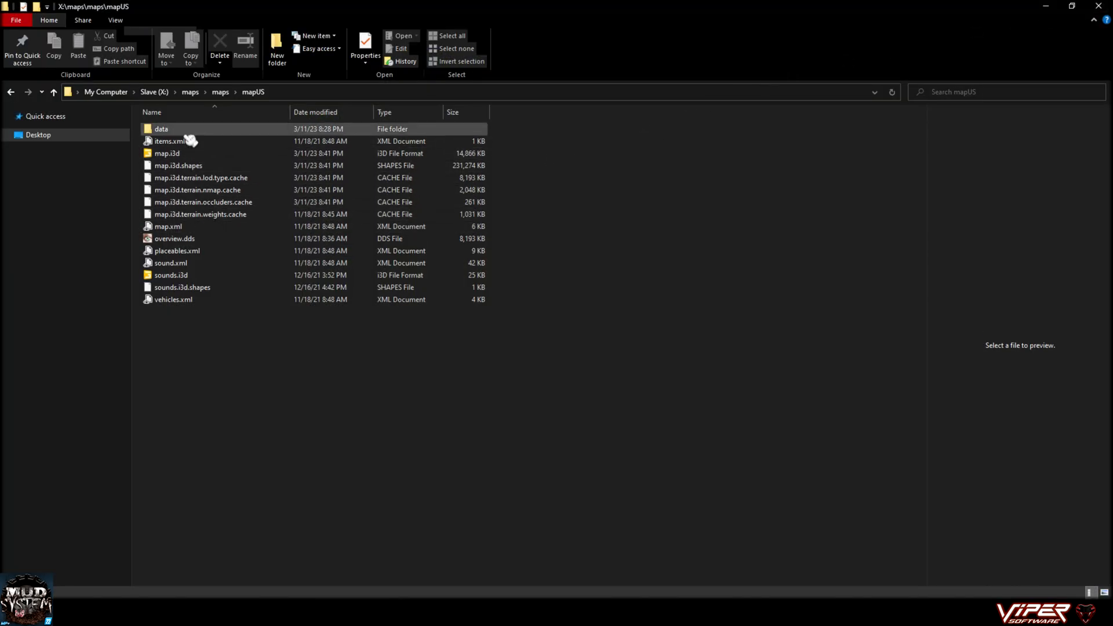
Step: Remove the mudSystem line with the mud and dirt layer heights from the new mod's map.xml
double_click(168, 226)
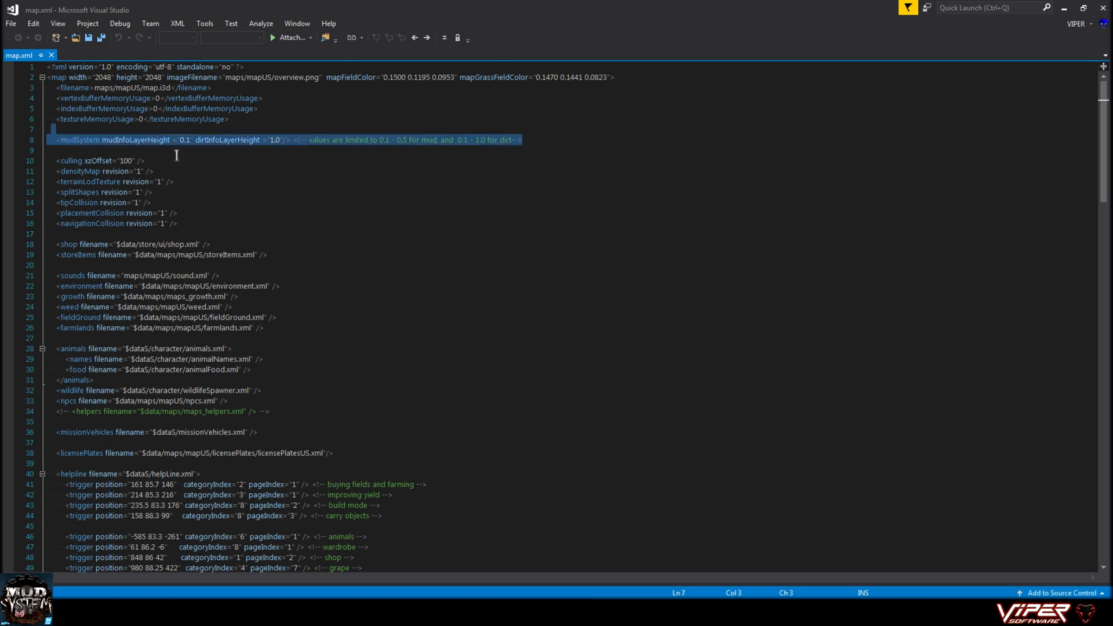
left_click(146, 160)
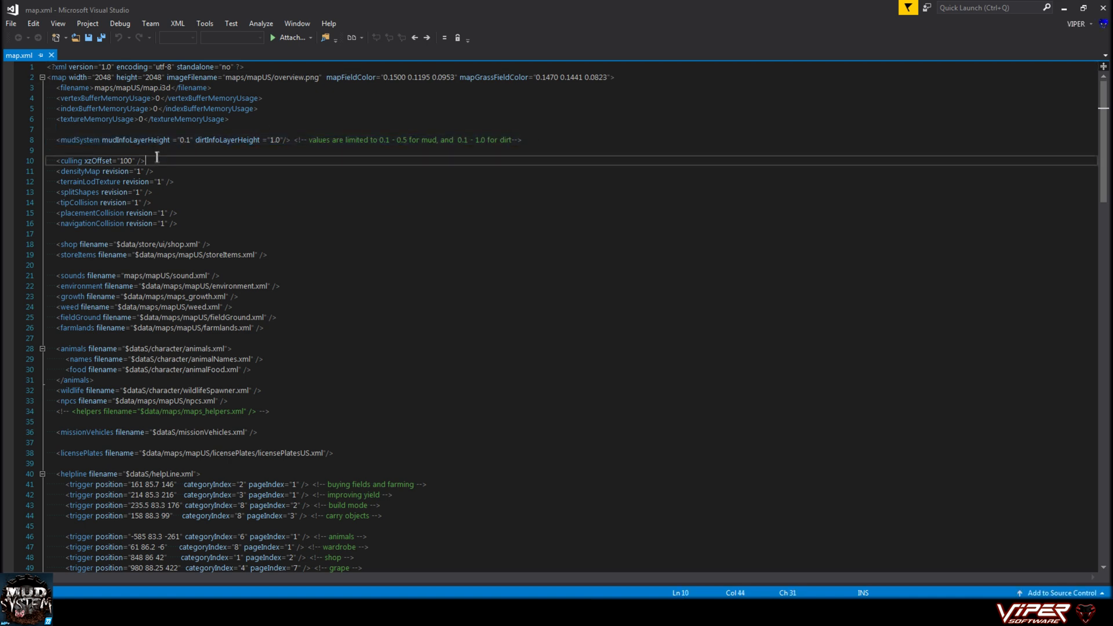
left_click(60, 149)
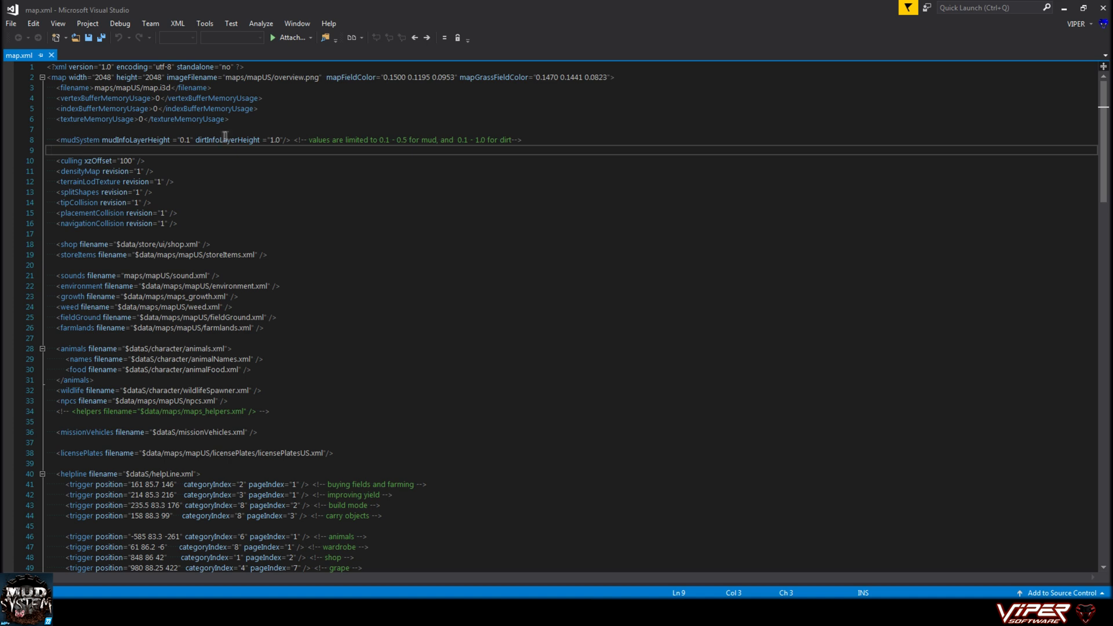
left_click(399, 139)
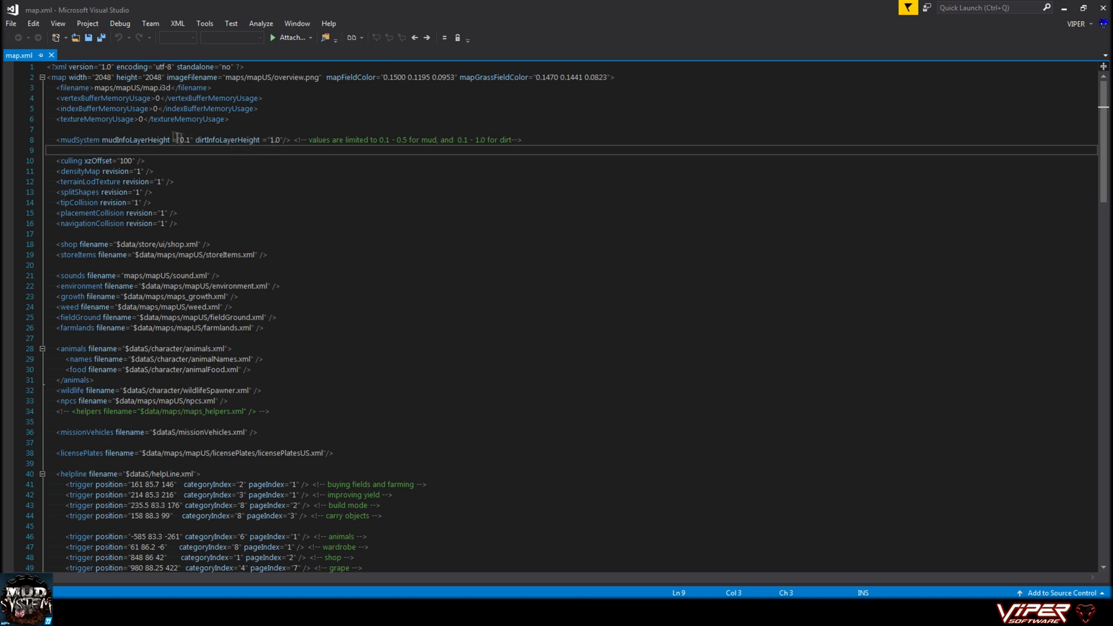
left_click(524, 139)
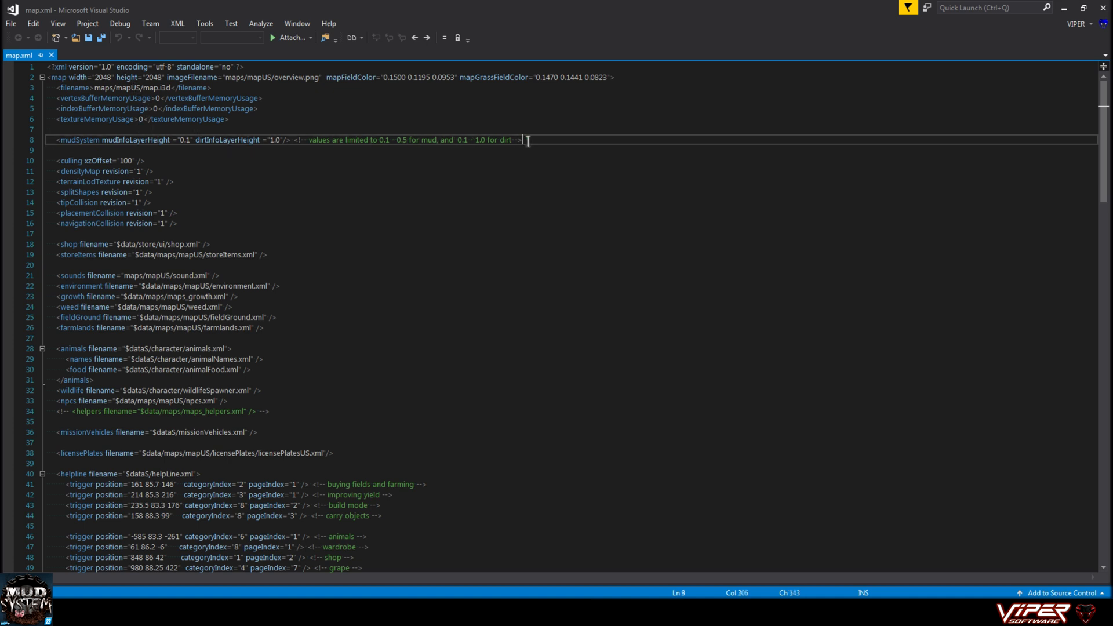
key("Delete")
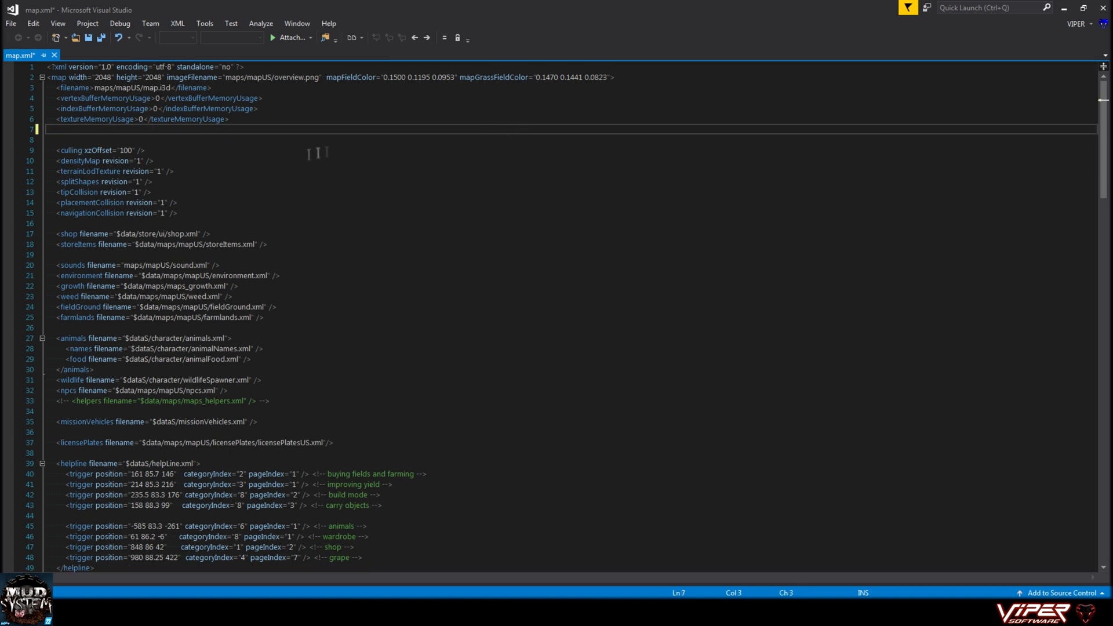
mouse_move(229, 146)
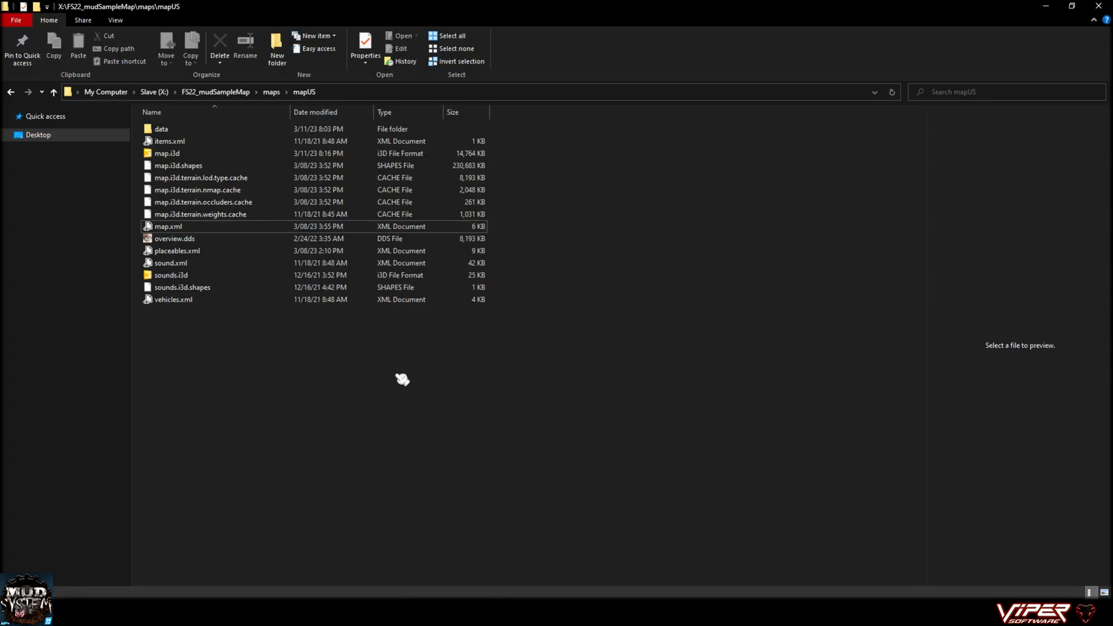
mouse_move(401, 366)
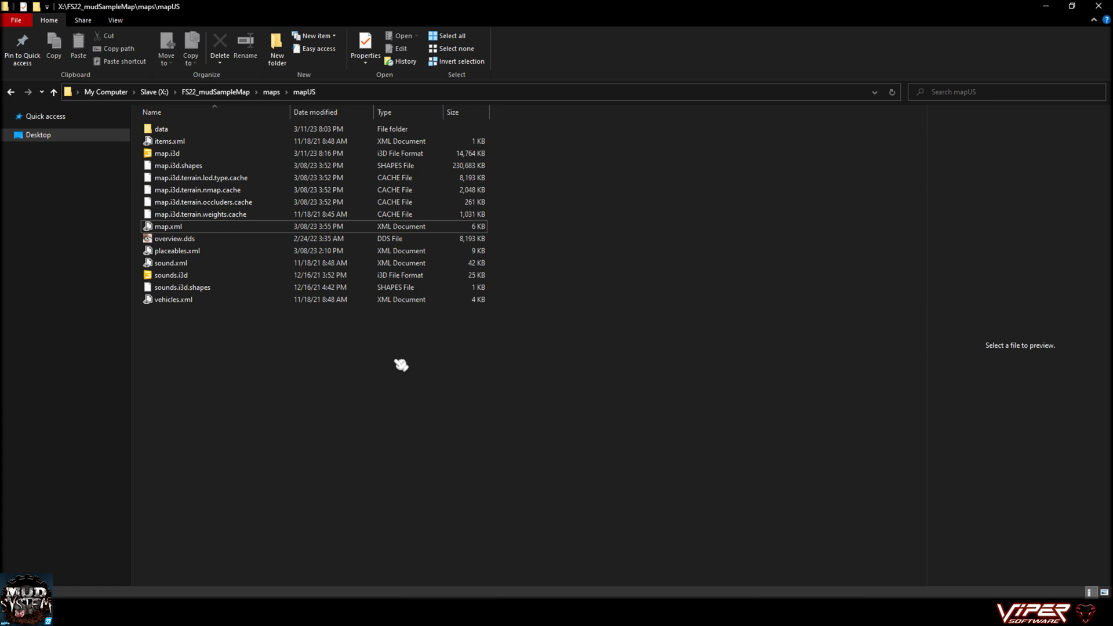
mouse_move(318, 198)
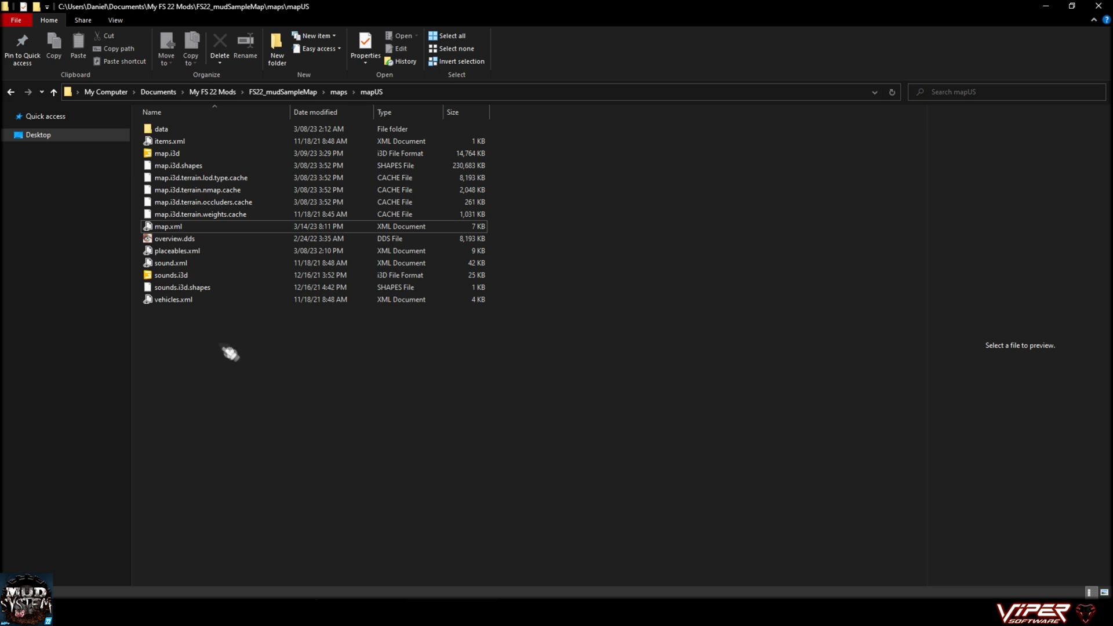
mouse_move(191, 228)
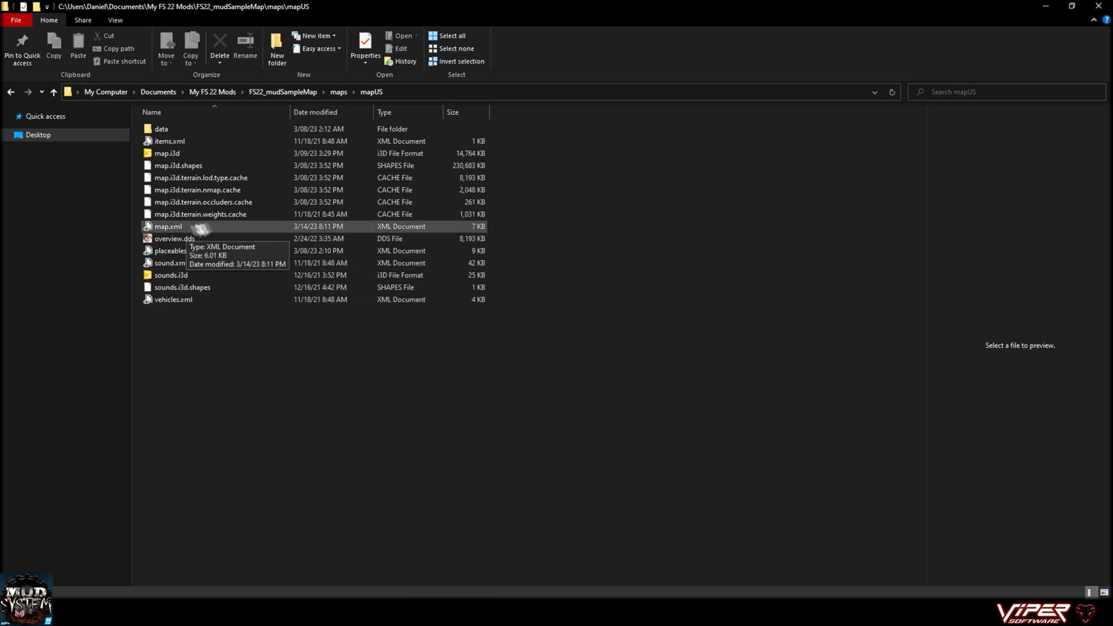
mouse_move(194, 133)
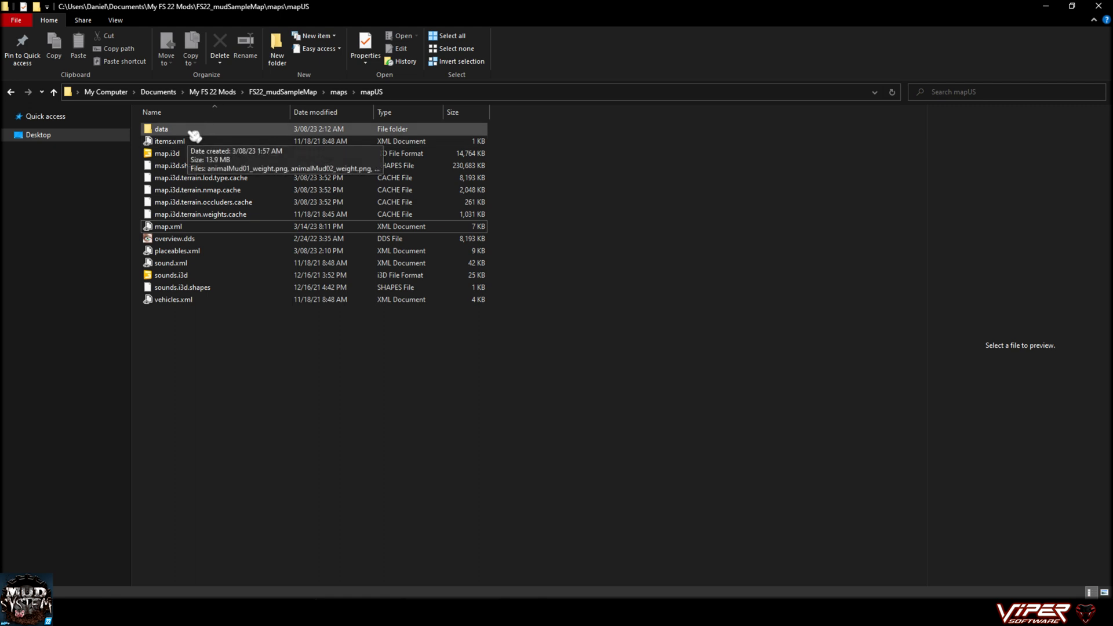
mouse_move(223, 302)
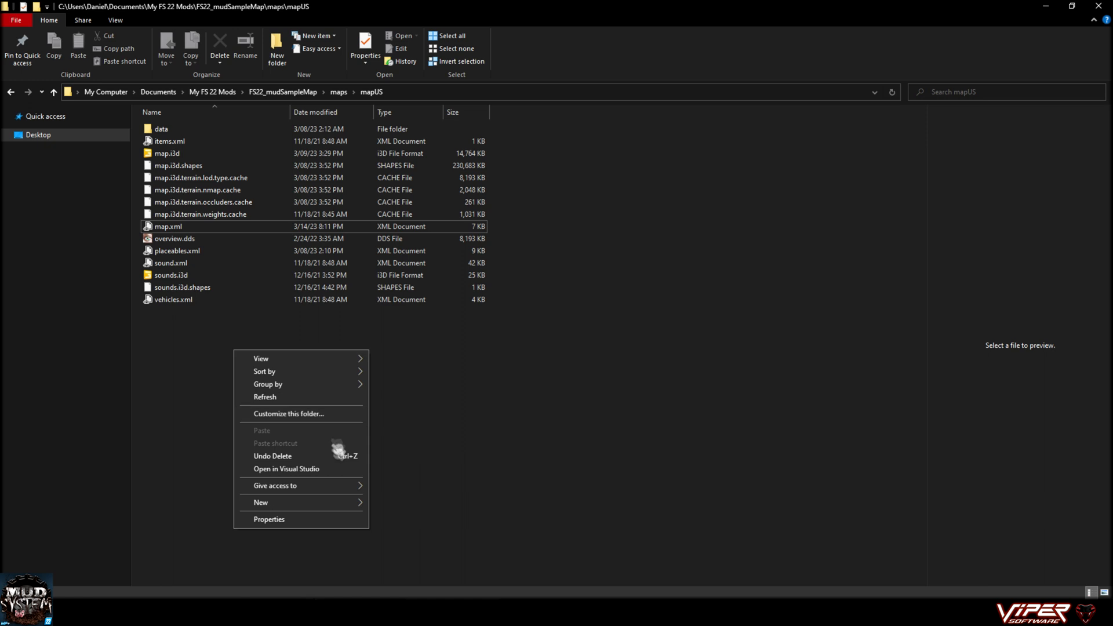
Step: Create an 'xml' folder inside mapUS and move map.xml into it
left_click(261, 502)
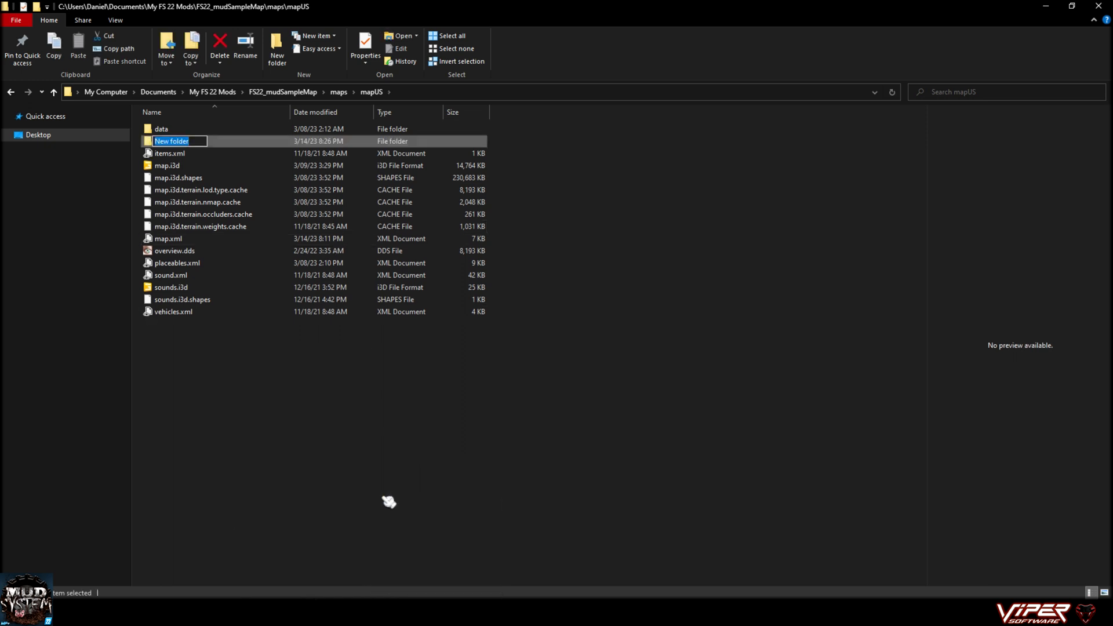
type("xml")
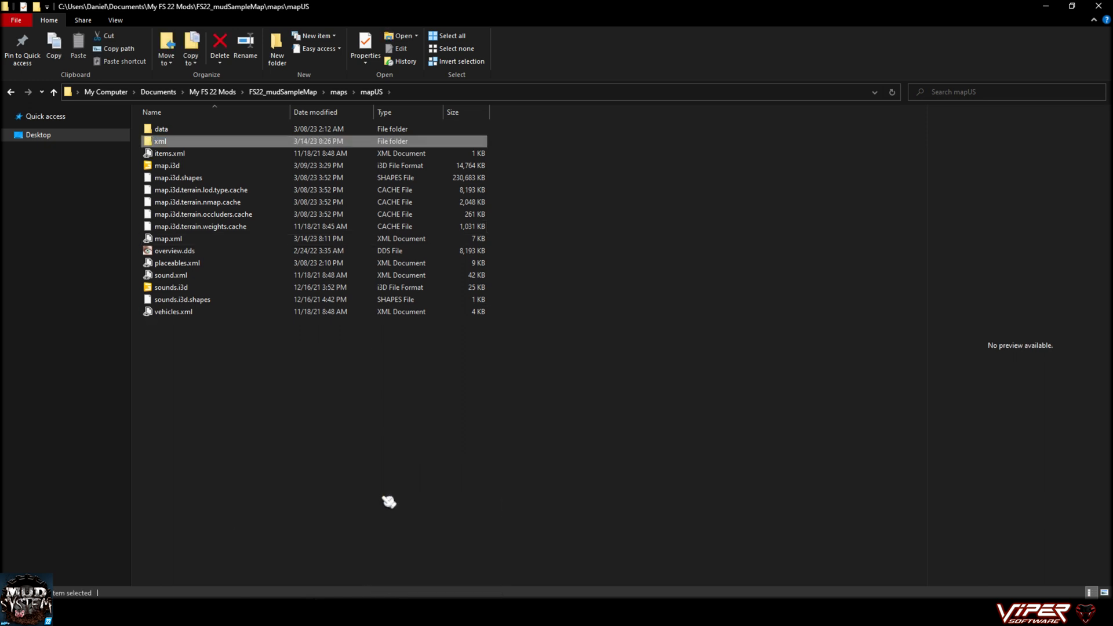
left_click(168, 238)
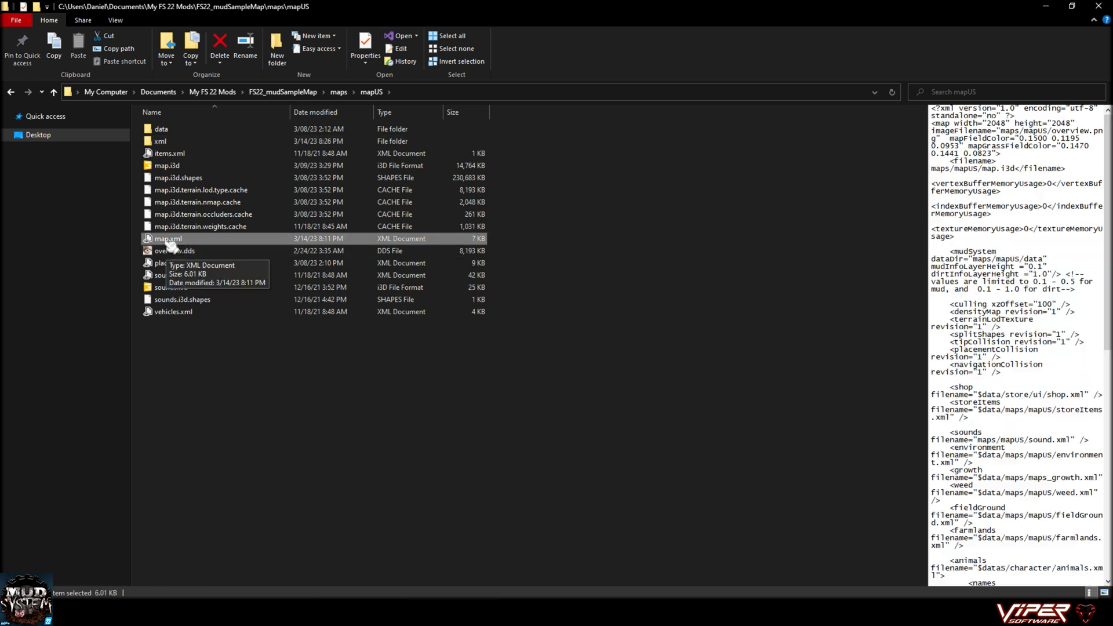
left_click(160, 141)
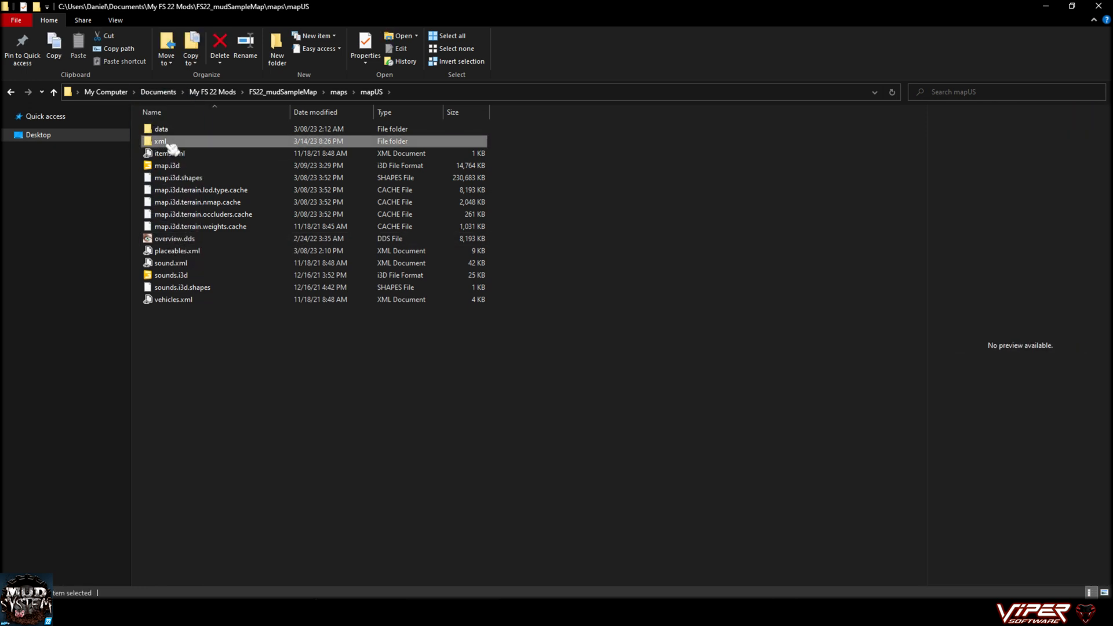
double_click(160, 140)
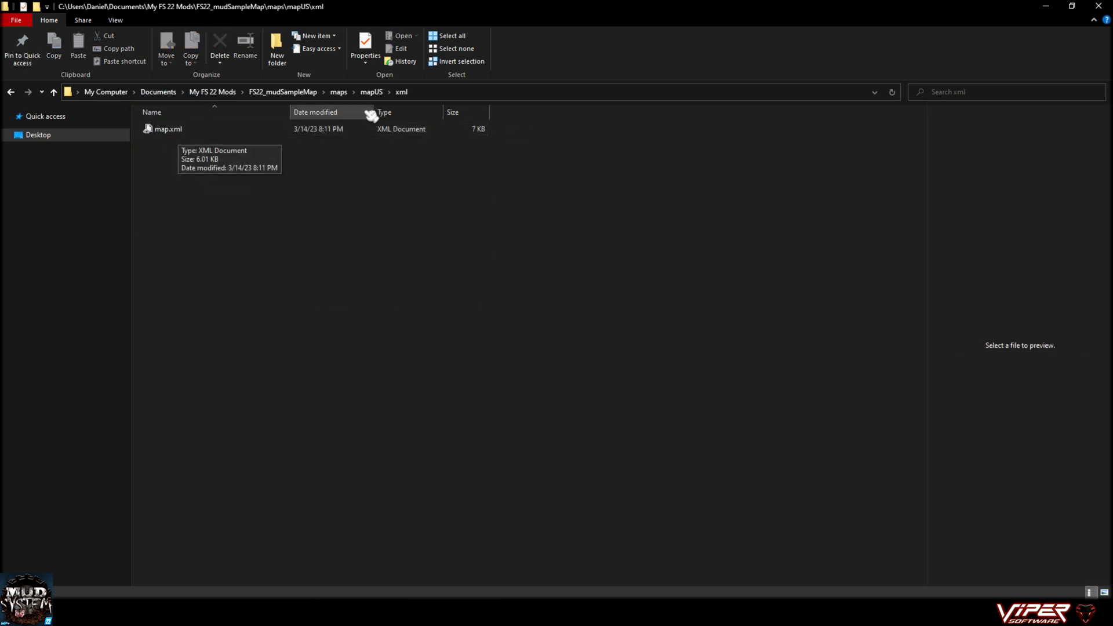
mouse_move(280, 201)
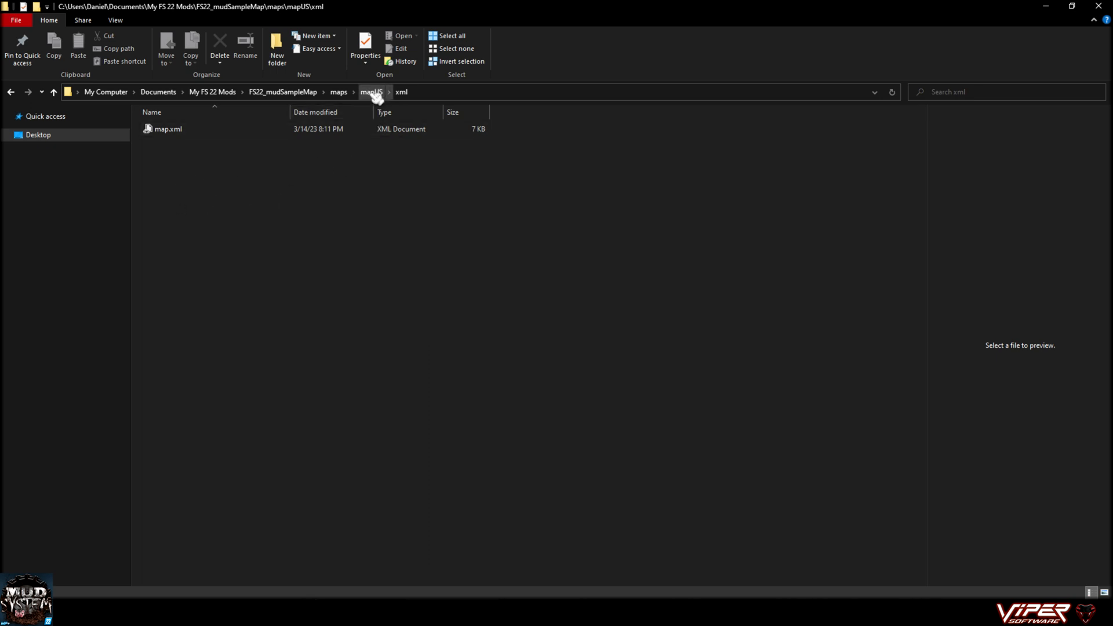
left_click(372, 91)
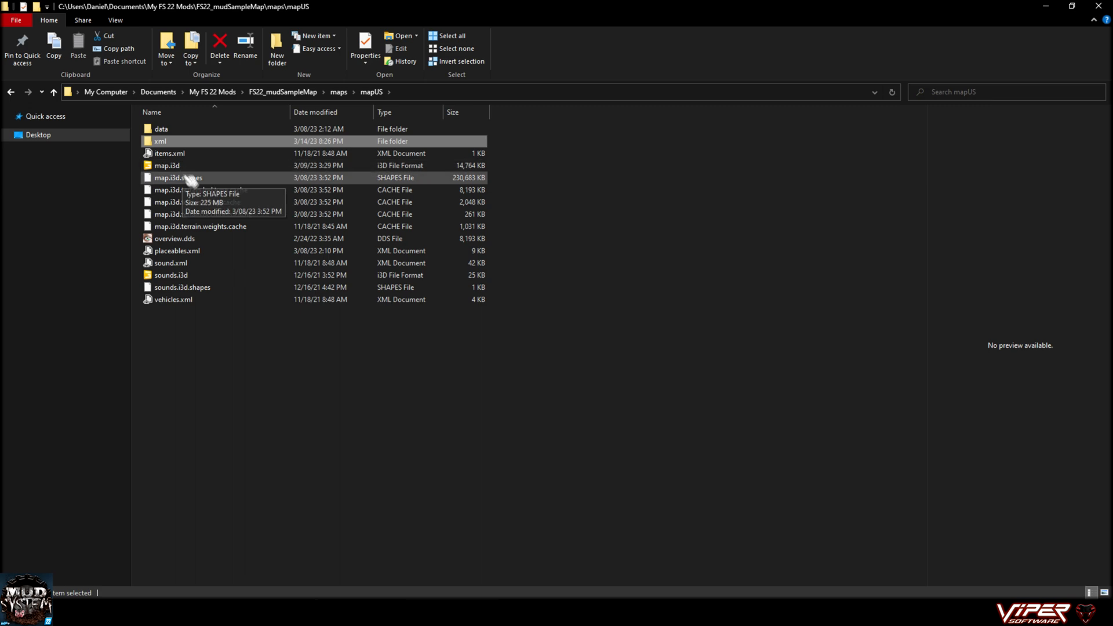
mouse_move(202, 147)
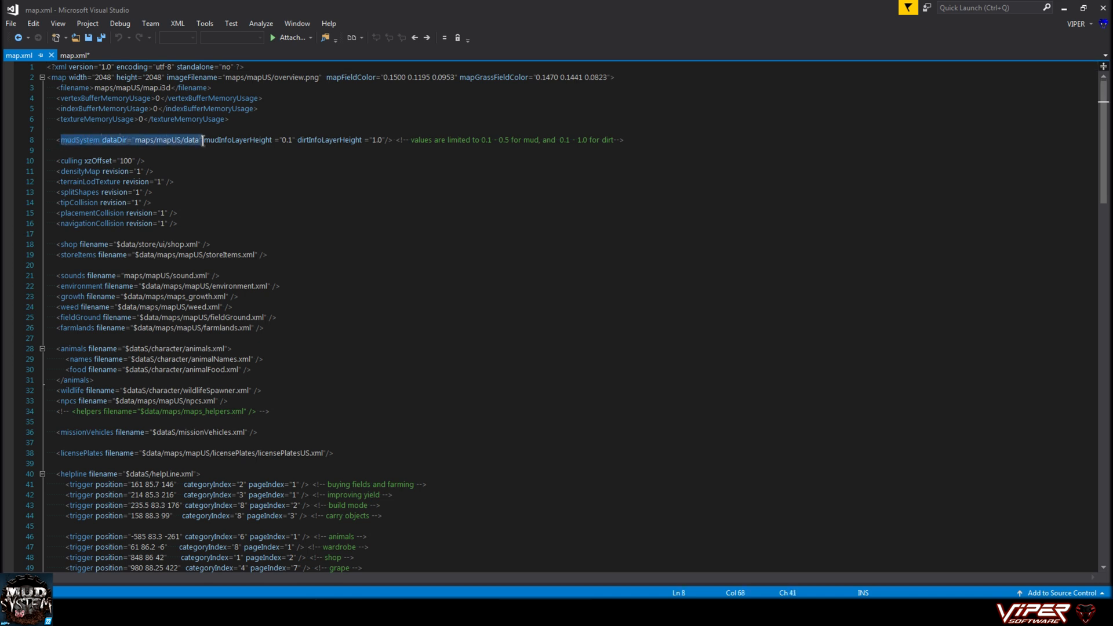
Step: Take the mudInfoLayerHeight and dirtInfoLayerHeight attributes from the second map.xml's mudSystem line
left_click_drag(201, 140, 383, 140)
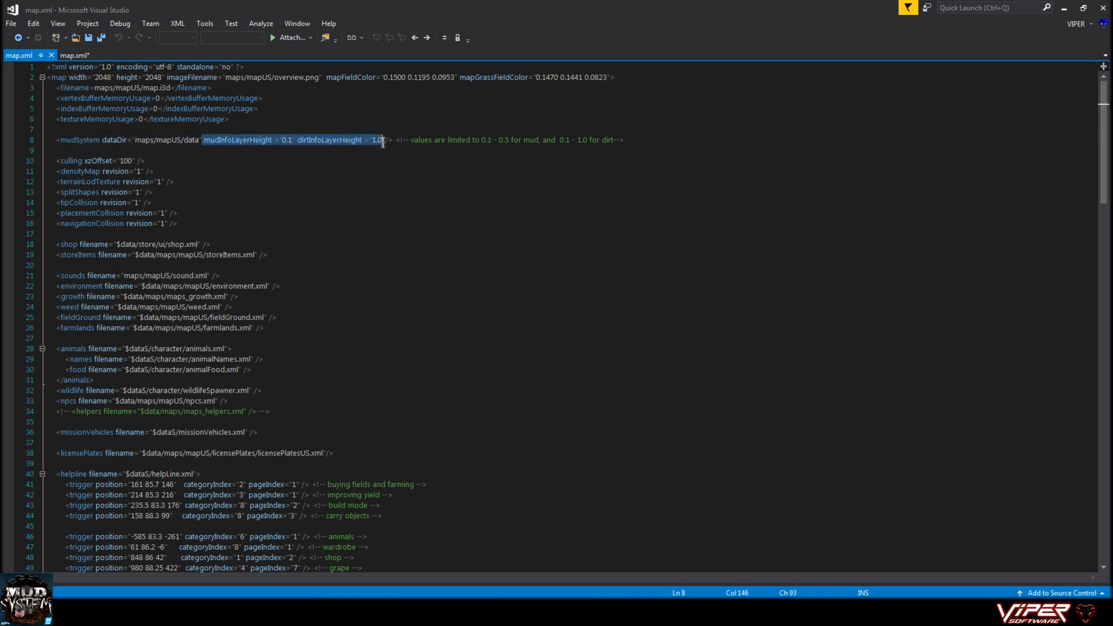
key("Delete")
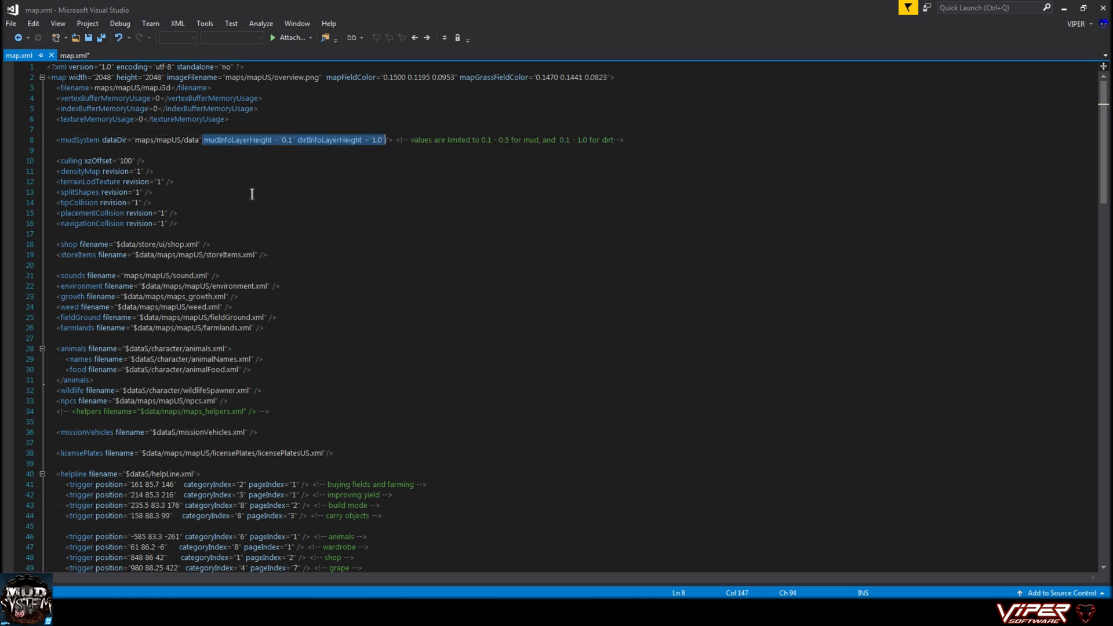
double_click(114, 140)
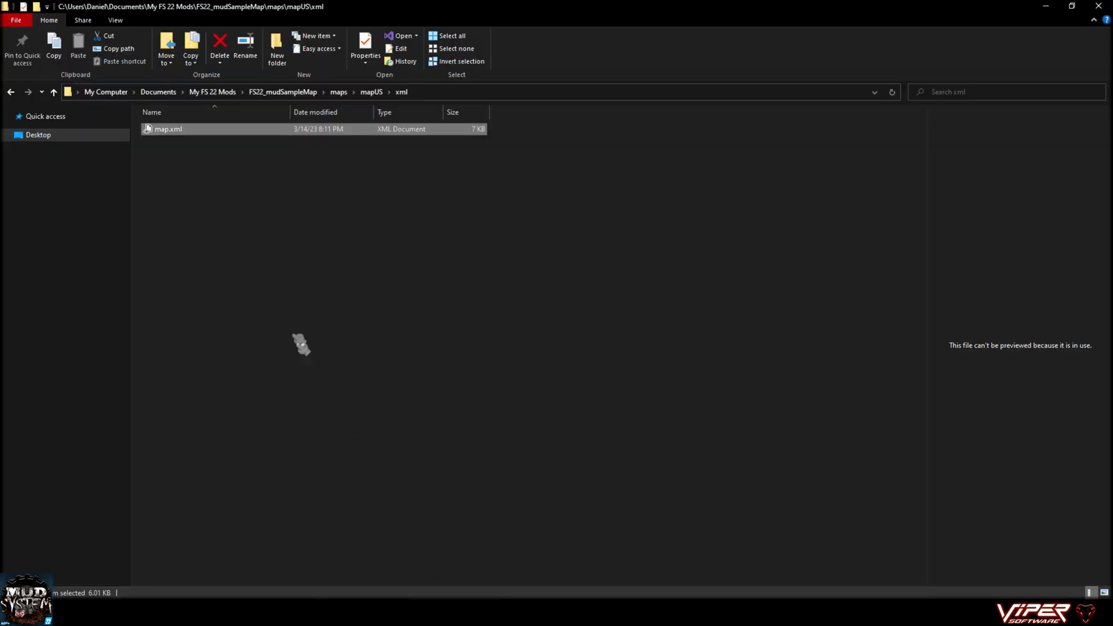
Step: Delete the leftover xml folder so map.xml sits directly in mapUS again
left_click(168, 129)
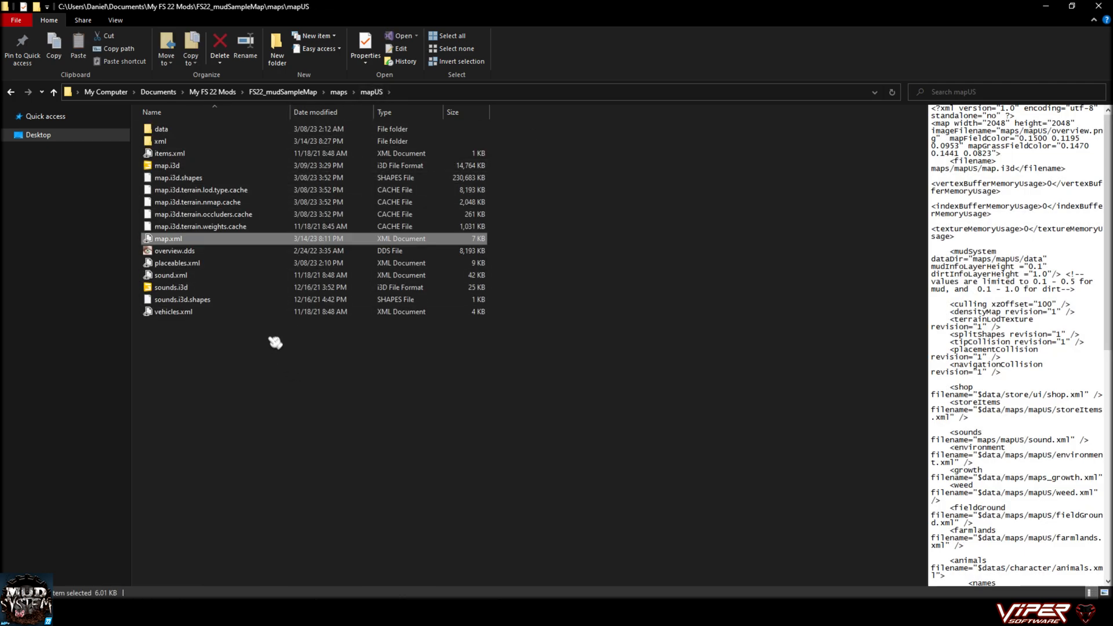
left_click(160, 141)
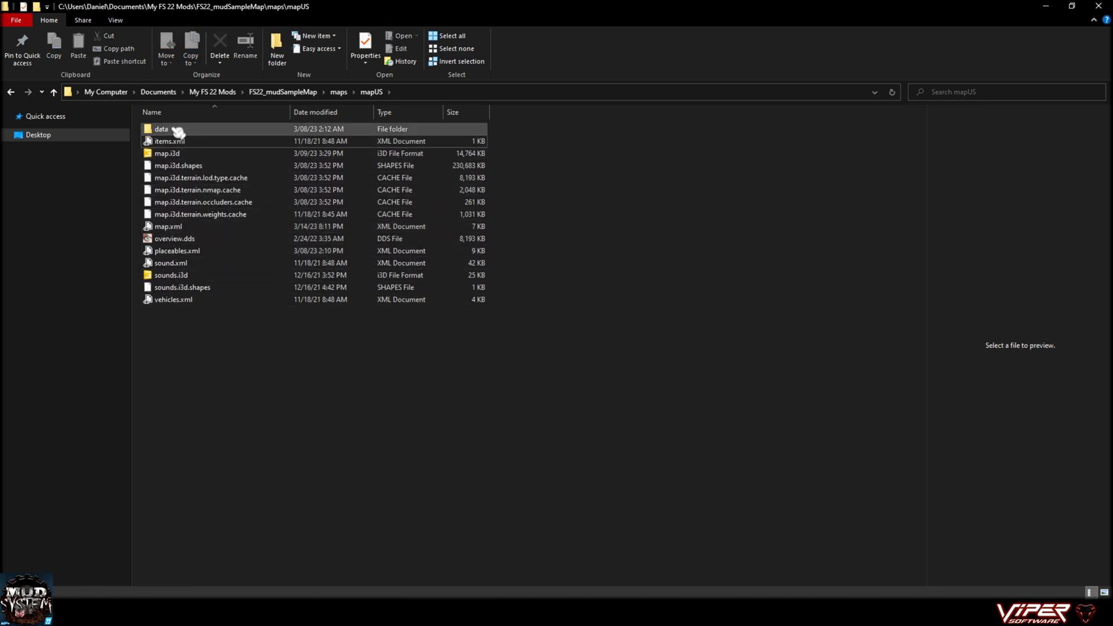
mouse_move(168, 227)
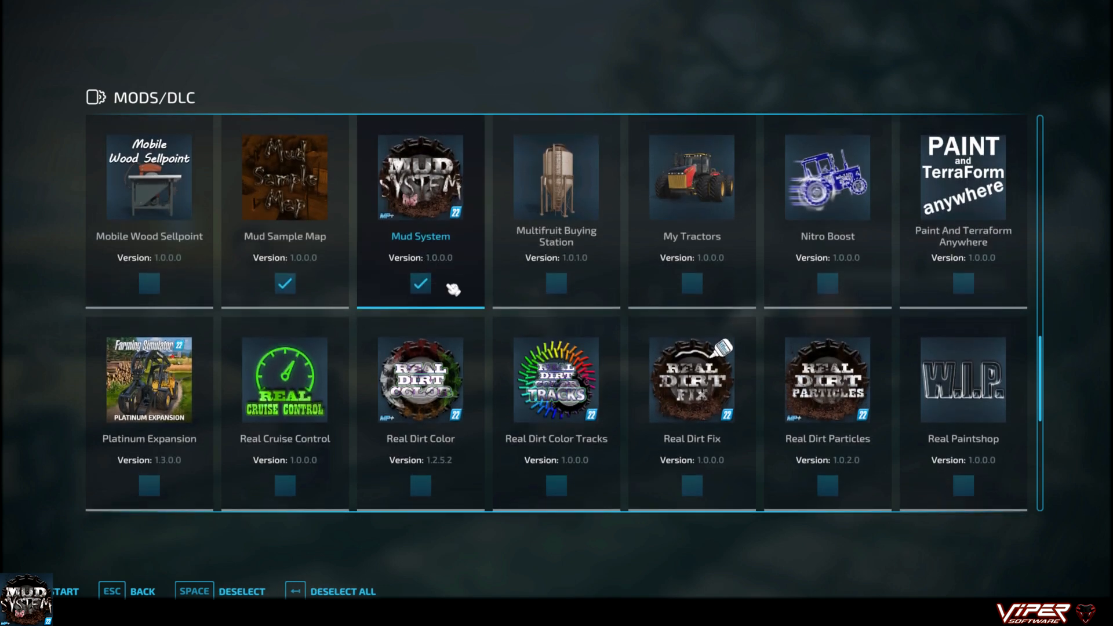
mouse_move(444, 234)
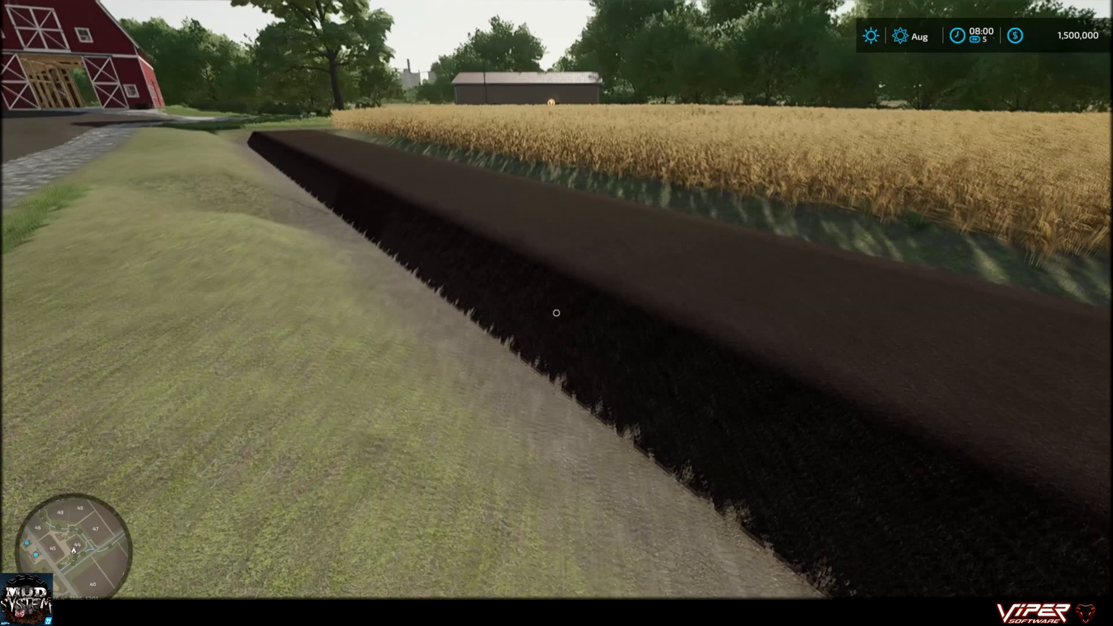
mouse_move(557, 313)
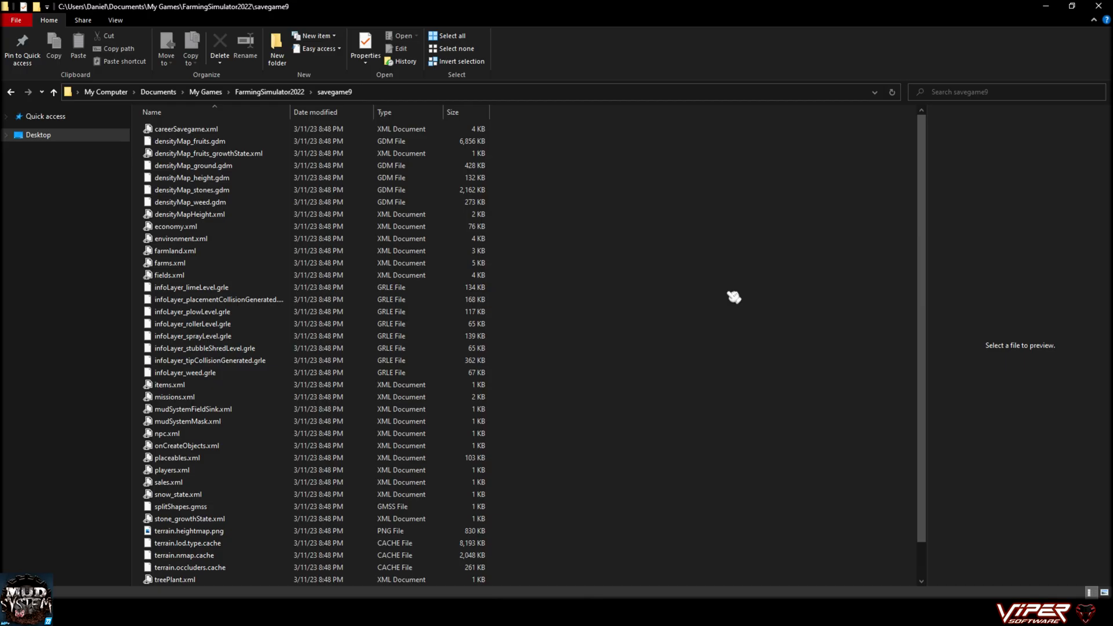
mouse_move(590, 246)
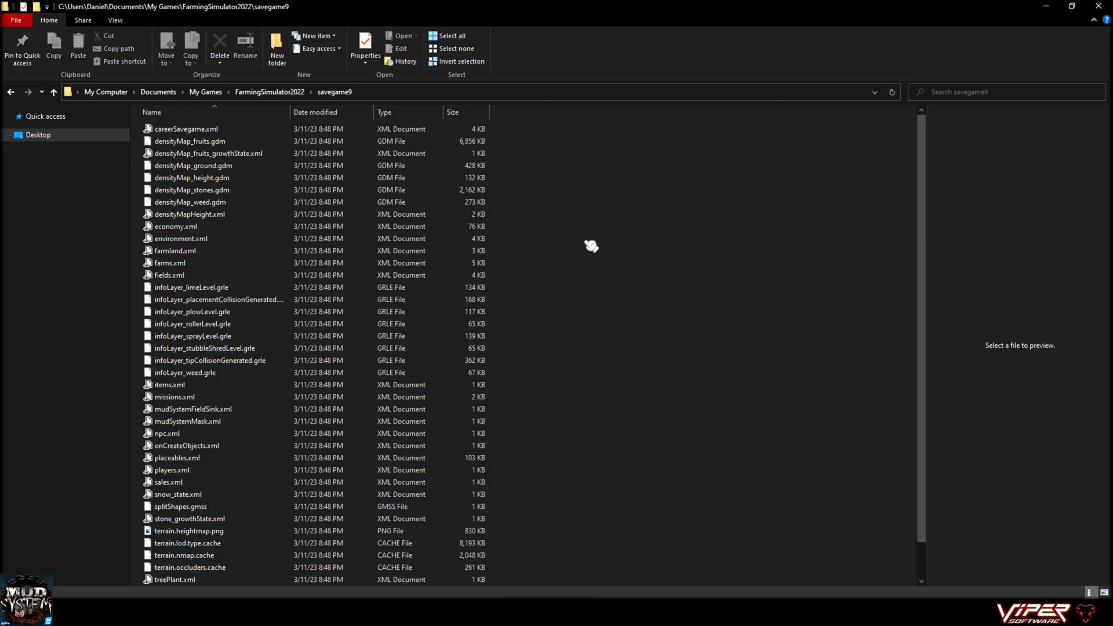
Step: Preview savegame9's mudSystemMask.xml and its note about resetting mud and dirt
scroll("down", 3)
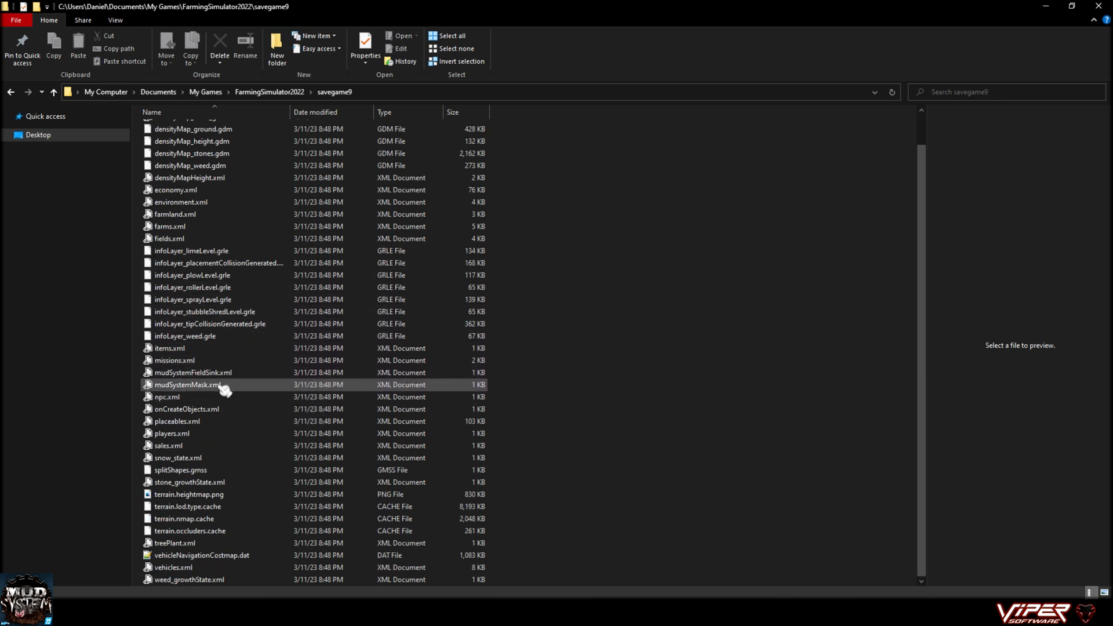
left_click(188, 384)
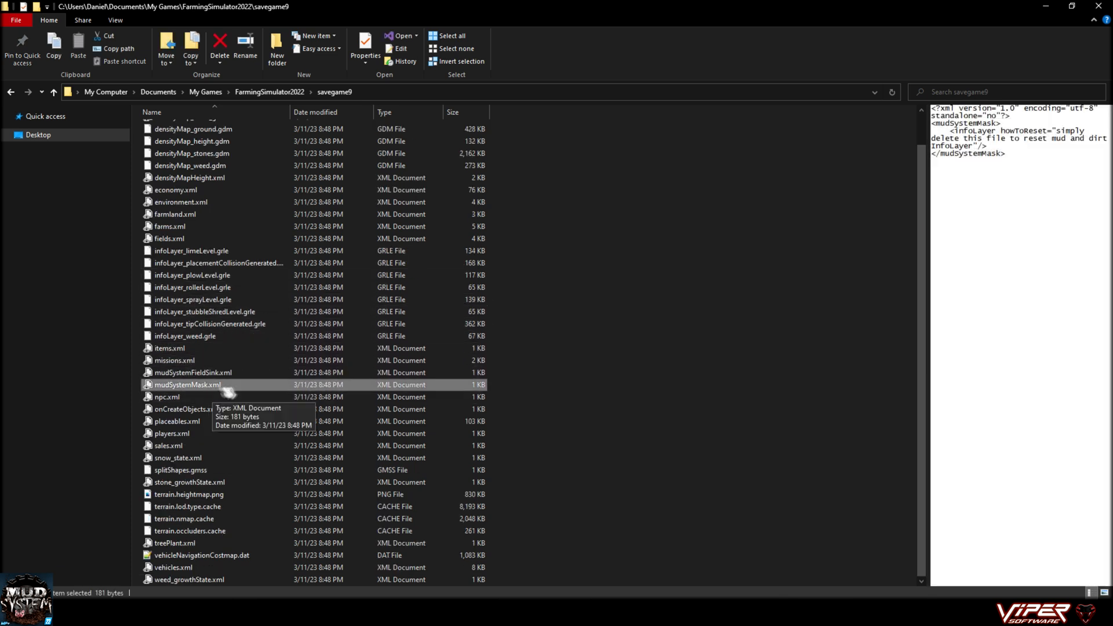
mouse_move(232, 391)
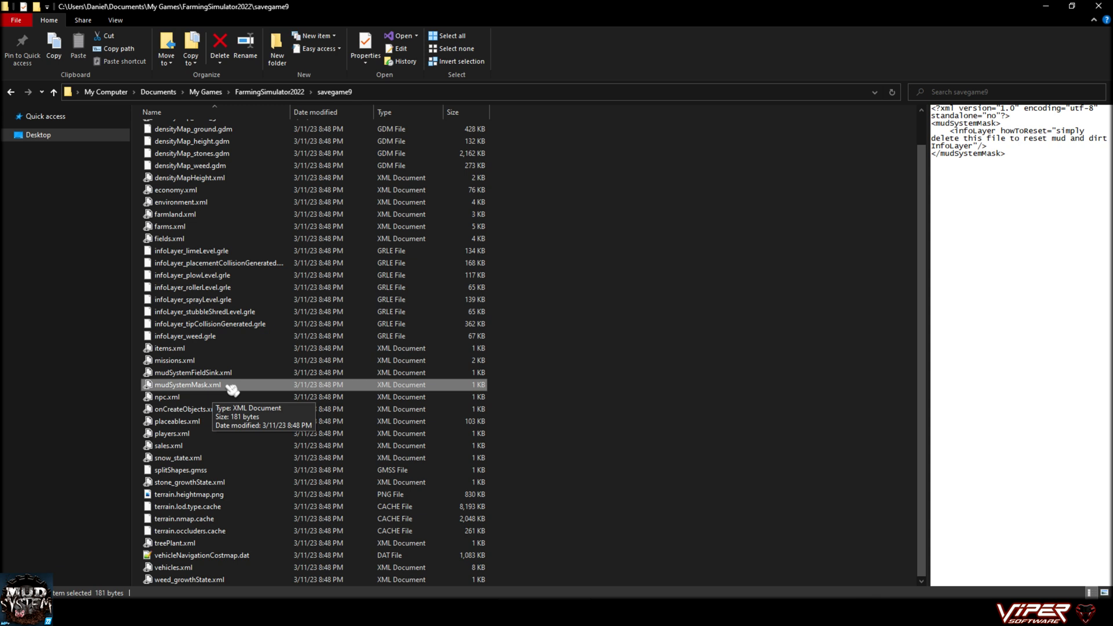
mouse_move(247, 392)
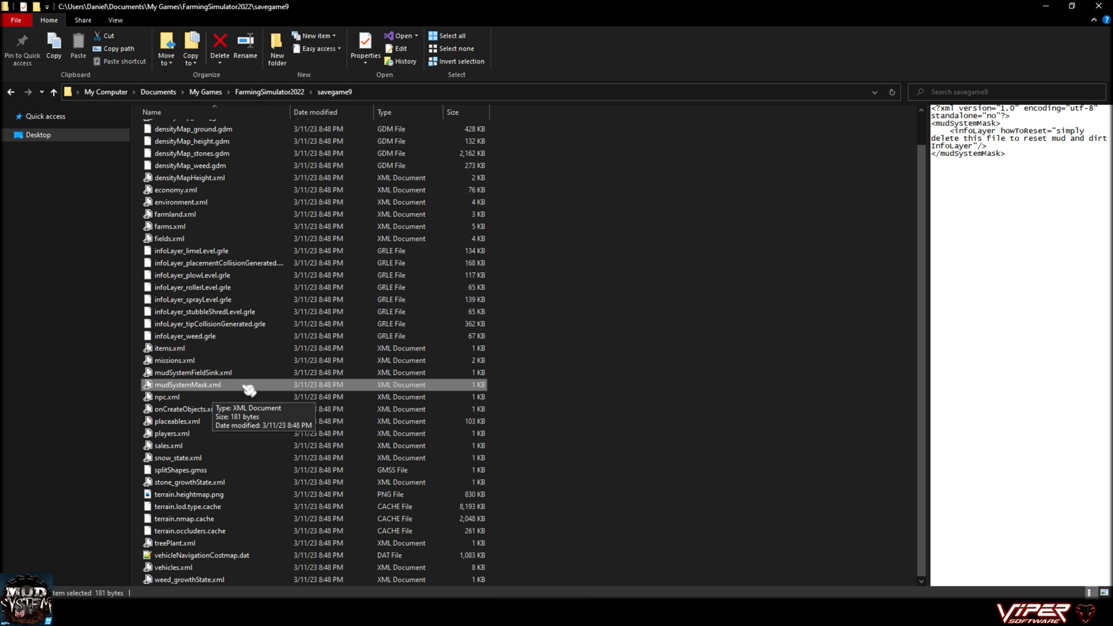
mouse_move(210, 389)
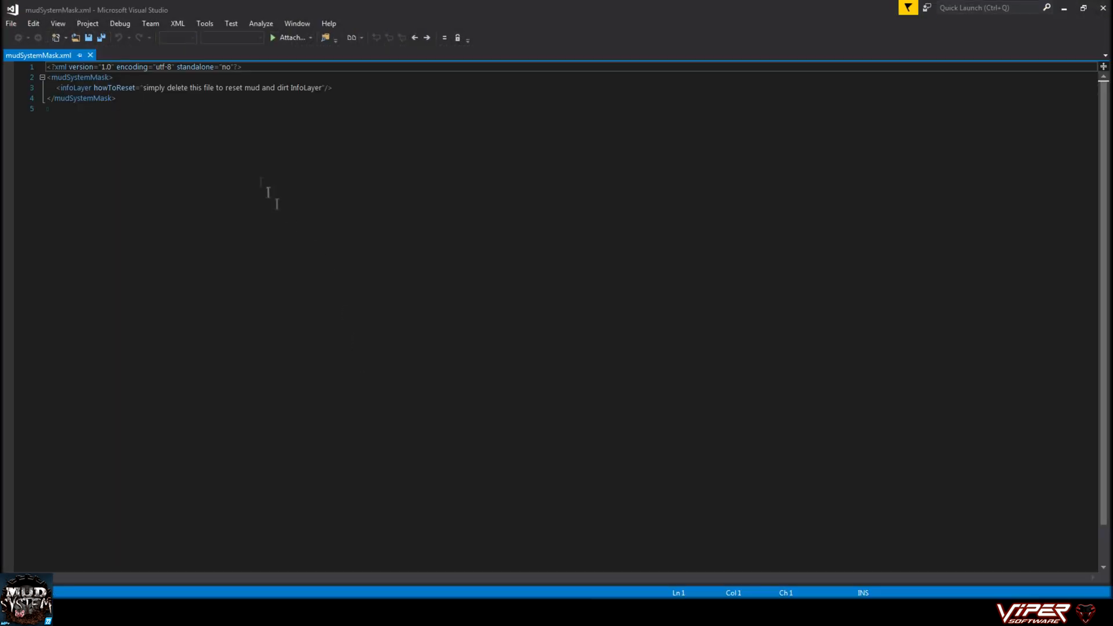
mouse_move(154, 87)
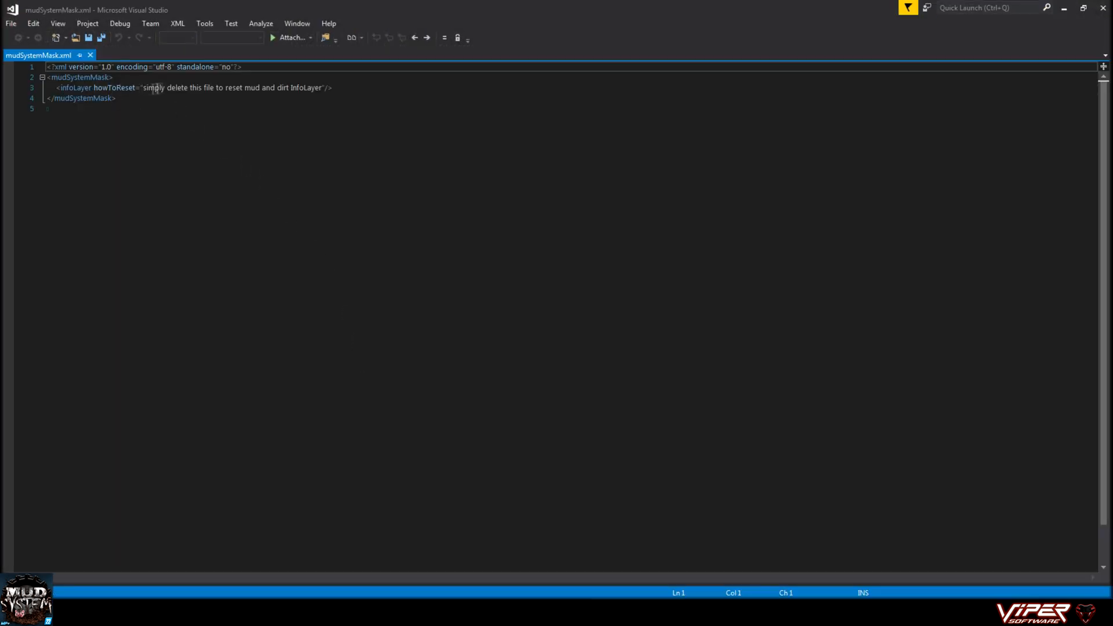
mouse_move(451, 426)
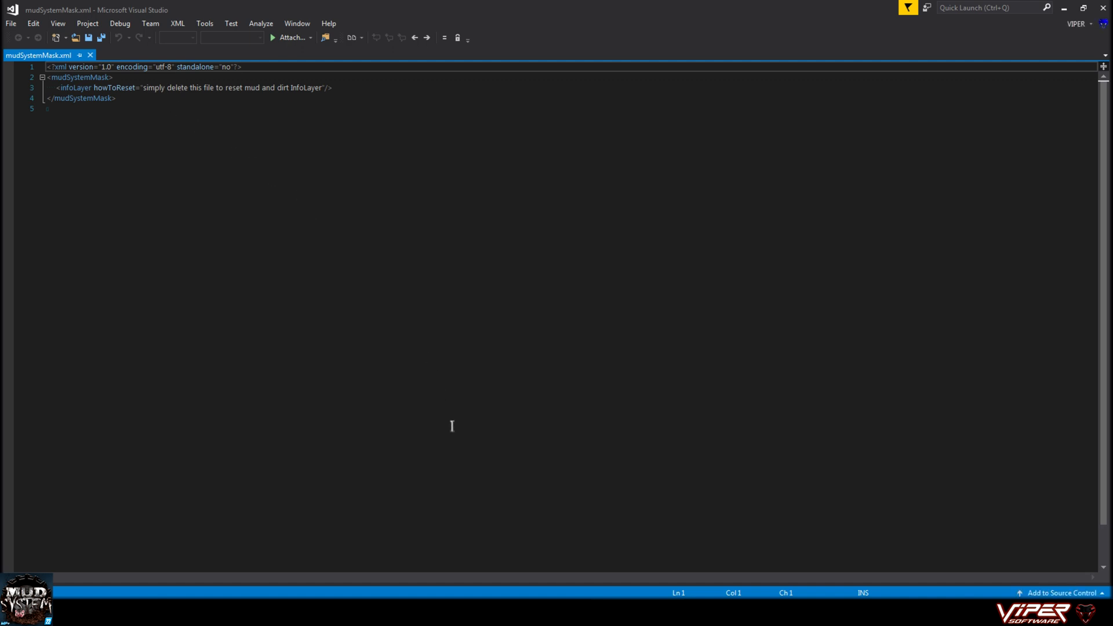
mouse_move(348, 120)
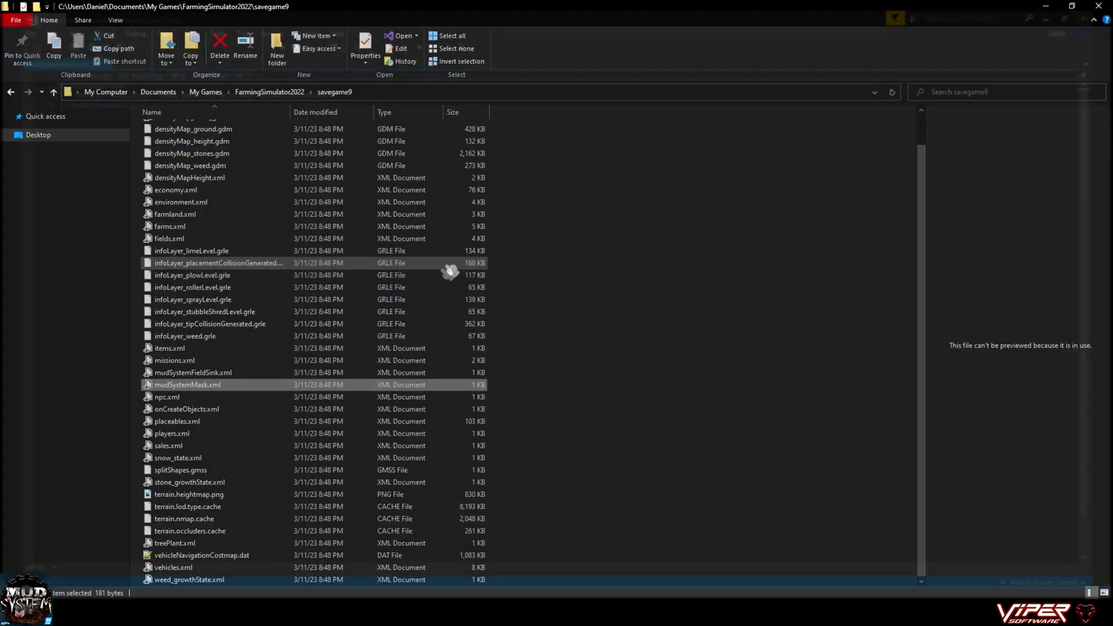
mouse_move(206, 385)
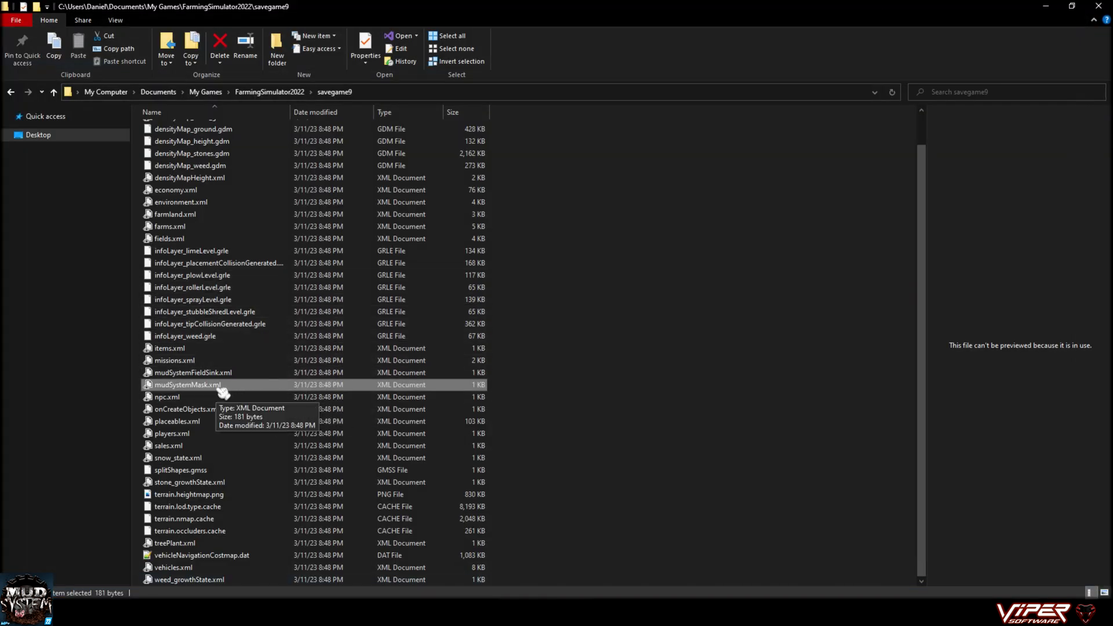
mouse_move(224, 395)
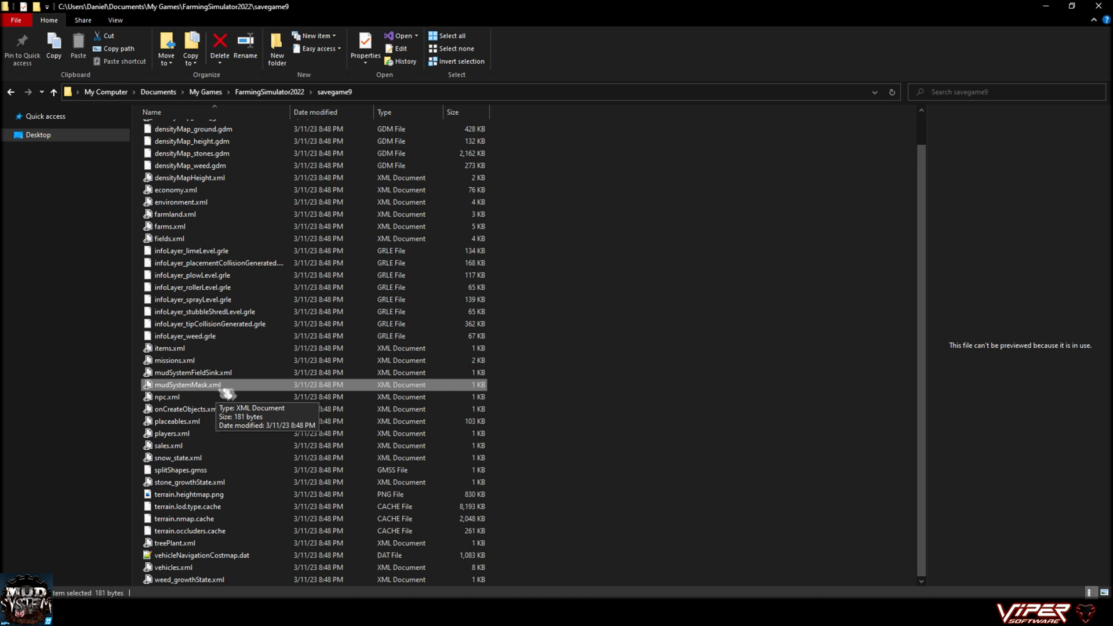
mouse_move(596, 393)
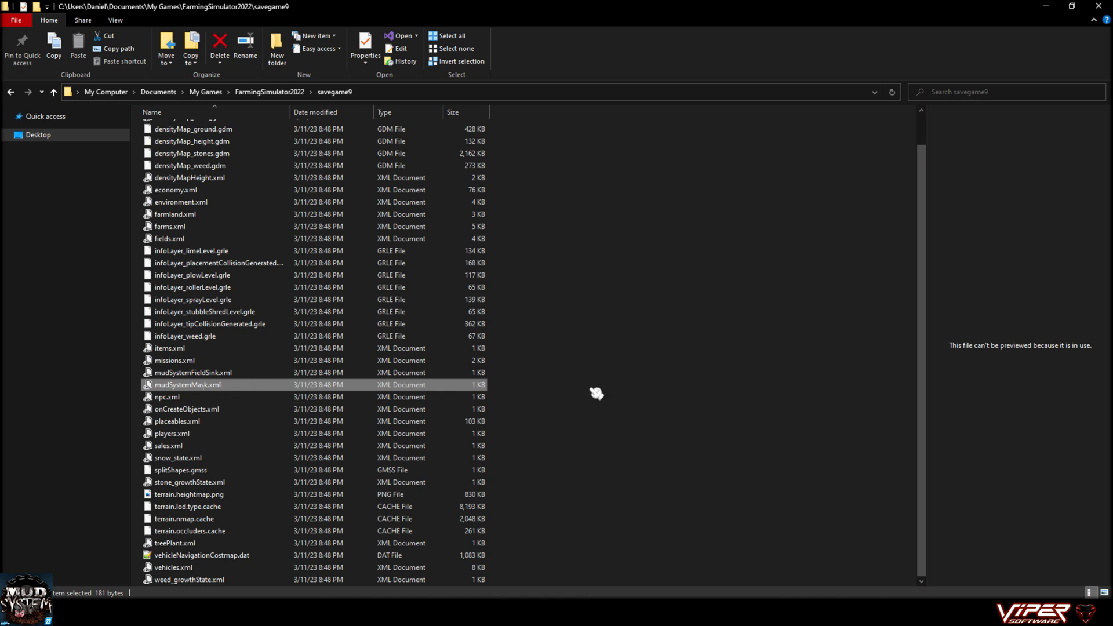
mouse_move(530, 398)
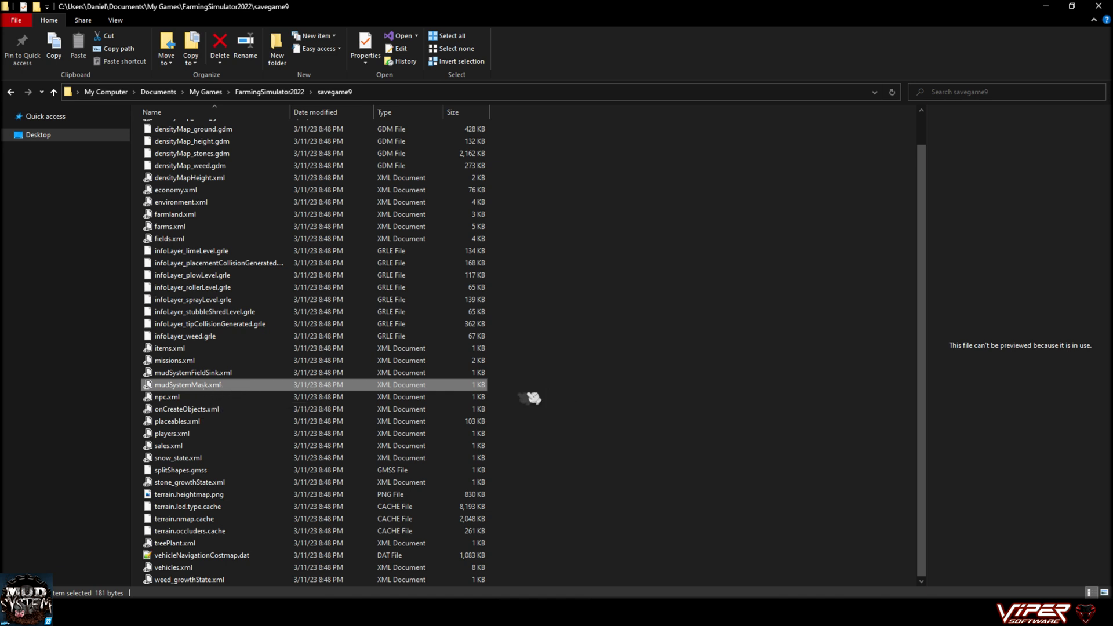
mouse_move(238, 402)
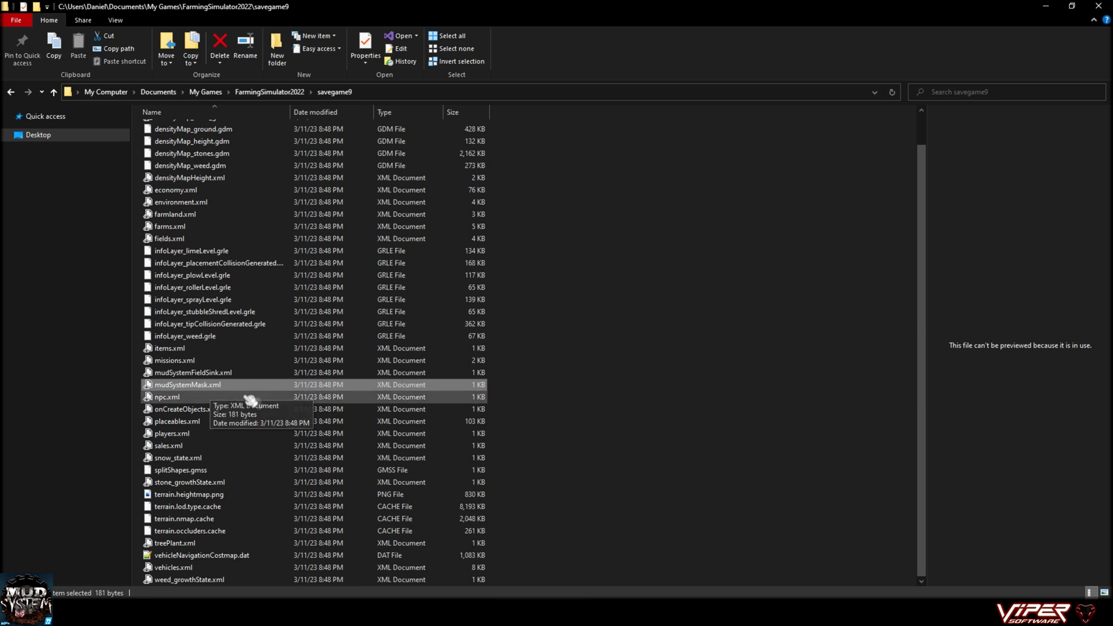
mouse_move(210, 389)
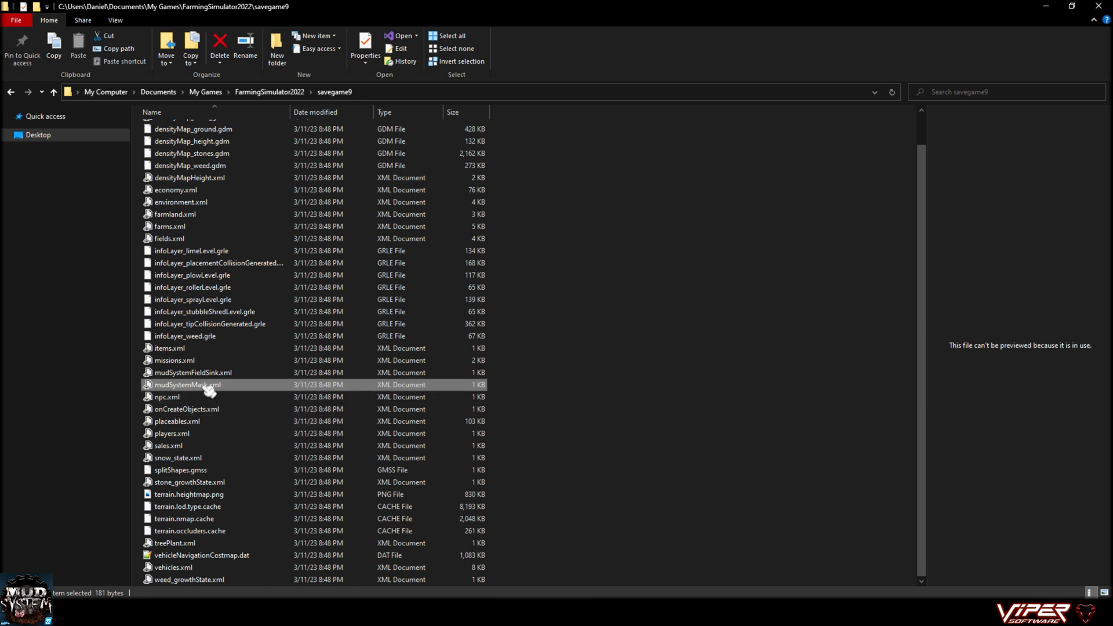
Step: Delete mudSystemMask.xml from savegame9 to reset the mud and dirt layer
right_click(188, 384)
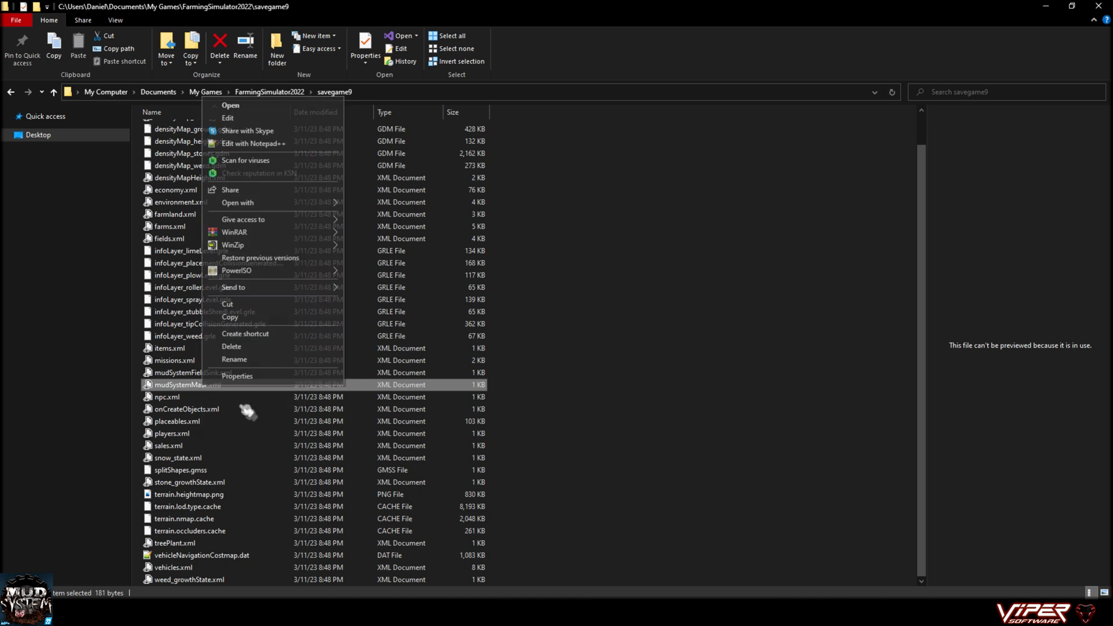
left_click(589, 409)
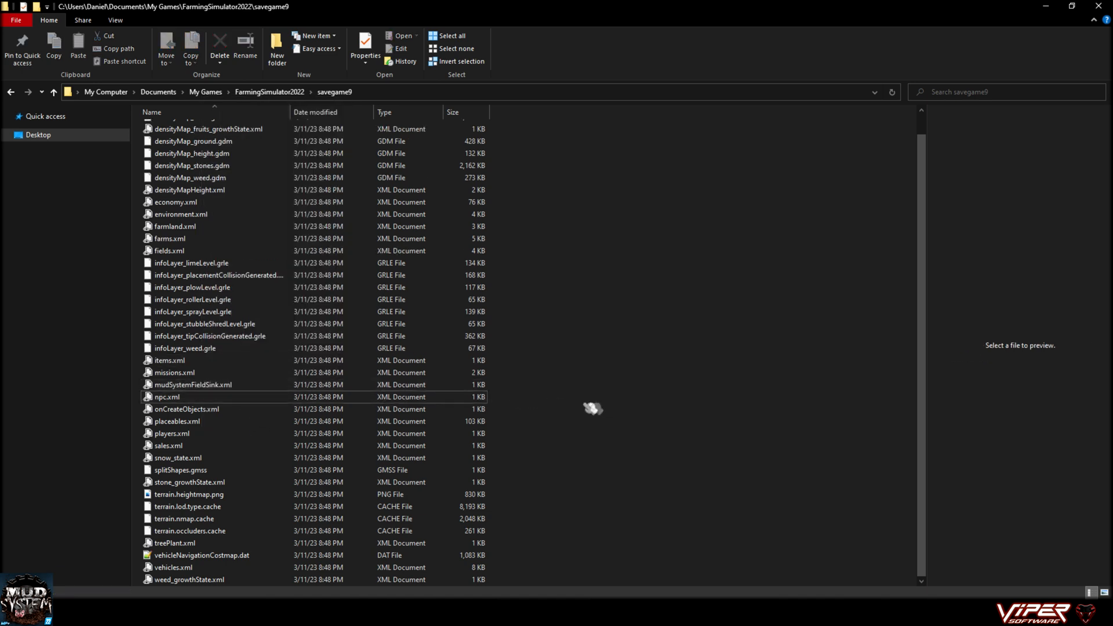
mouse_move(568, 413)
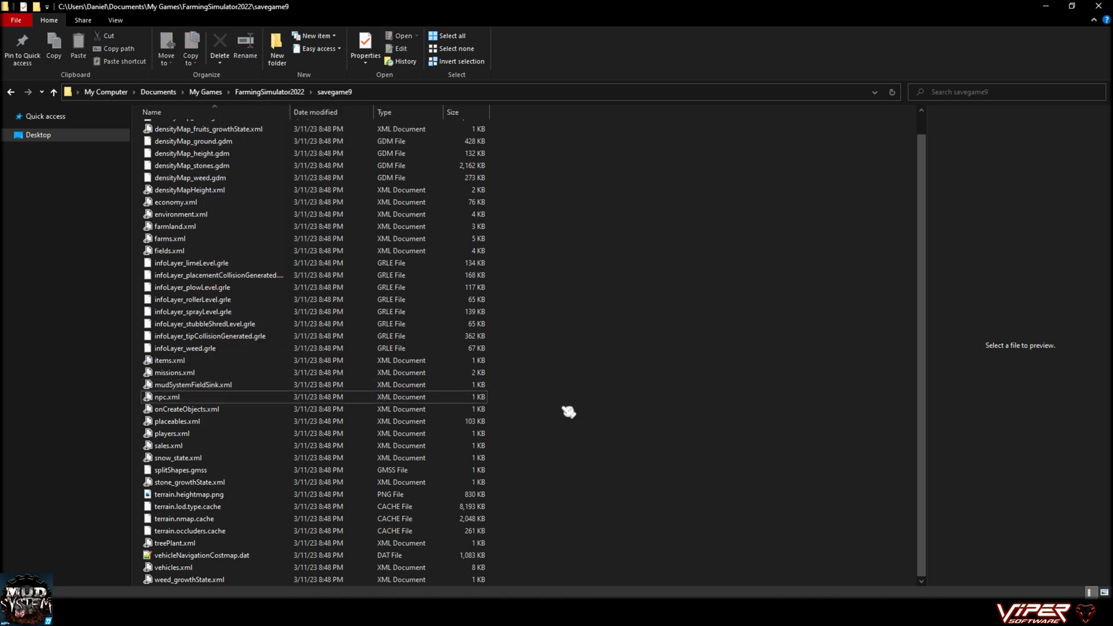
mouse_move(602, 413)
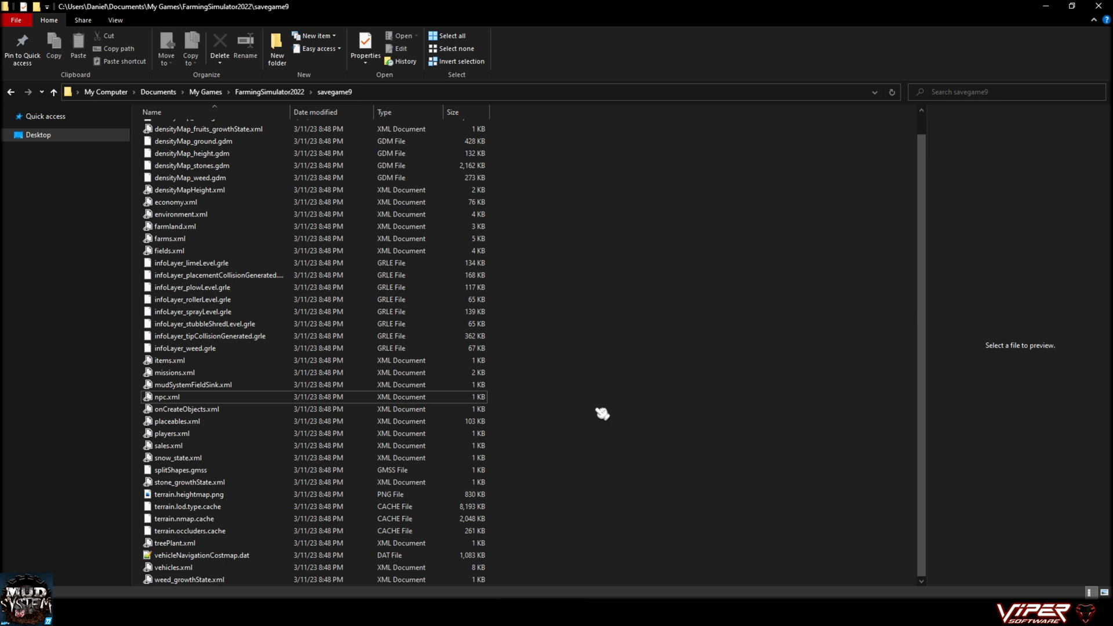
mouse_move(788, 405)
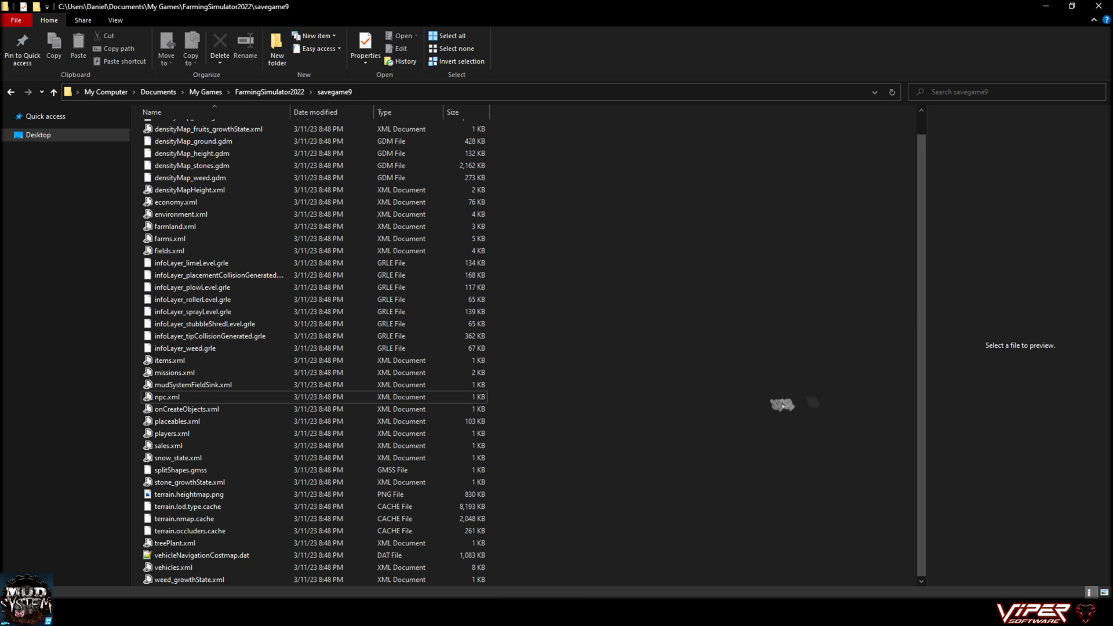
mouse_move(609, 271)
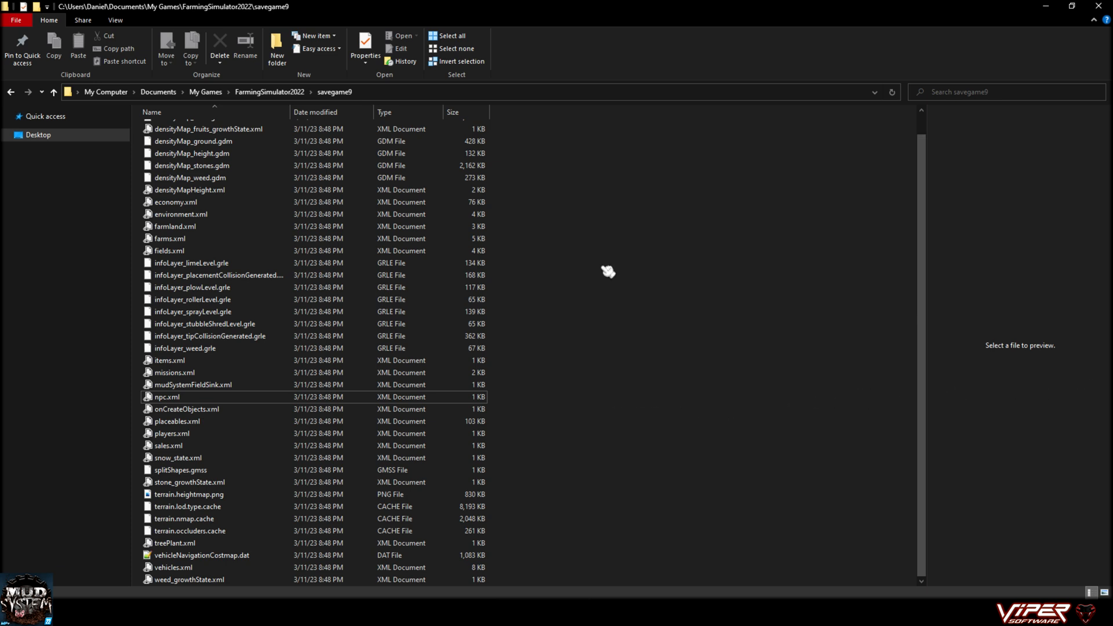